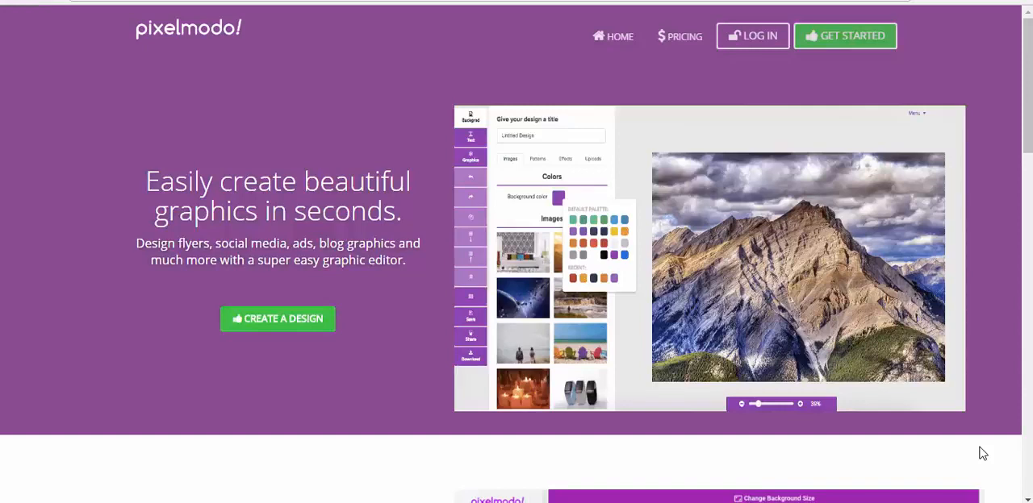
mouse_move(890, 175)
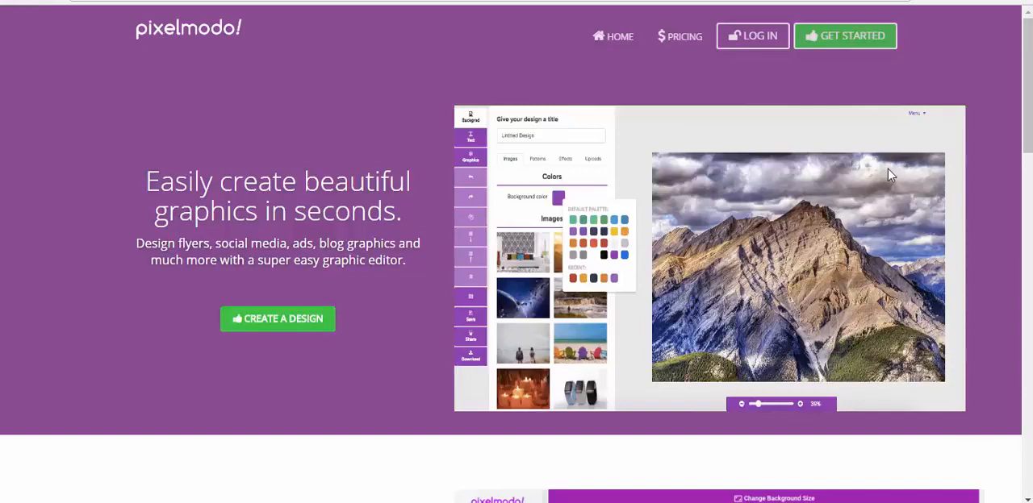
Log in to Pixelmodo with the account credentials to reach the Library dashboard
click(752, 35)
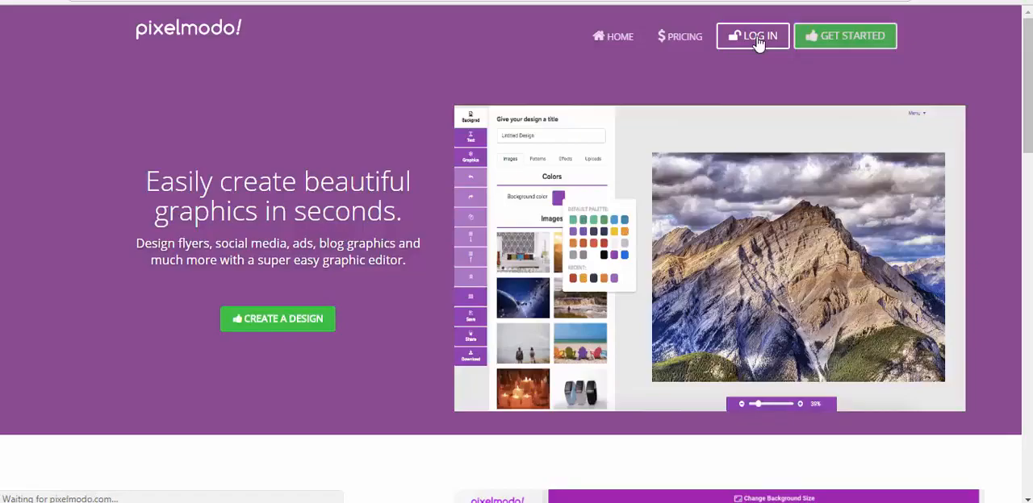
click(752, 35)
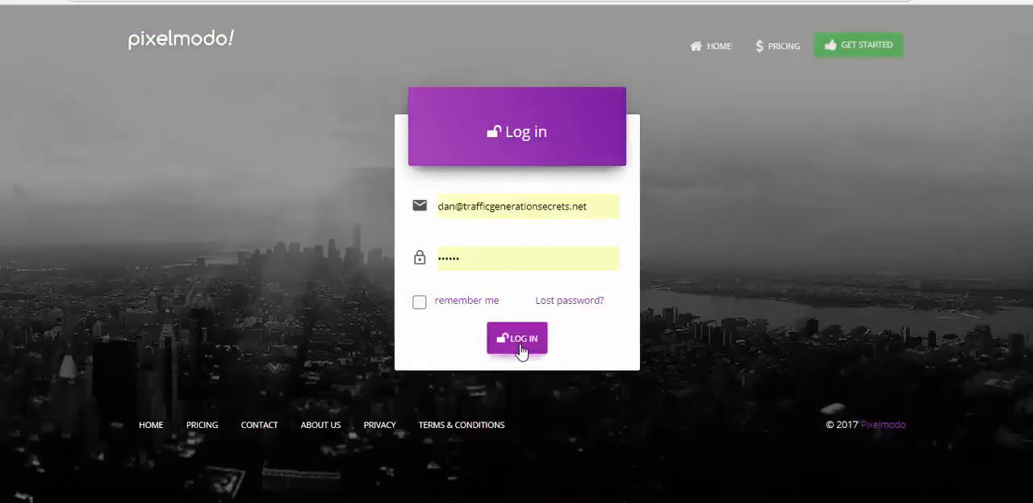
click(517, 338)
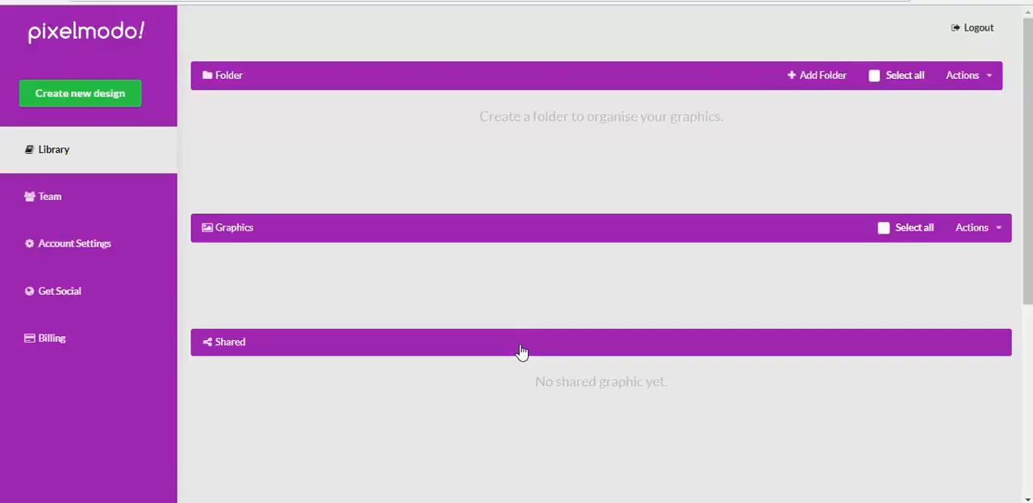
mouse_move(137, 107)
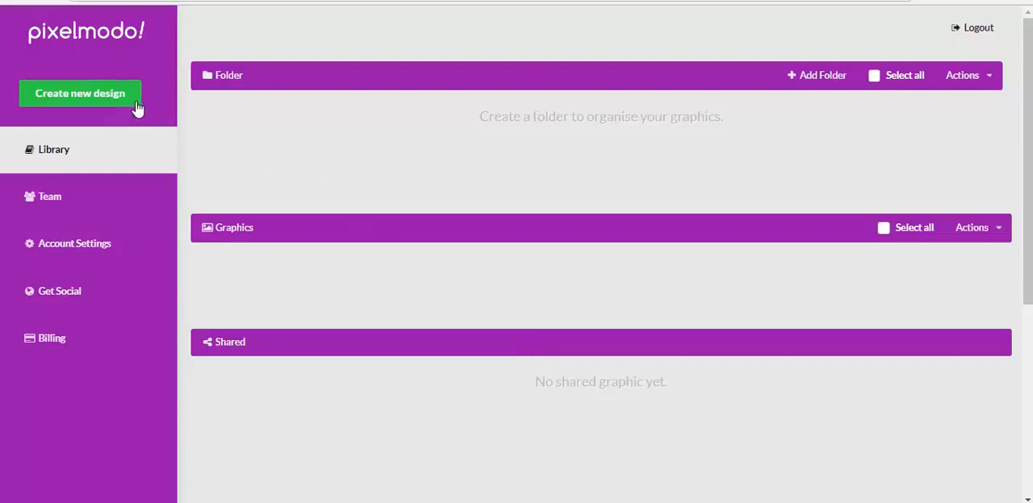
mouse_move(318, 145)
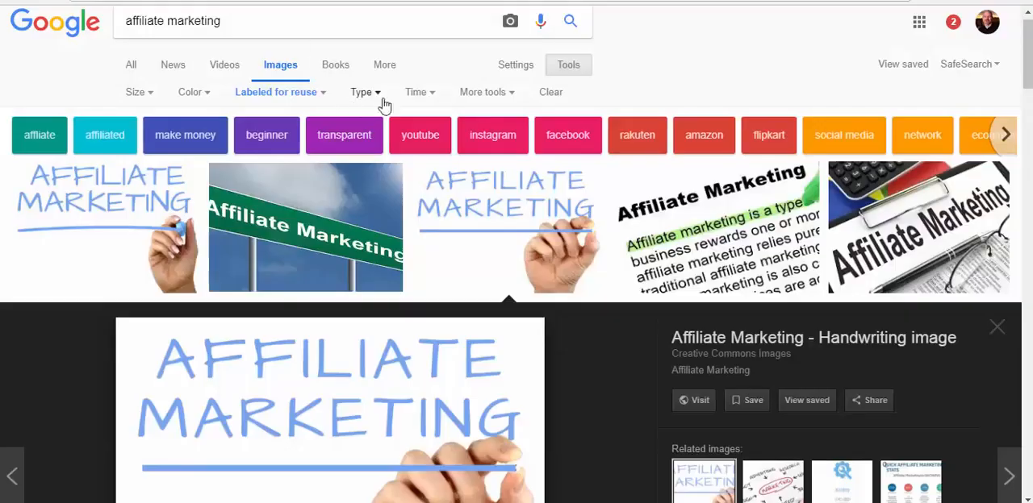
scroll(down, 3)
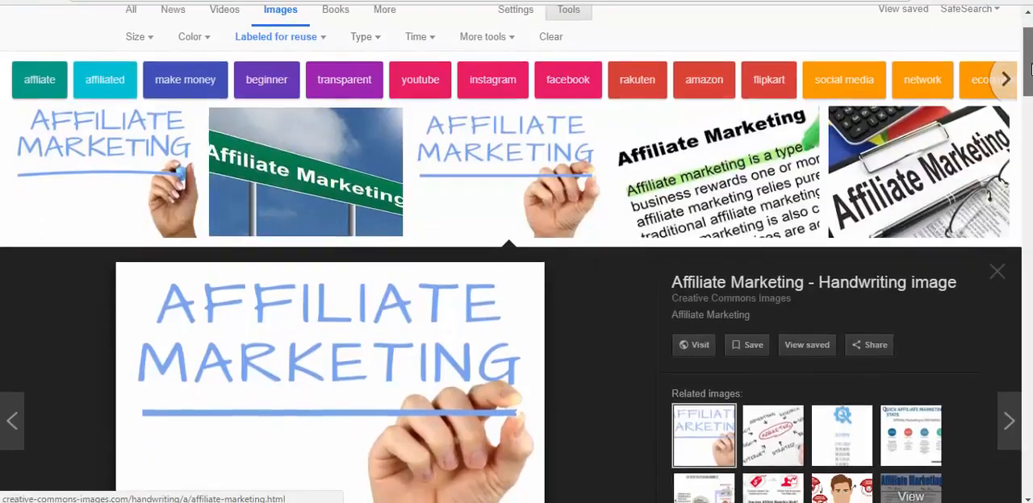
scroll(up, 3)
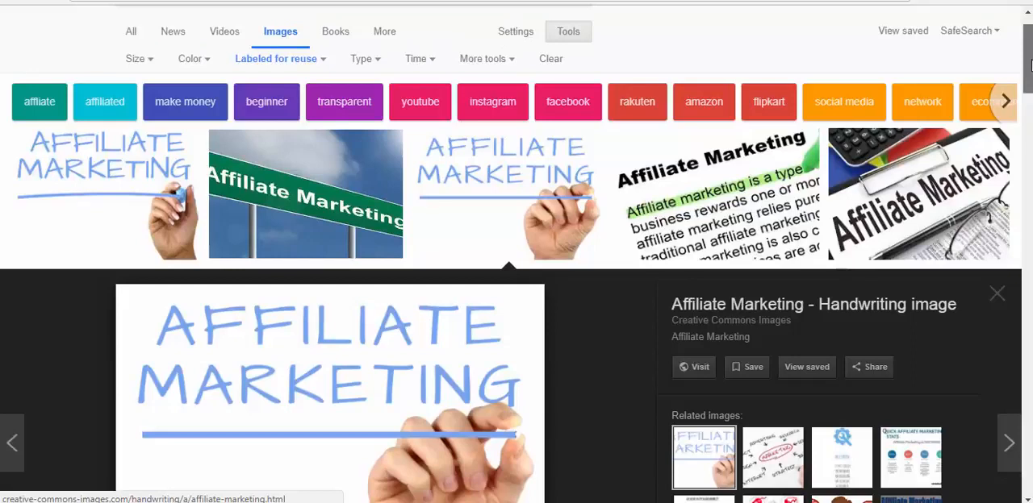
mouse_move(362, 58)
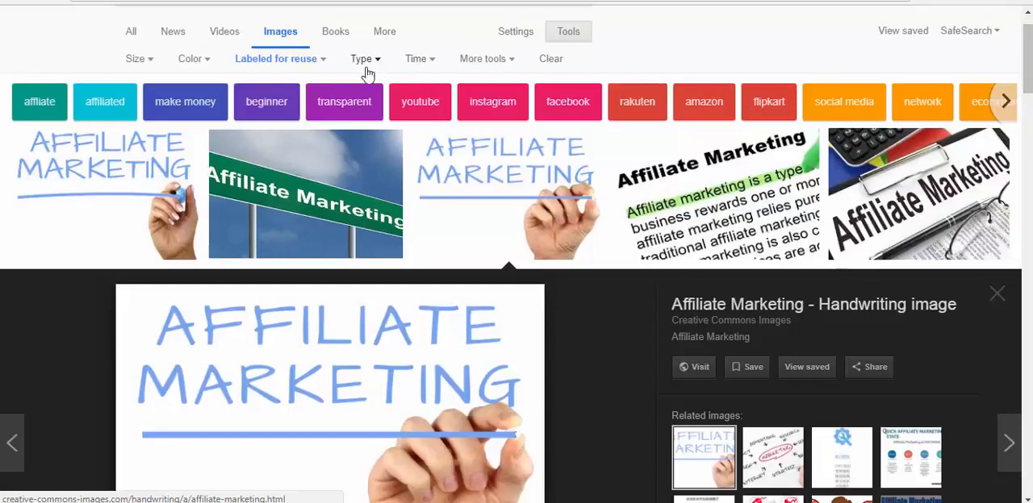
mouse_move(307, 66)
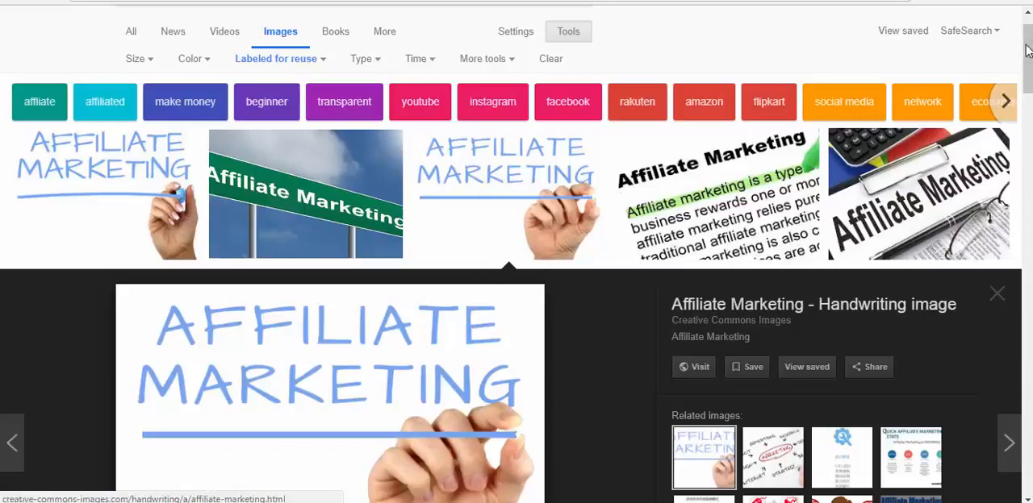
scroll(down, 3)
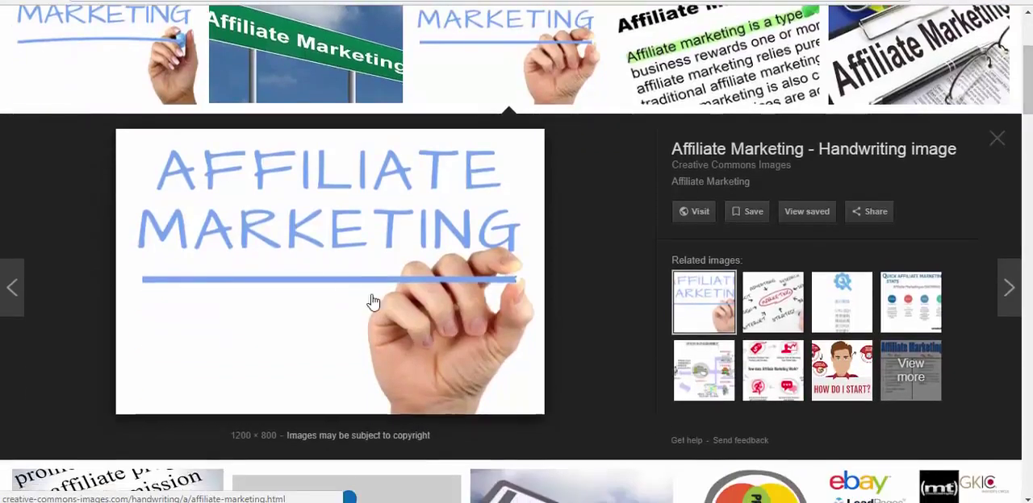
right_click(374, 302)
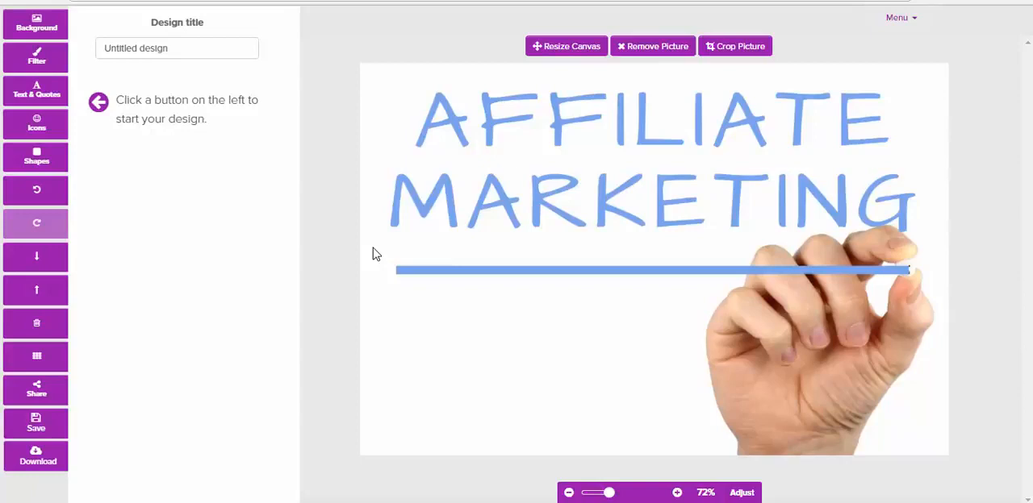
mouse_move(152, 175)
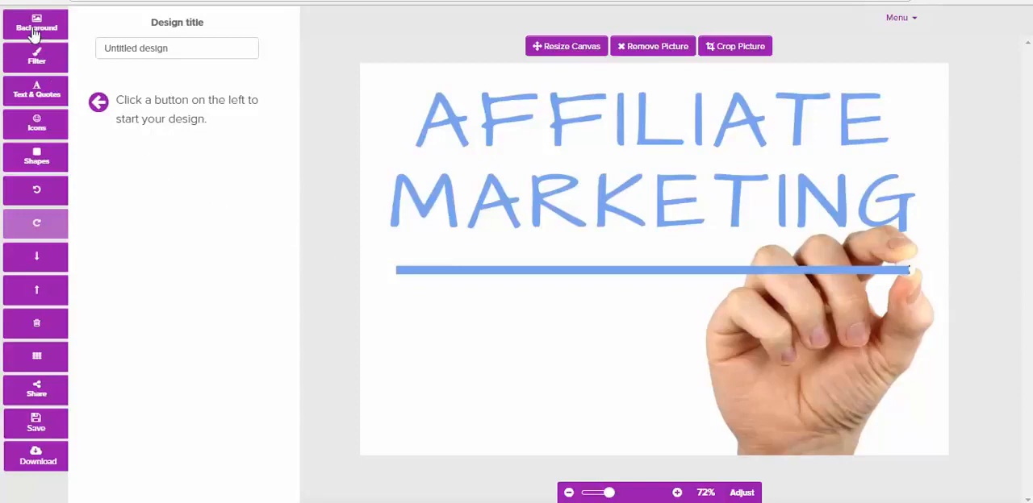
Search quotes for 'success' and add Justin Cotillard's 'Let's make progress, not excuses' quote
click(36, 24)
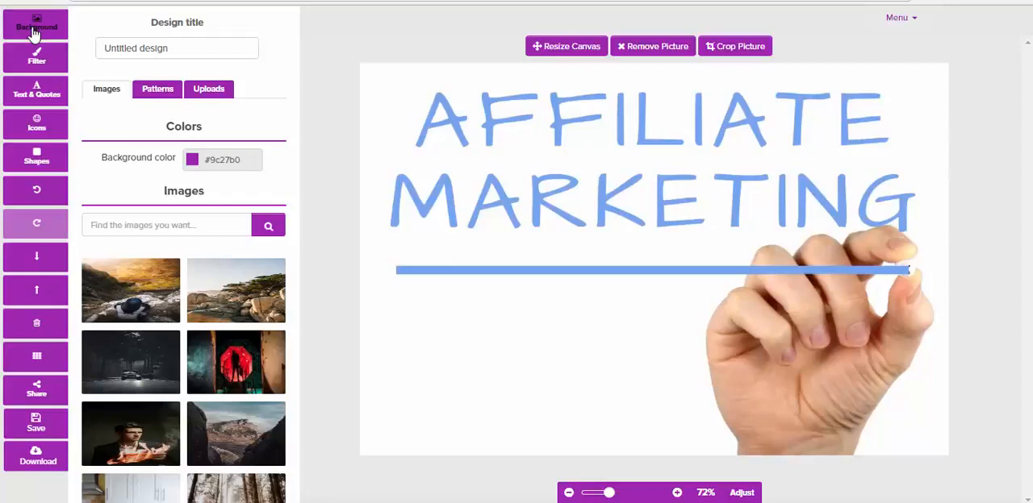
click(35, 57)
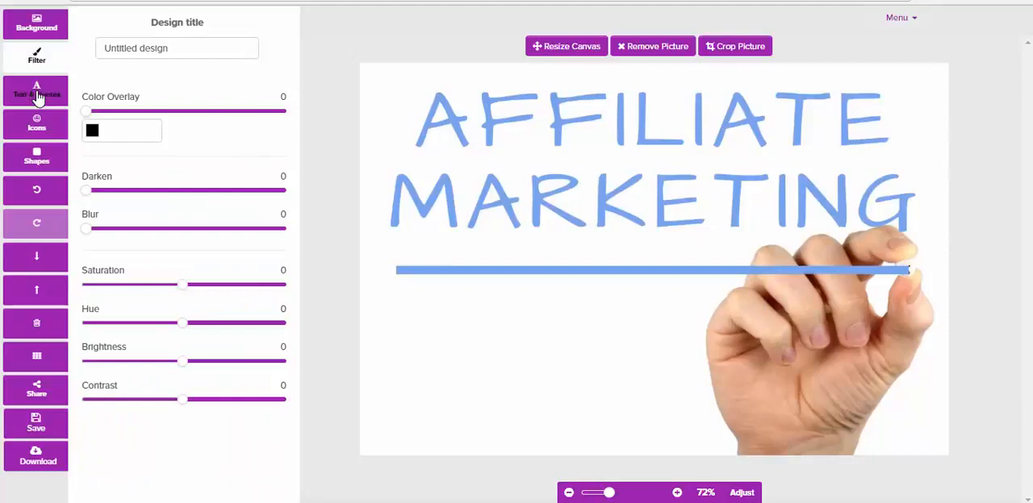
click(36, 89)
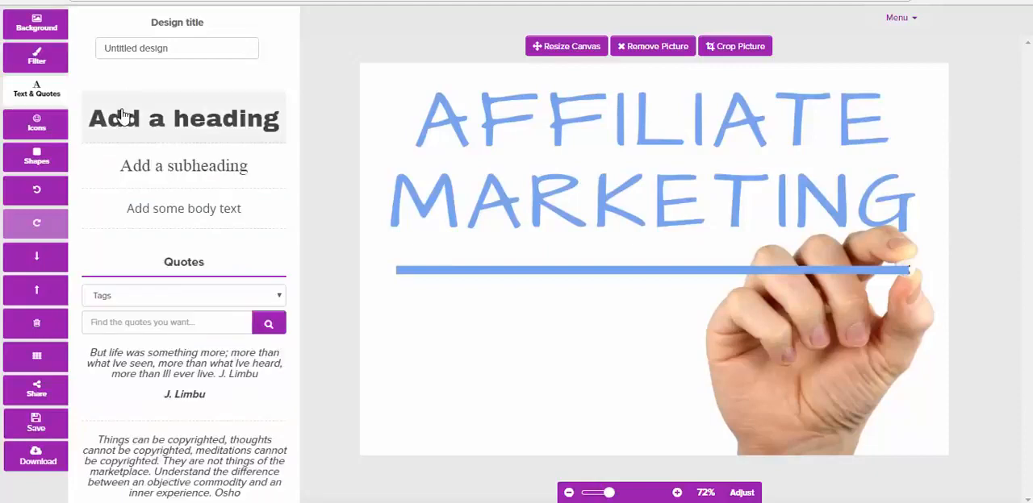
mouse_move(127, 322)
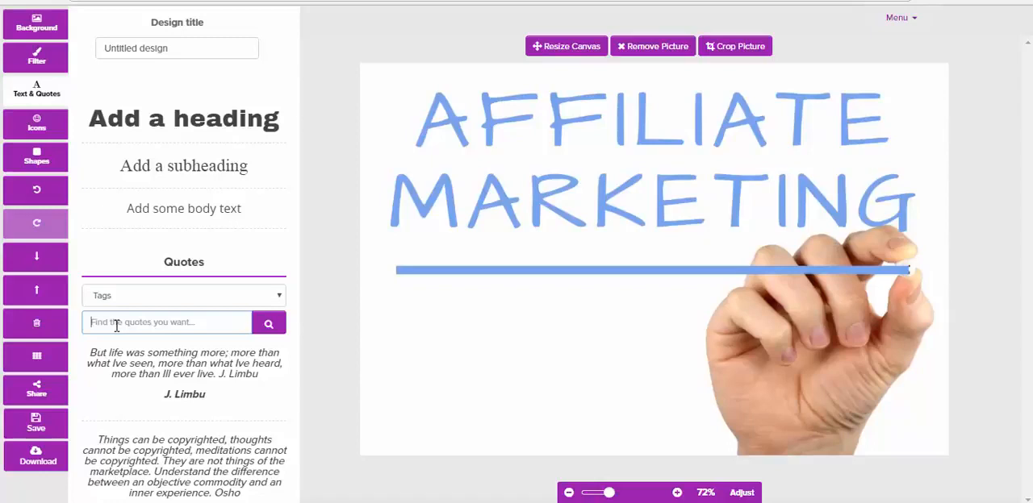
text(success)
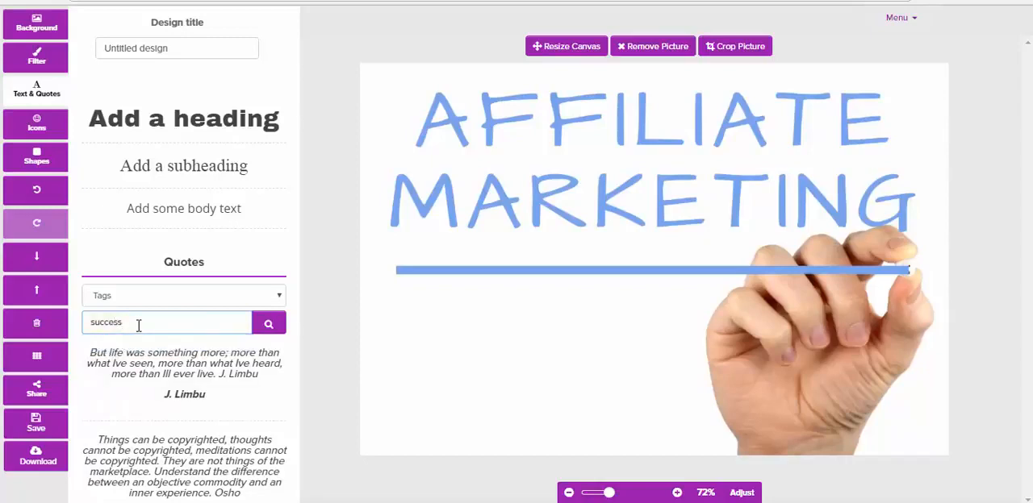
click(268, 323)
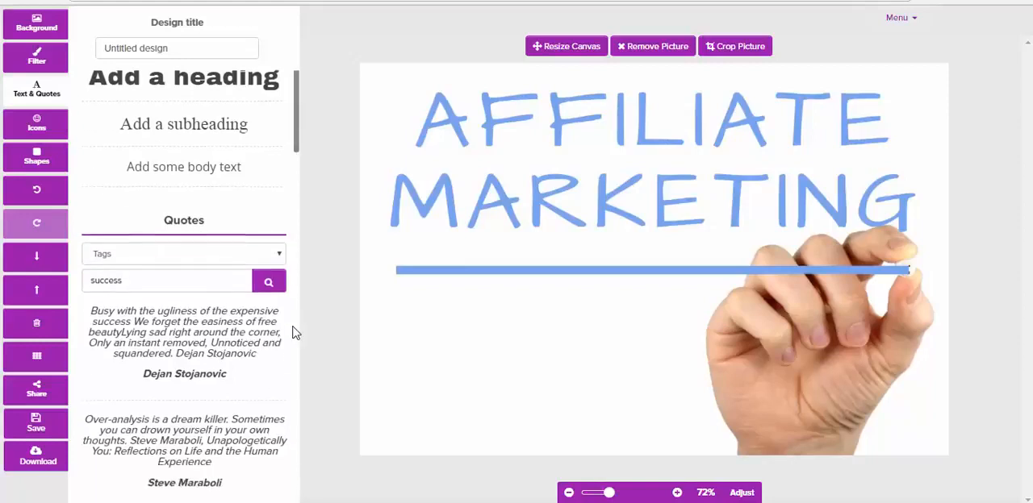
scroll(down, 3)
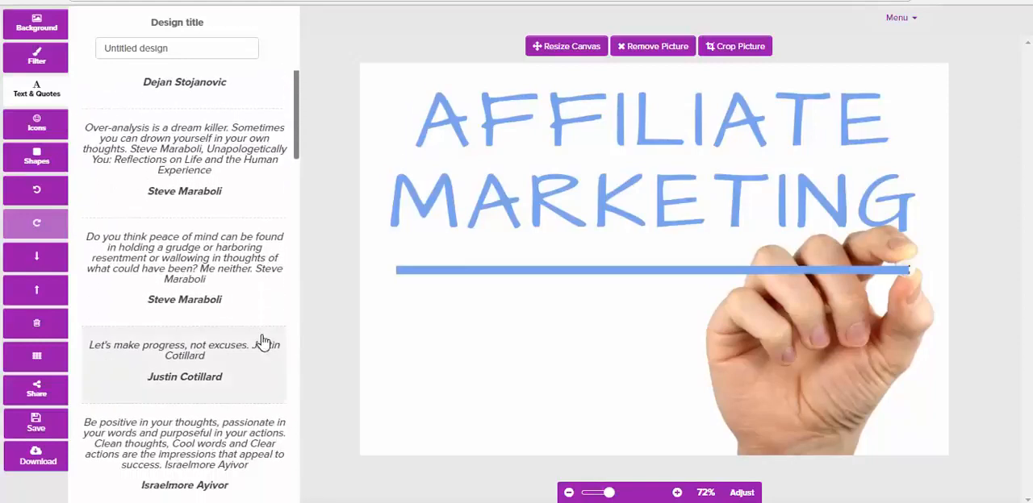
click(184, 350)
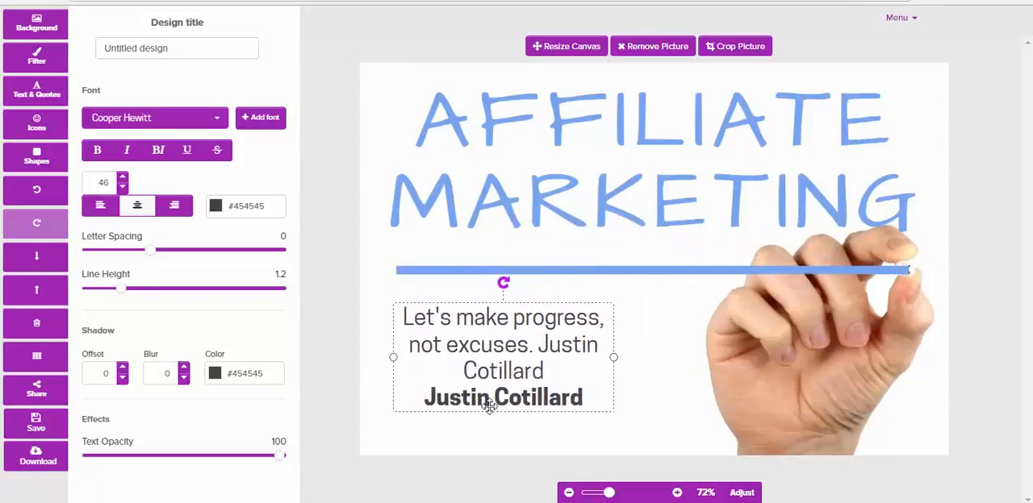
mouse_move(250, 213)
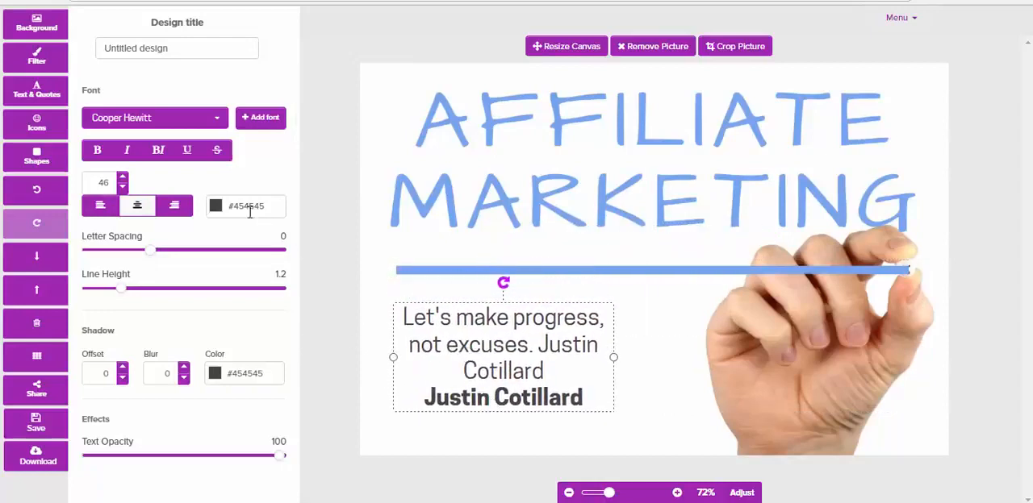
Make the quote text bold and pick a reddish colour from the spectrum
click(97, 150)
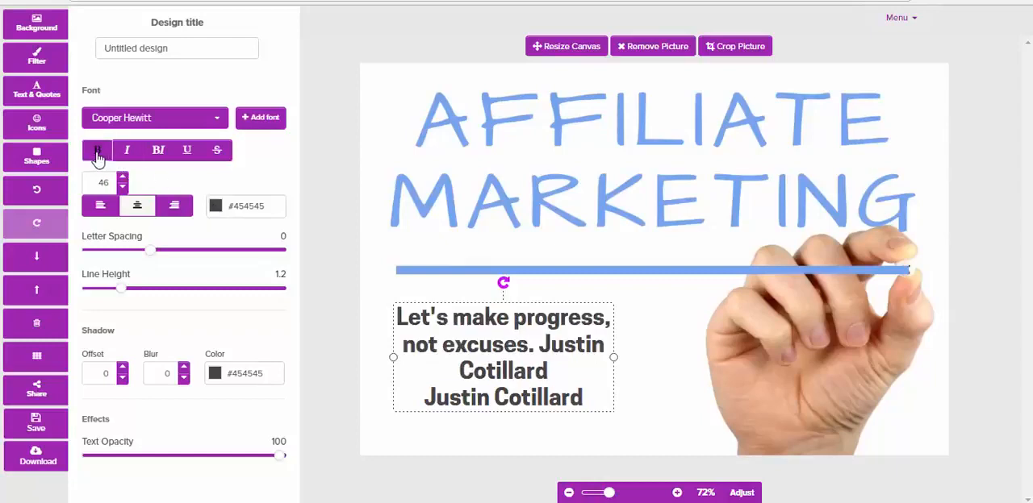
click(244, 206)
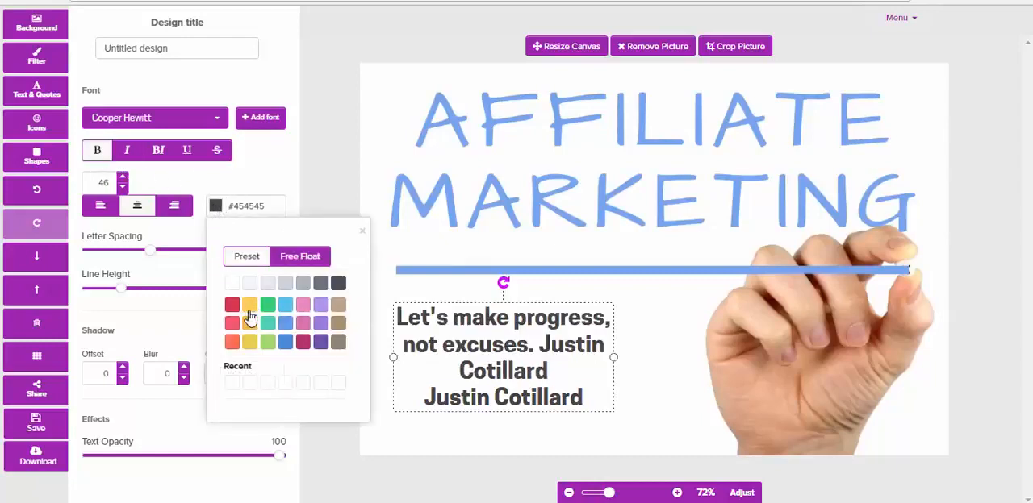
click(300, 257)
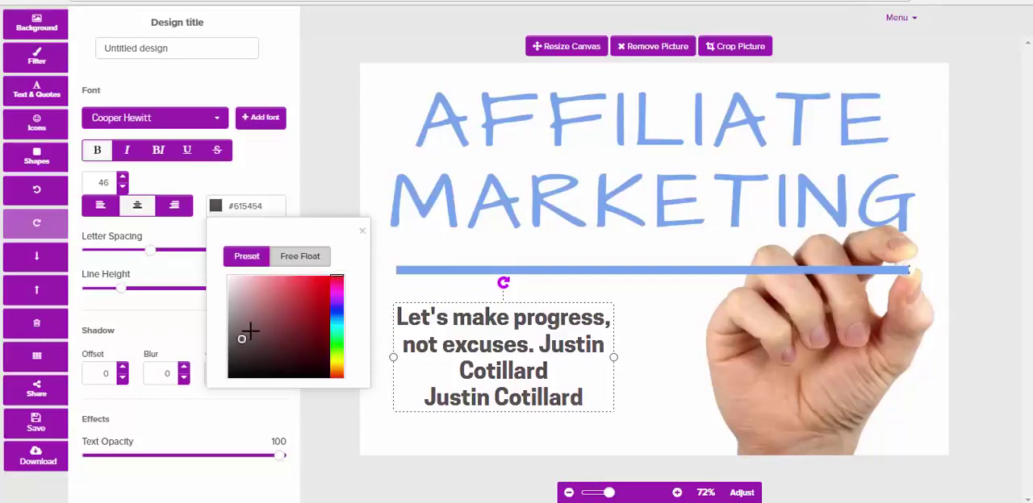
click(288, 294)
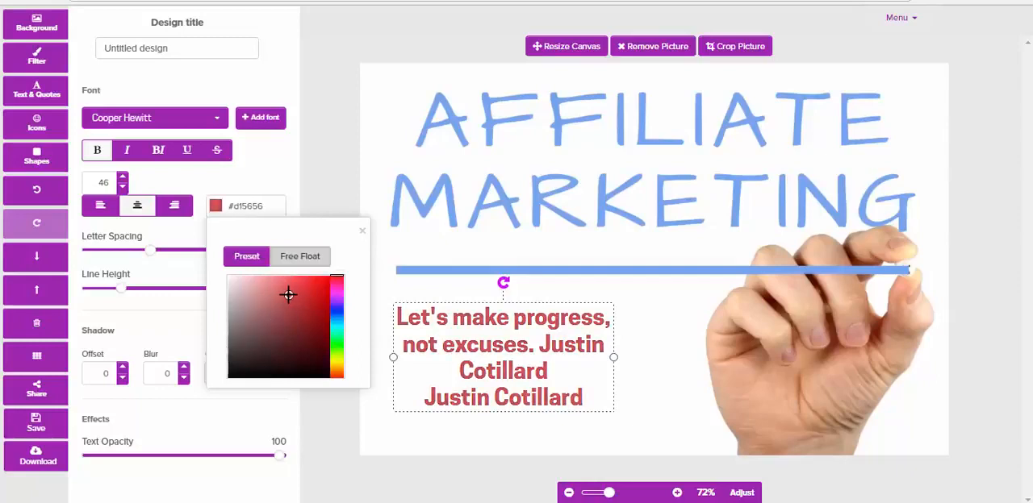
click(286, 301)
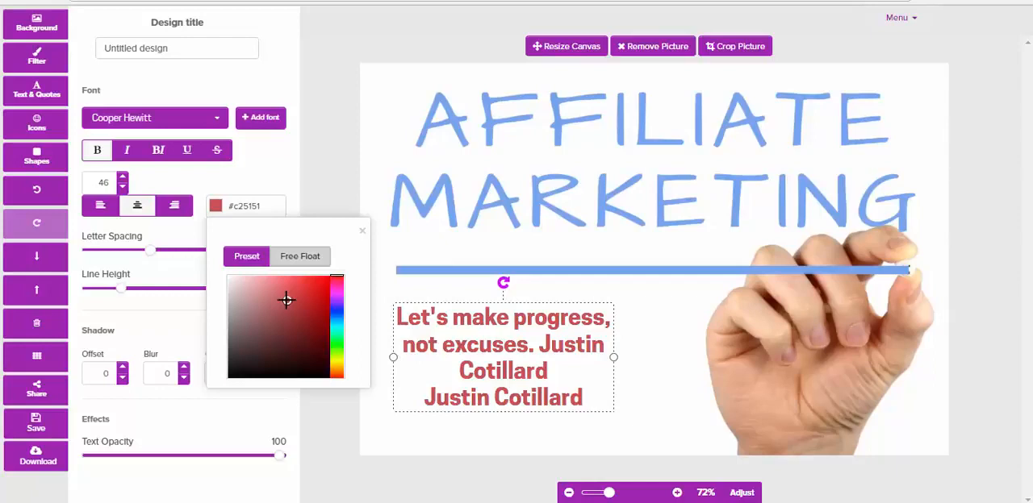
Give the quote a shadow with offset 3, blur 3 and colour #454545
click(361, 231)
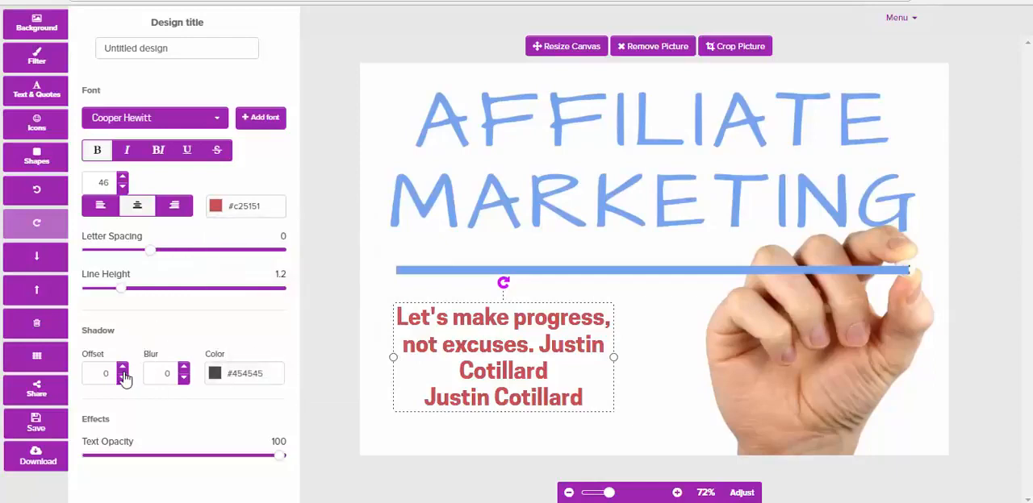
click(123, 368)
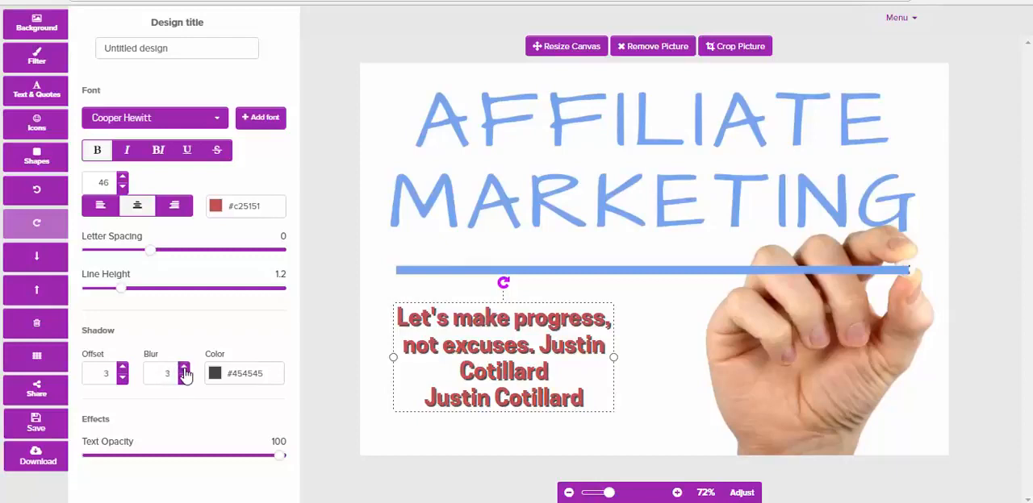
click(183, 368)
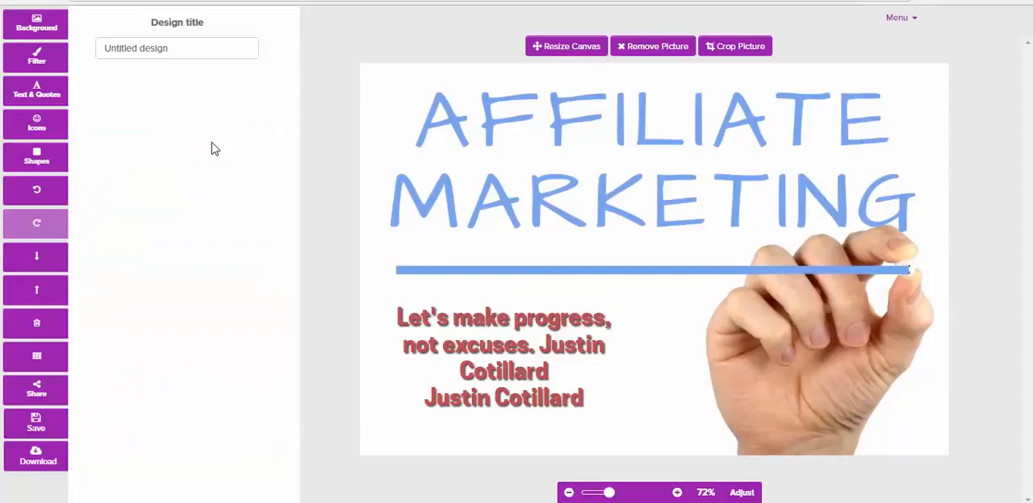
Add a trial heading, discard it, and return to the photo Filter adjustments
click(37, 89)
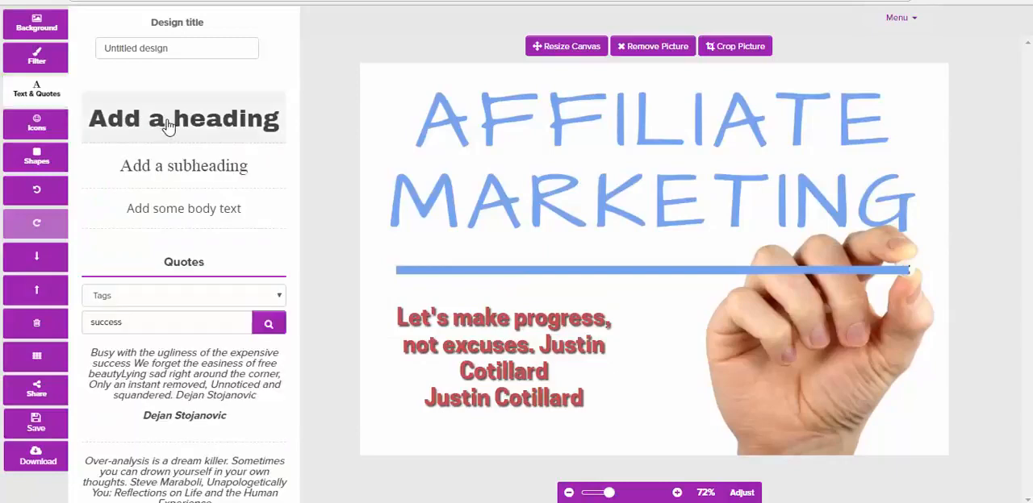
click(183, 119)
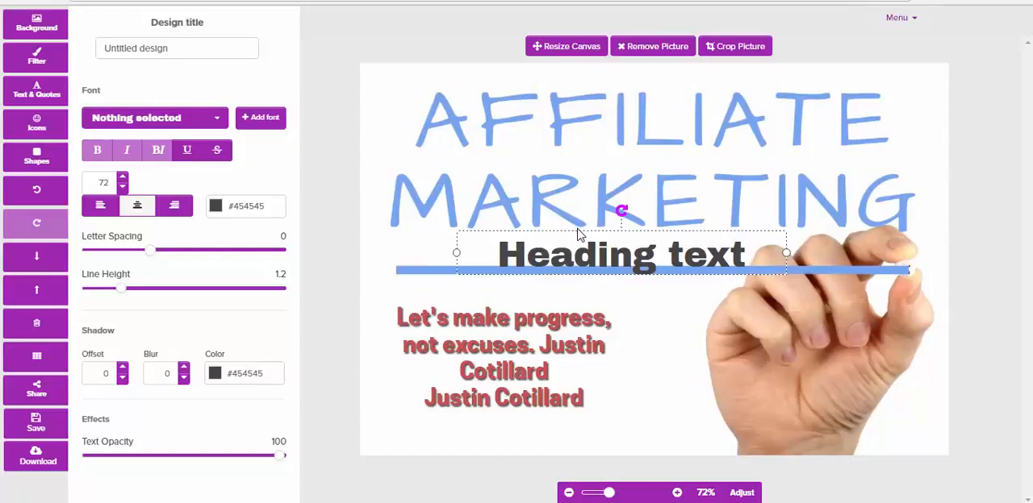
mouse_move(522, 242)
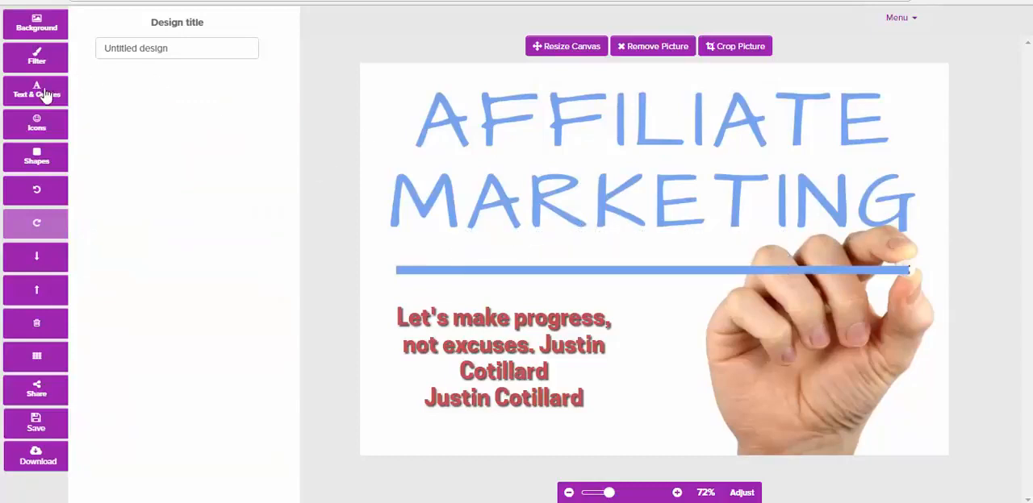
click(36, 57)
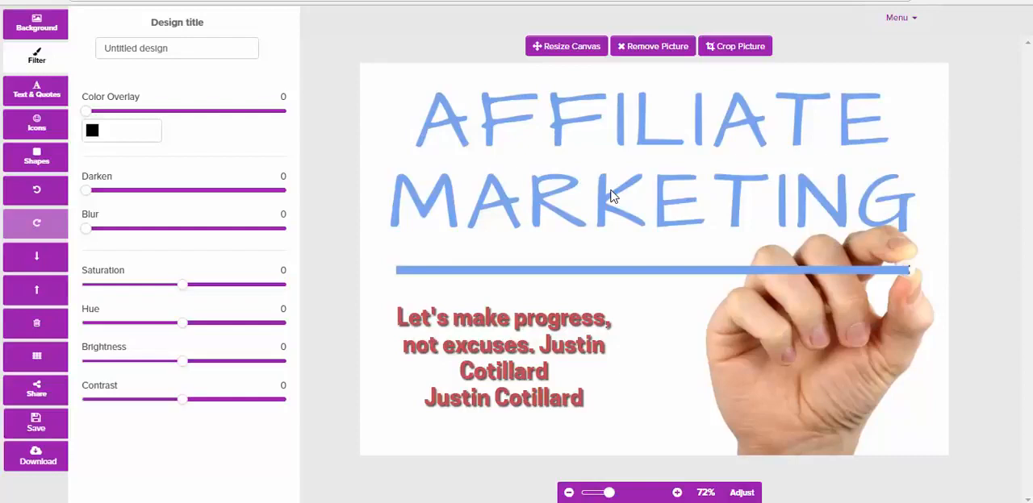
Add a pale pink colour overlay at strength 19 to the background photo
click(121, 130)
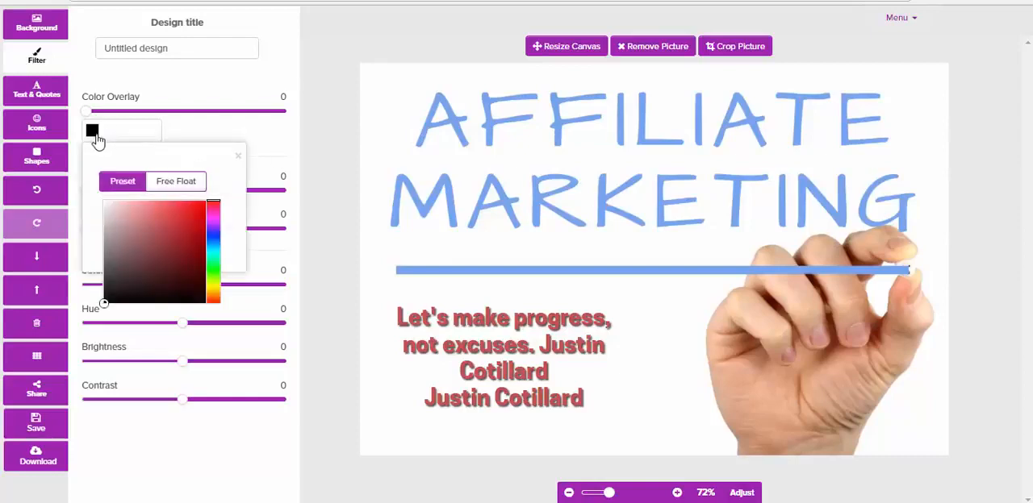
click(105, 290)
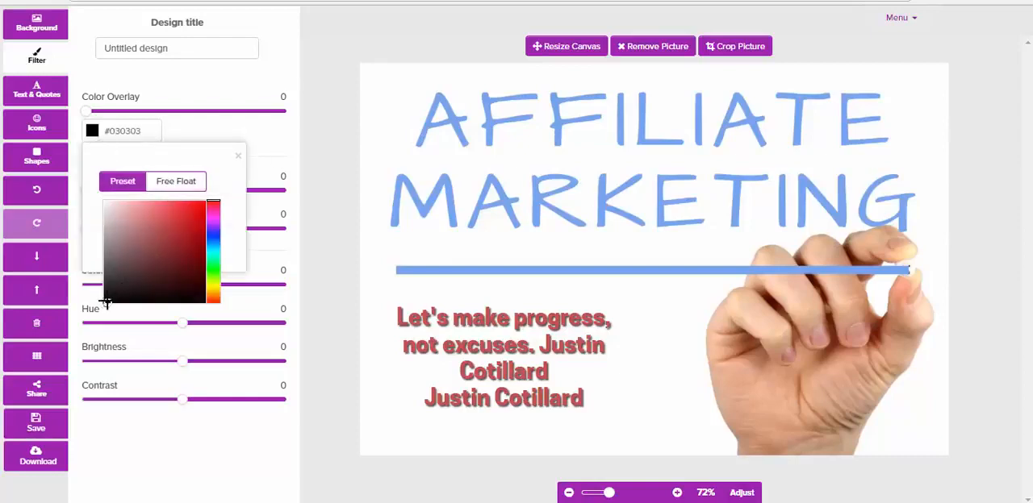
click(180, 216)
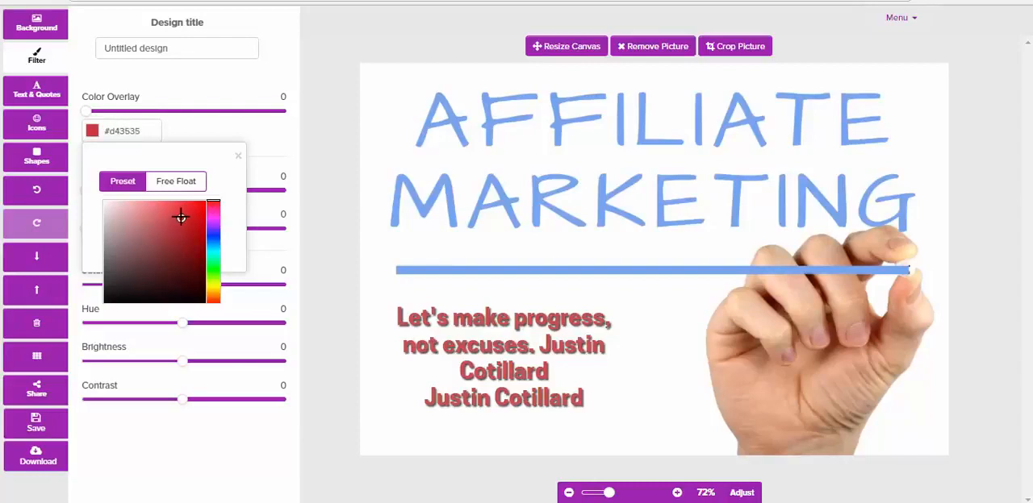
click(166, 218)
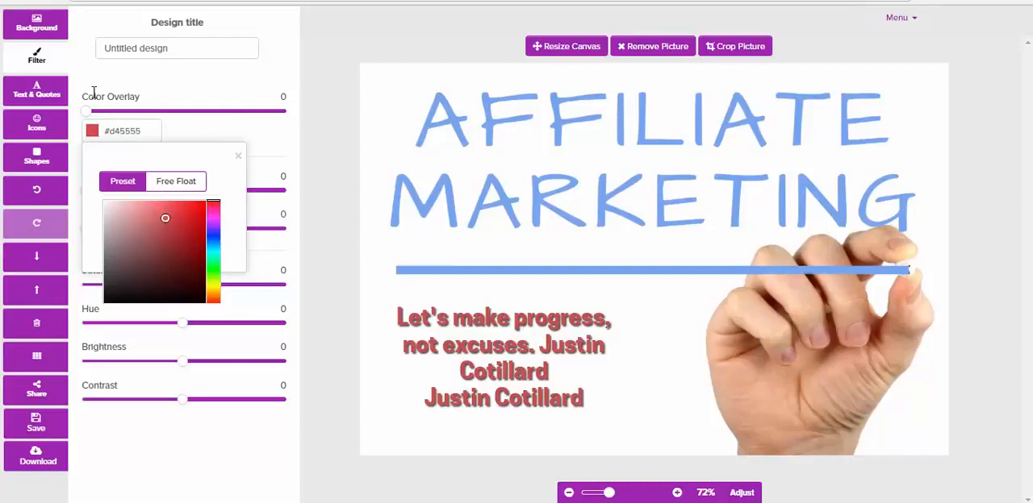
drag(83, 112, 105, 111)
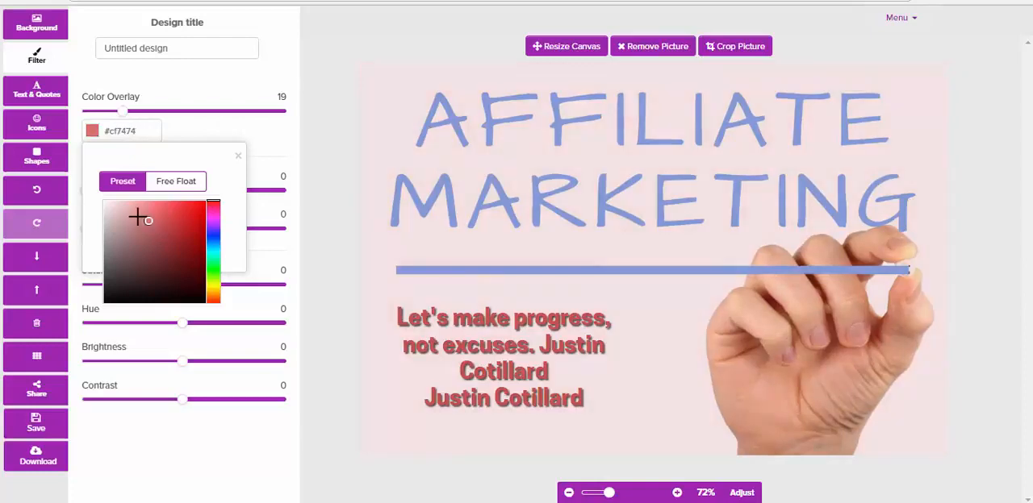
drag(147, 221, 111, 212)
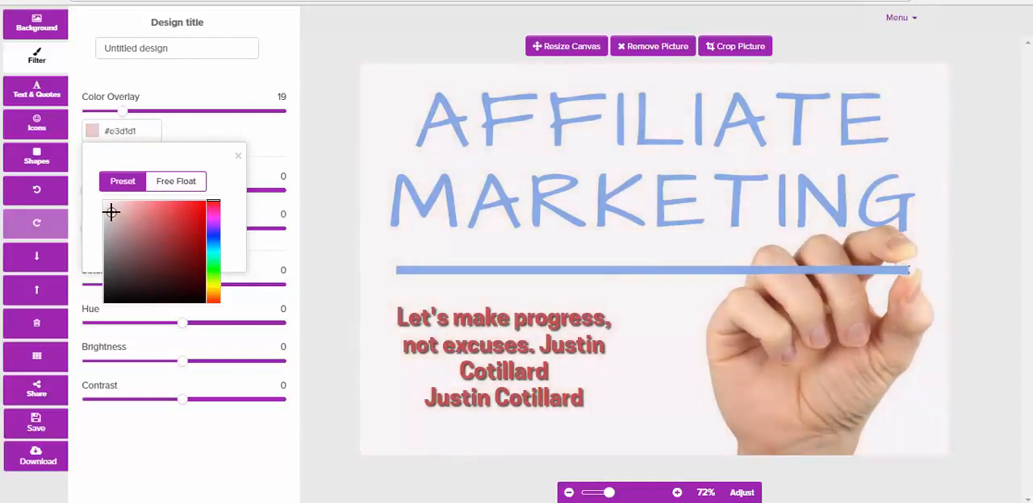
click(238, 155)
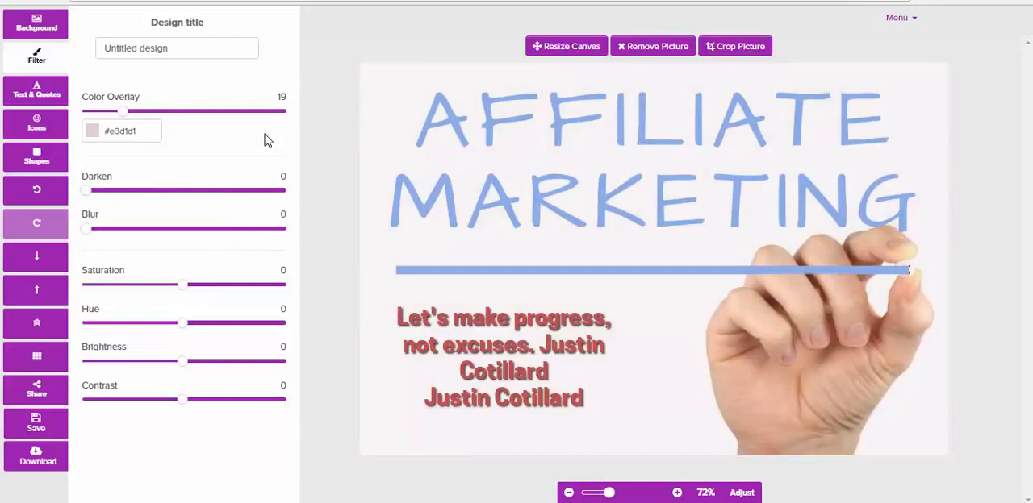
Darken the photo to 9, blur it to 12, and tweak saturation, hue, brightness, contrast
drag(86, 189, 113, 190)
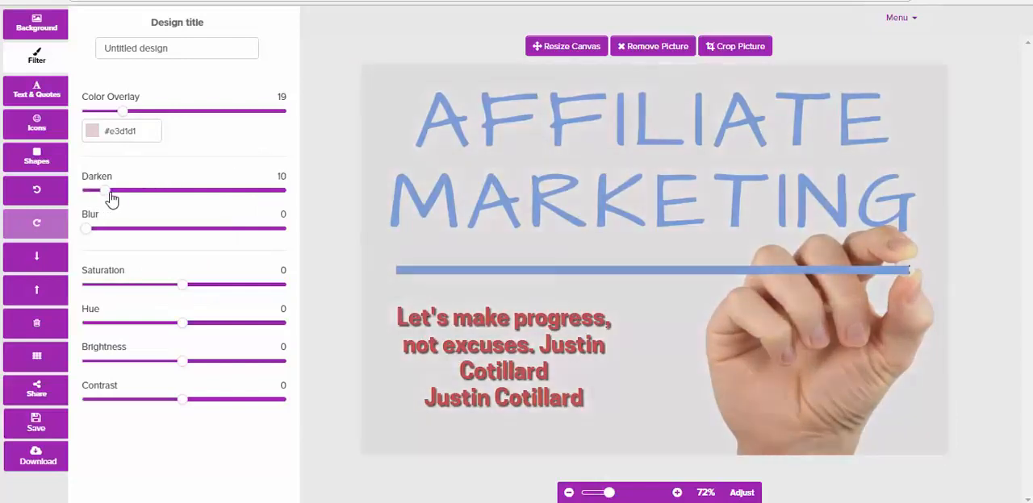
drag(111, 189, 102, 189)
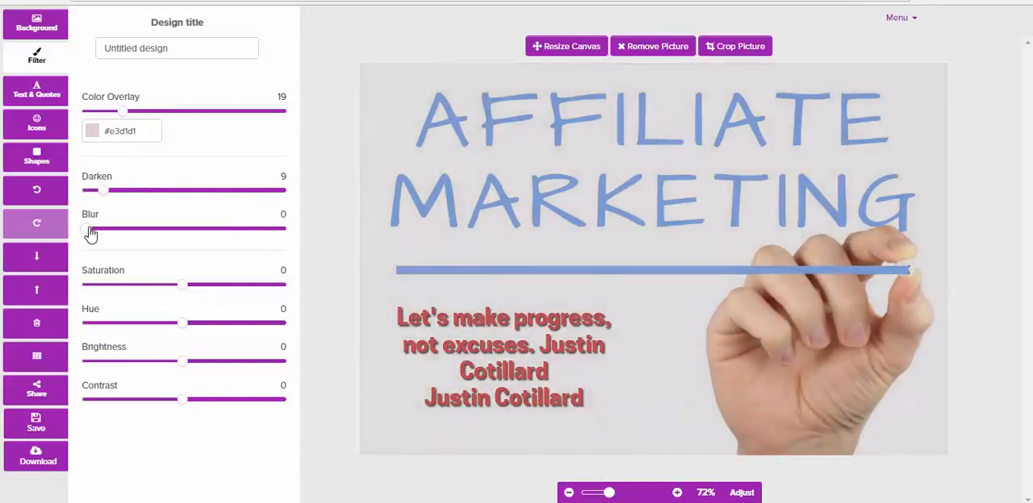
drag(89, 229, 110, 229)
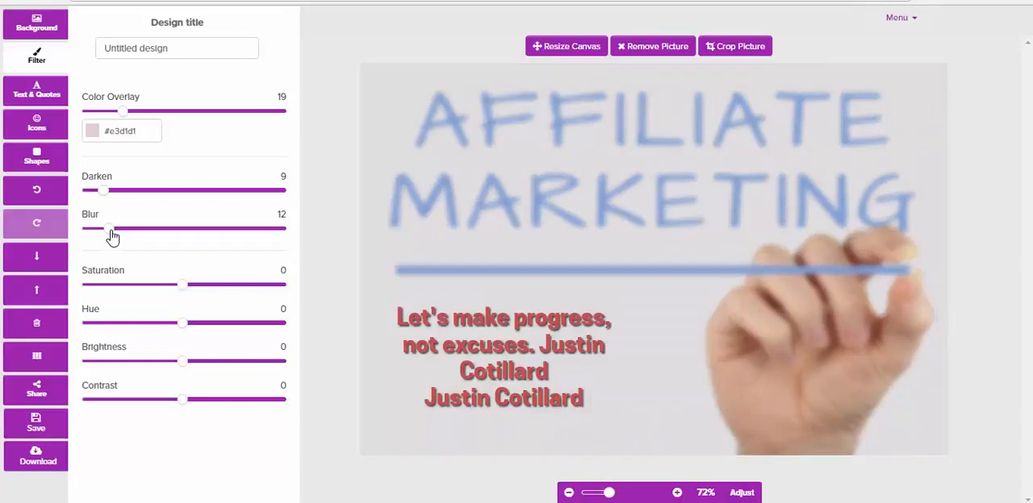
drag(181, 284, 167, 284)
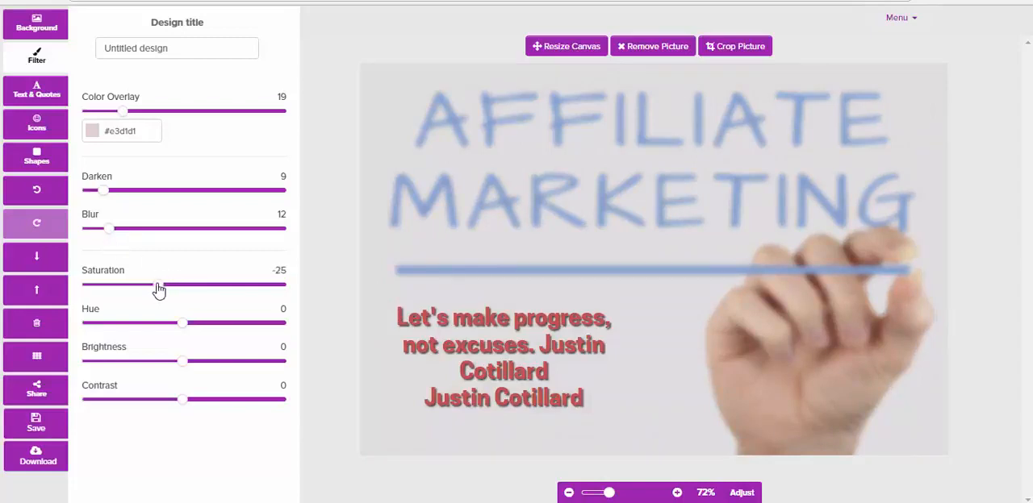
drag(165, 284, 197, 284)
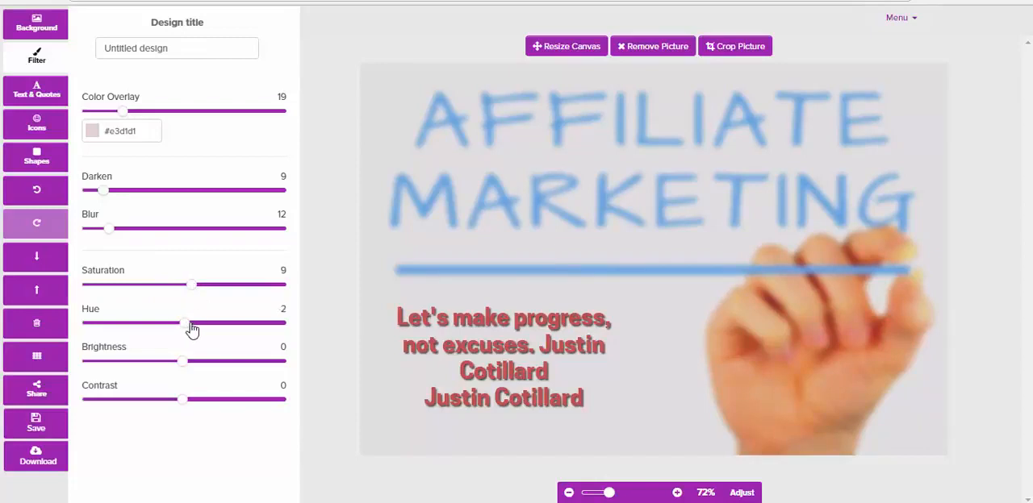
drag(182, 361, 205, 361)
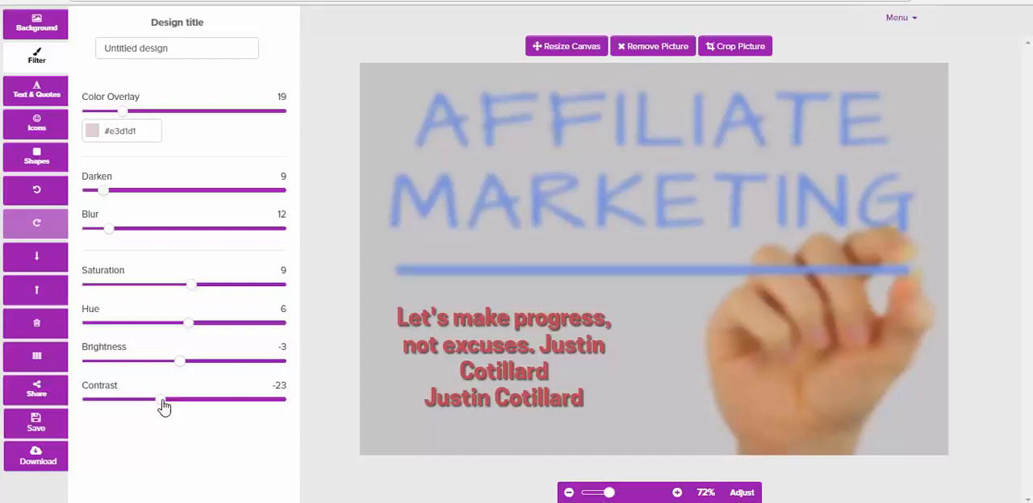
Set the photo contrast to -2 and hide the alignment grid
drag(163, 399, 181, 400)
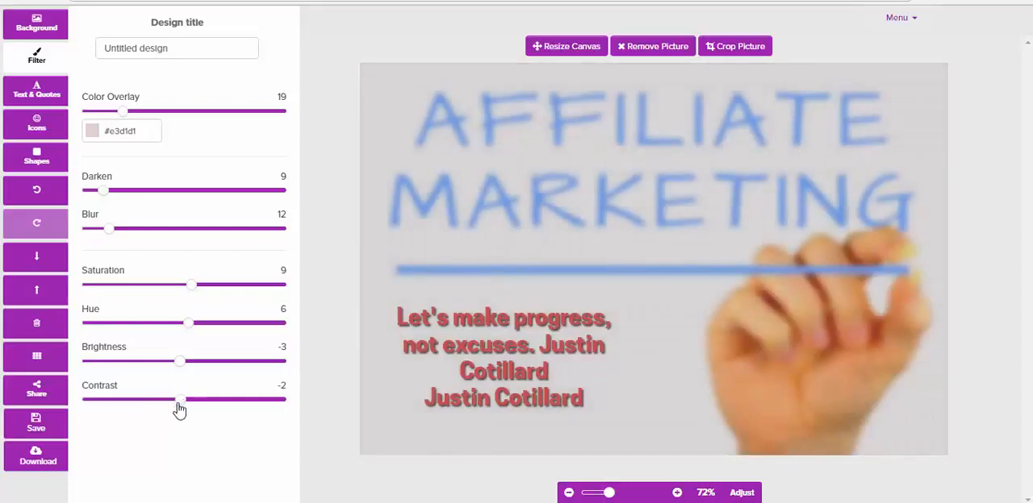
mouse_move(35, 387)
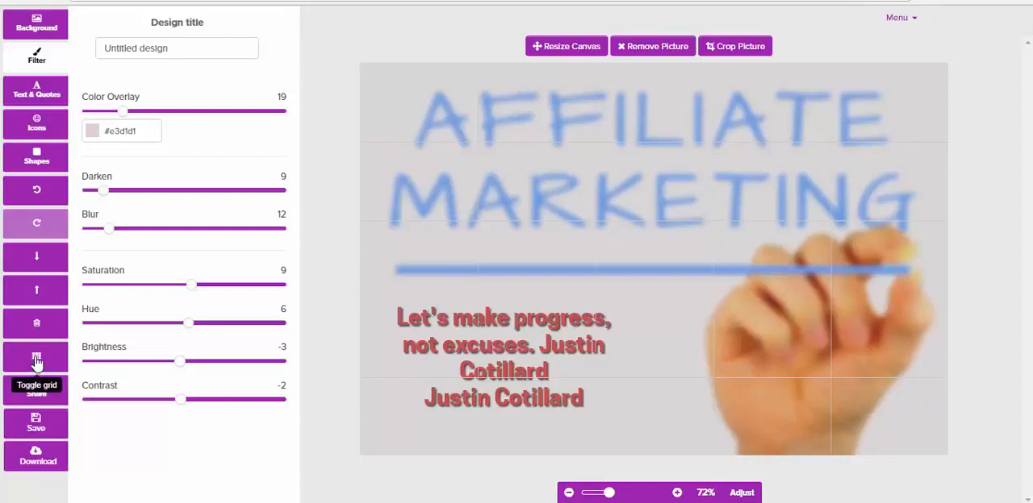
click(36, 358)
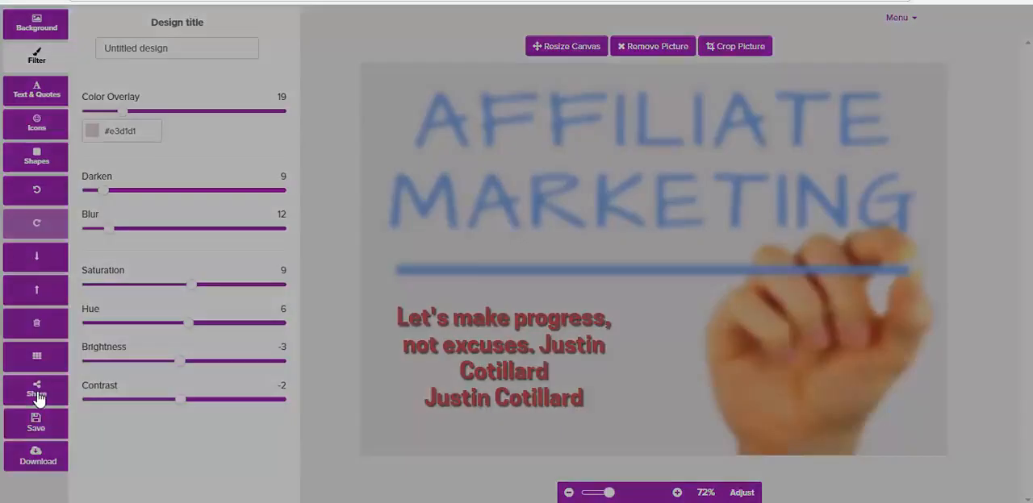
click(36, 389)
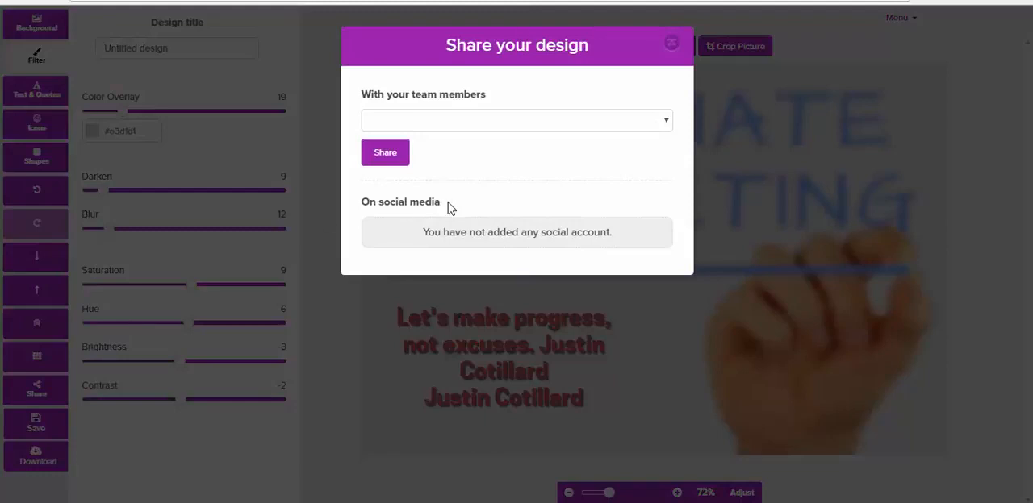
mouse_move(665, 125)
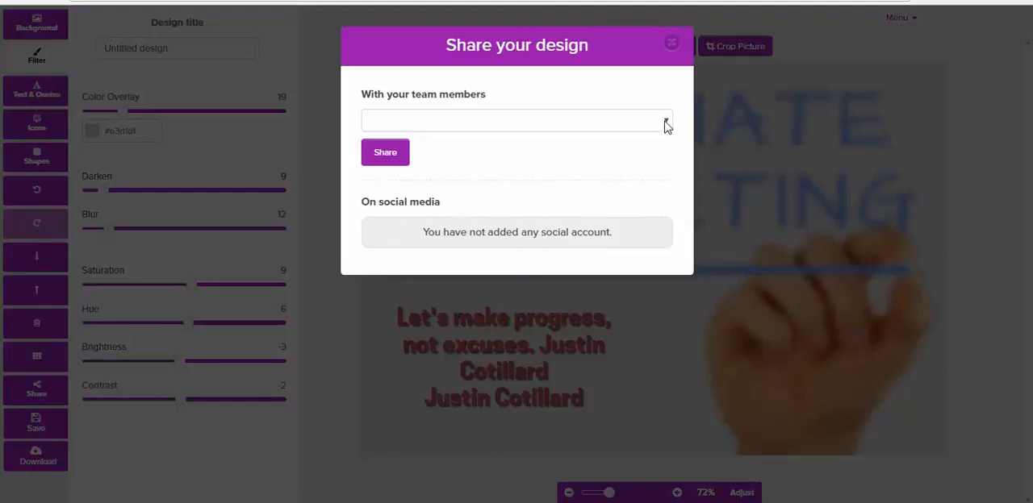
click(516, 120)
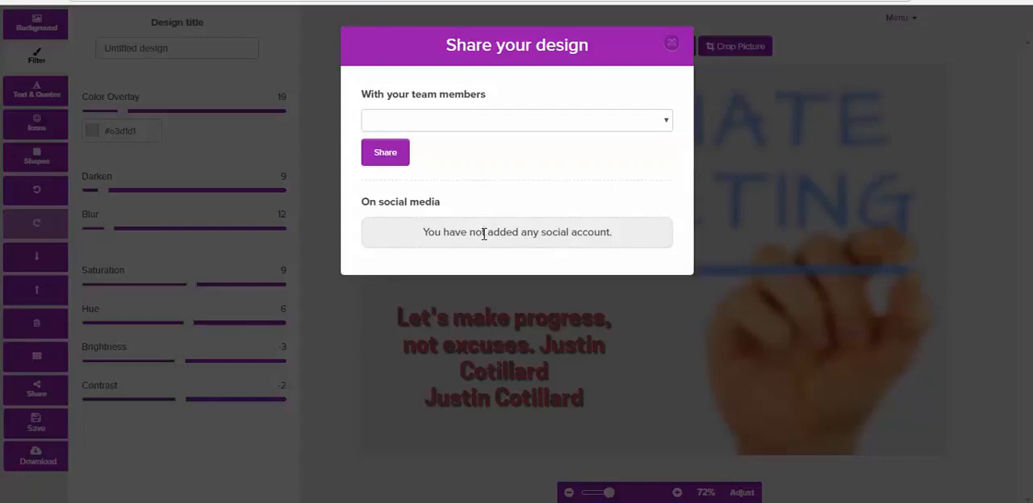
mouse_move(654, 60)
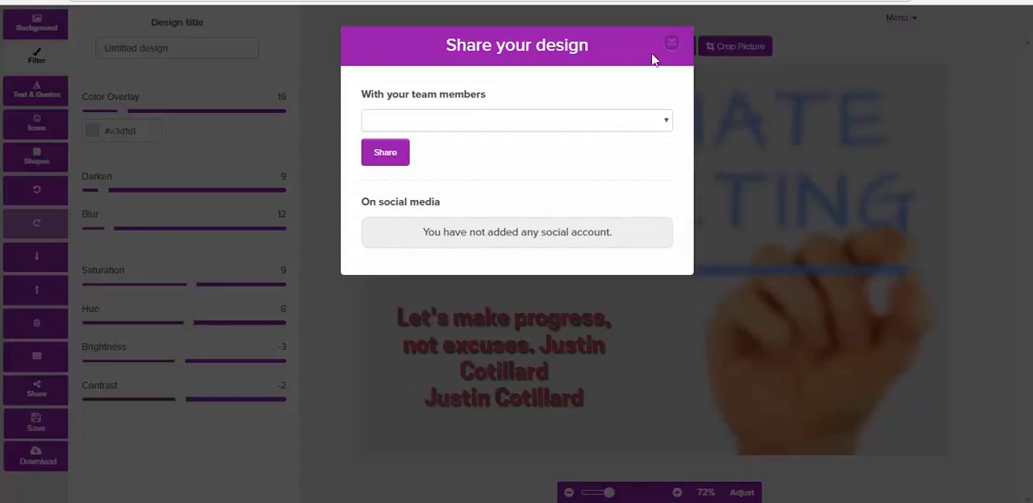
click(671, 43)
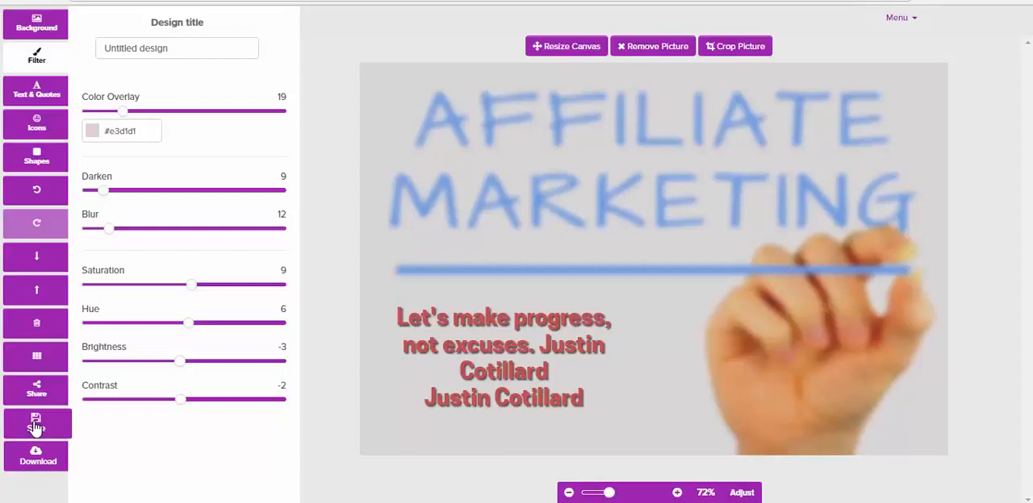
click(35, 423)
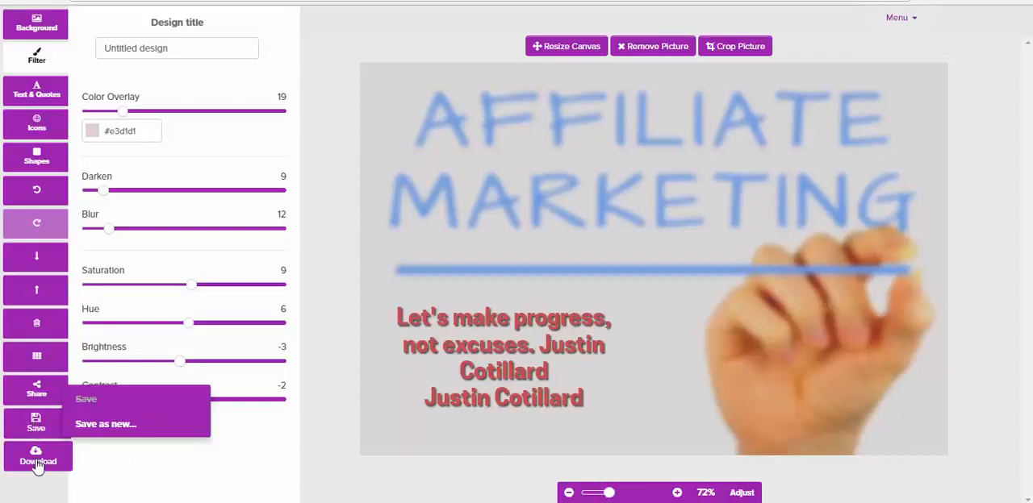
click(36, 458)
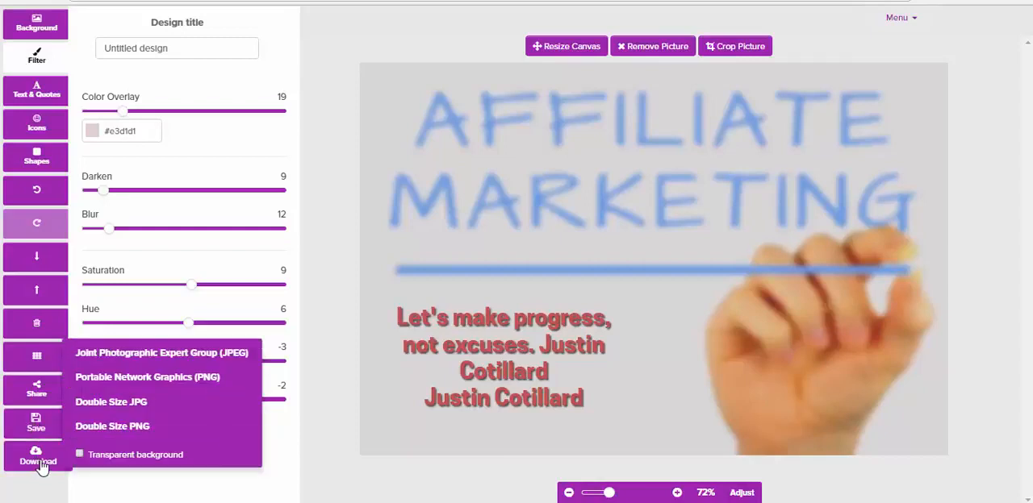
mouse_move(111, 402)
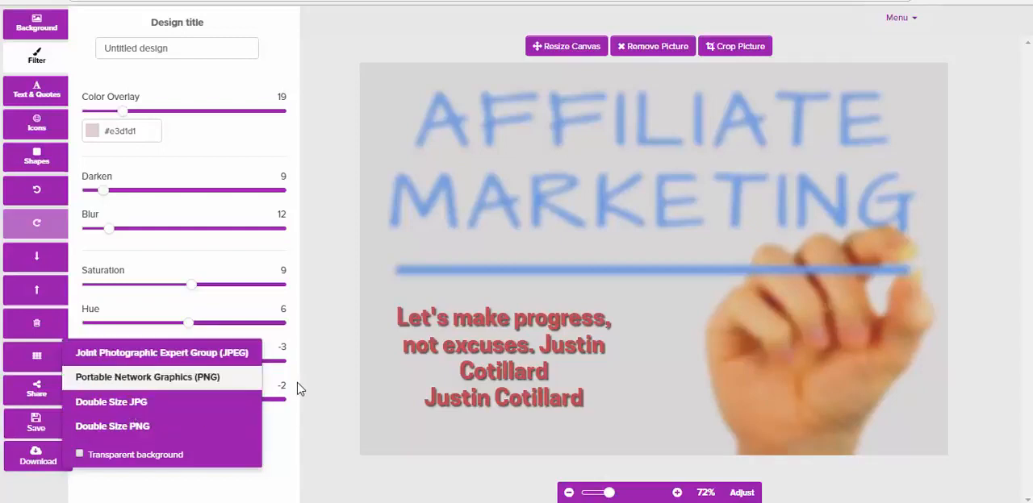
click(321, 364)
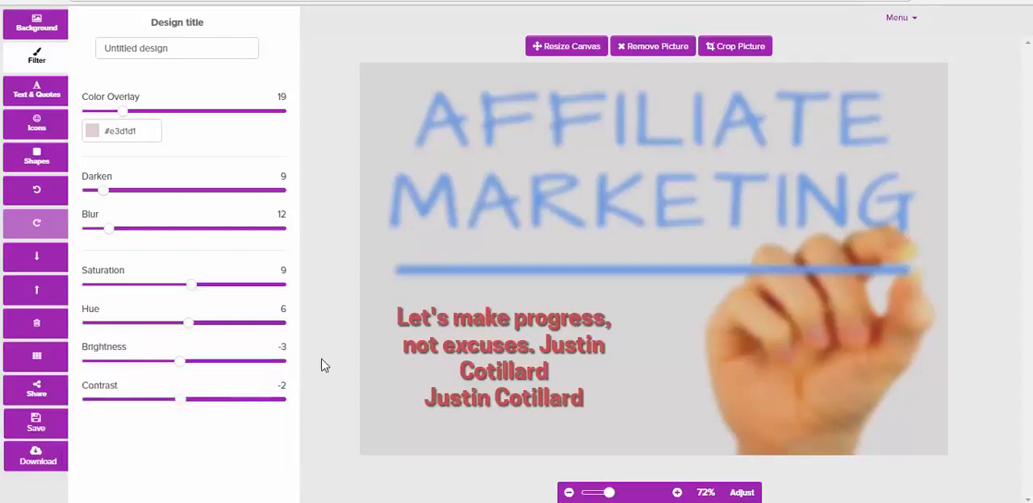
mouse_move(407, 393)
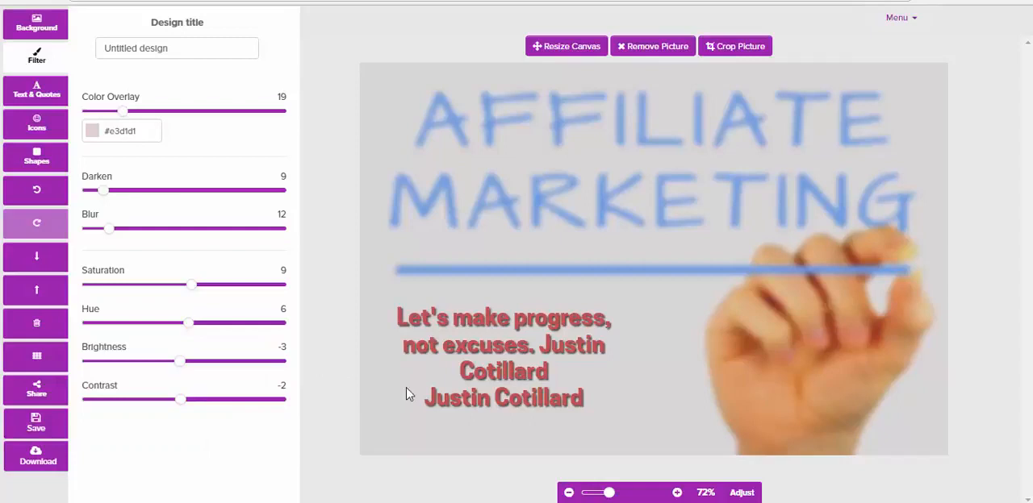
click(568, 492)
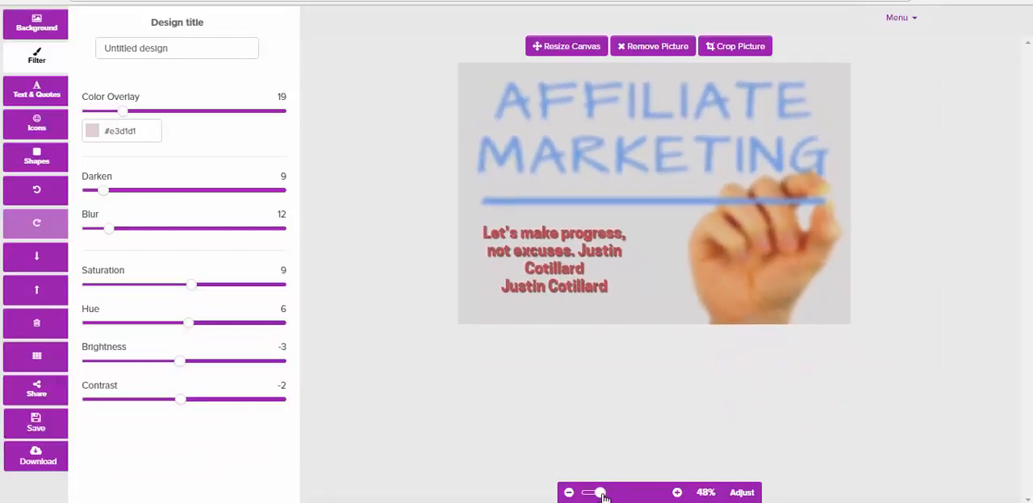
click(677, 492)
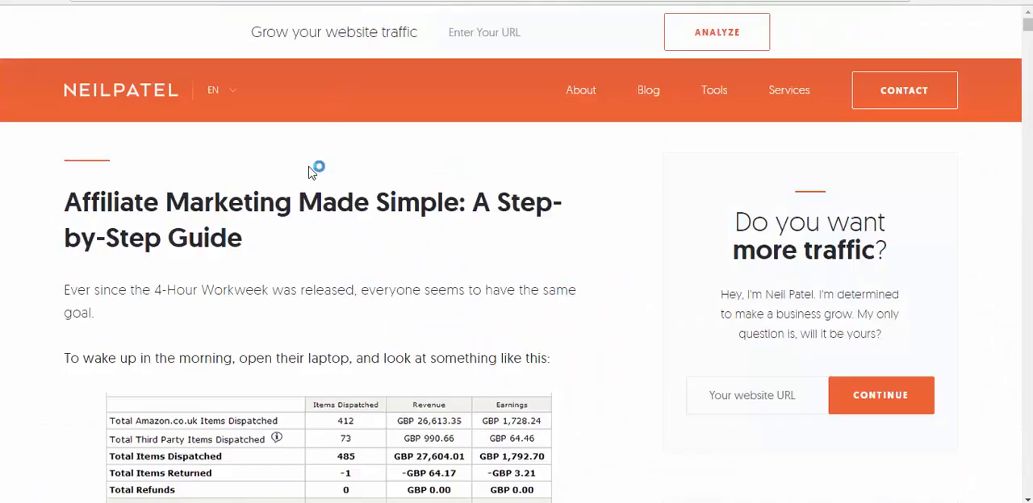
mouse_move(293, 248)
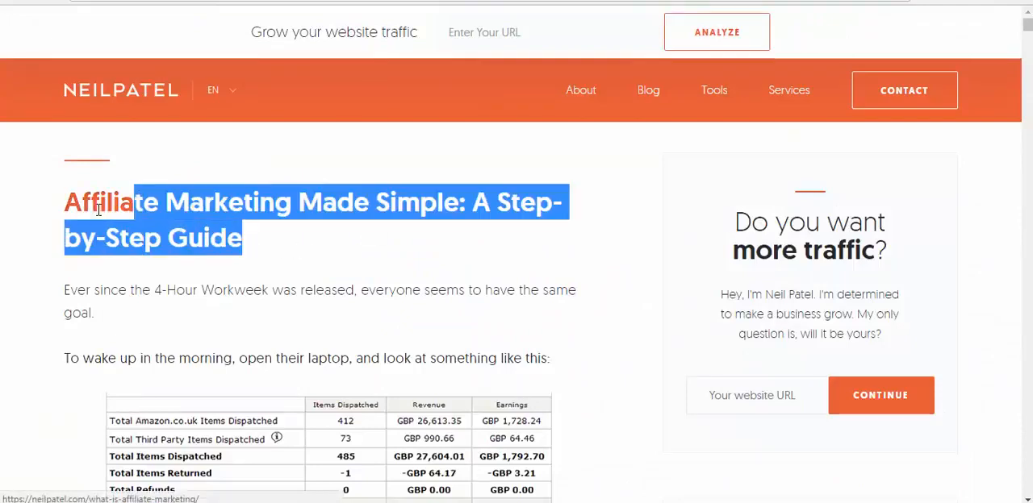
Send the highlighted headline to Pixelmodo via 'Edit Text with Pixelmodo'
right_click(96, 210)
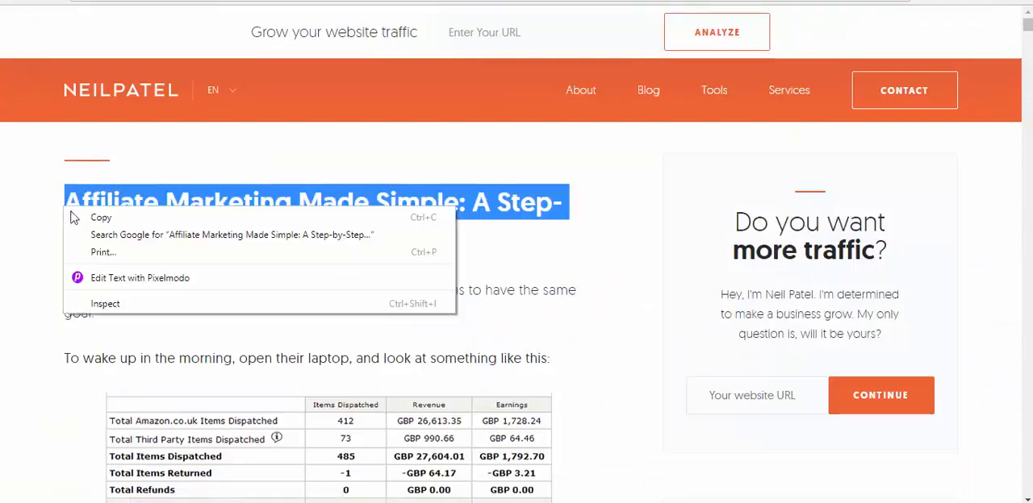
click(140, 277)
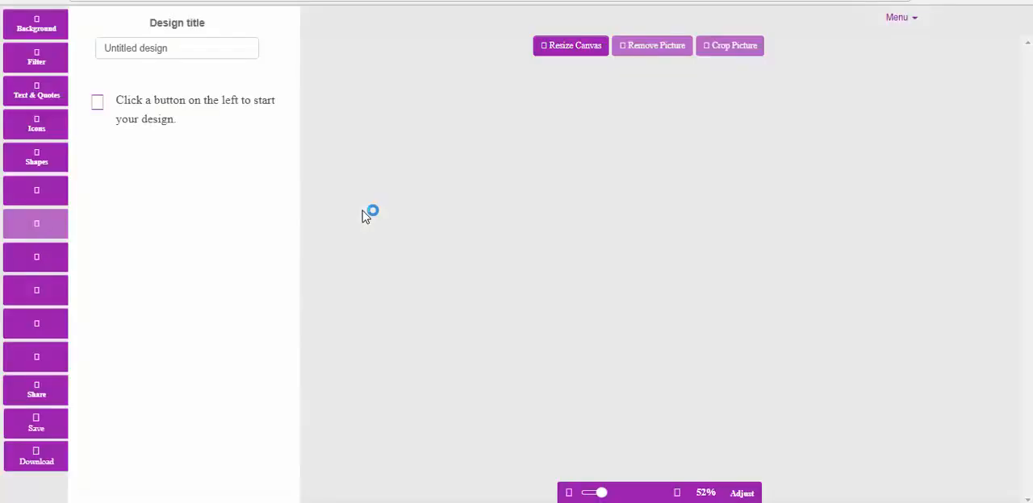
Select the imported headline and reposition it to the upper centre of the canvas
click(35, 89)
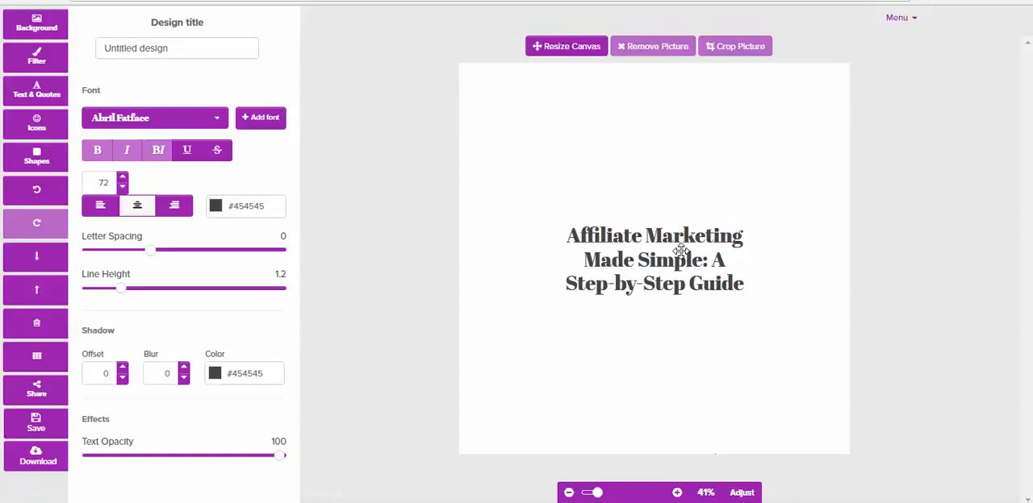
drag(654, 259, 656, 142)
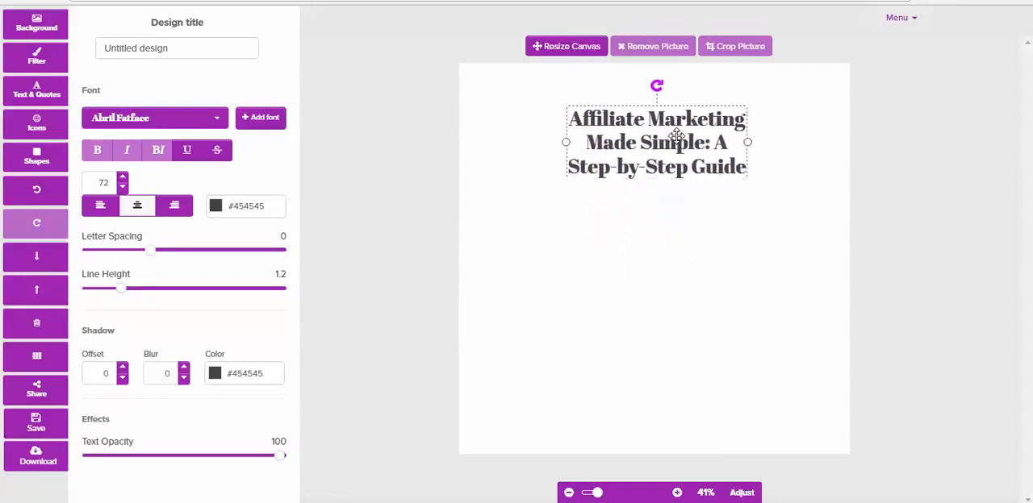
drag(656, 142, 656, 233)
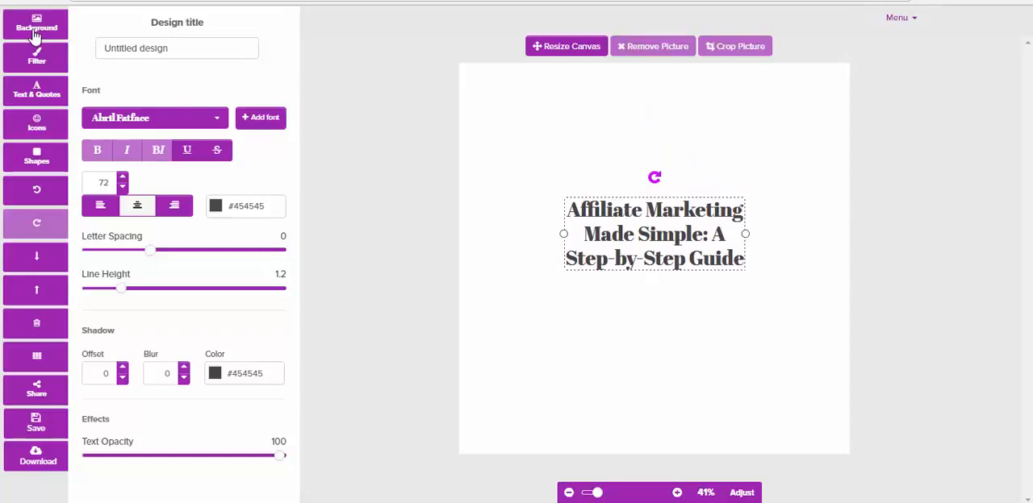
Search background photos for 'affiliate' and scroll through the results
click(36, 22)
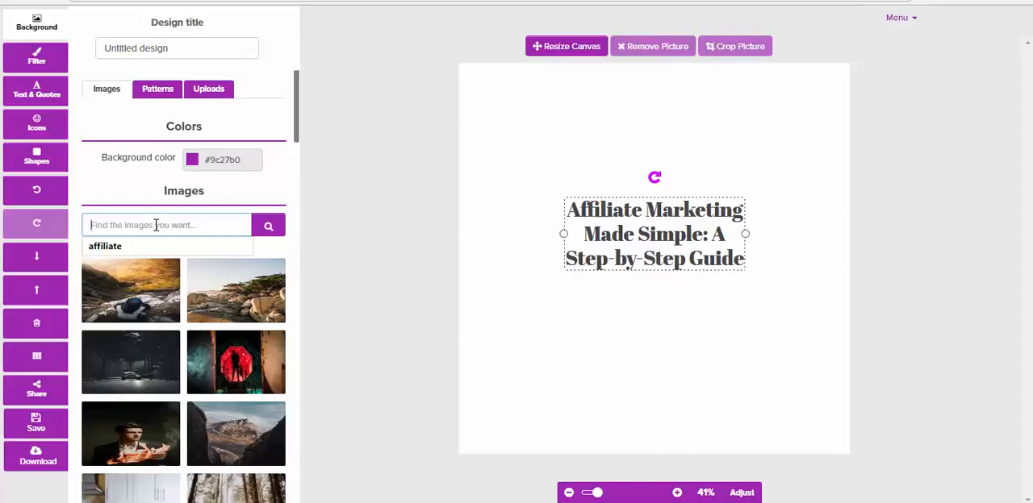
text(af)
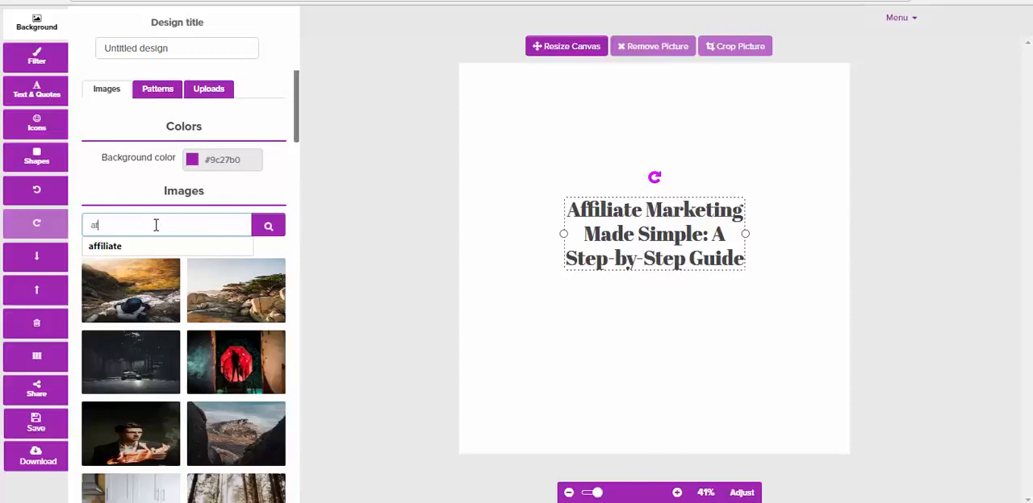
text(ffiliate)
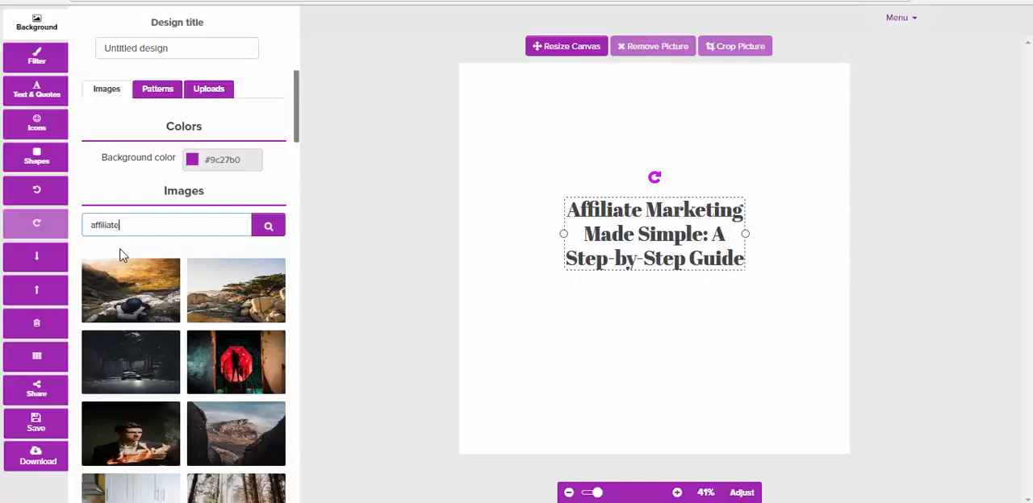
click(268, 225)
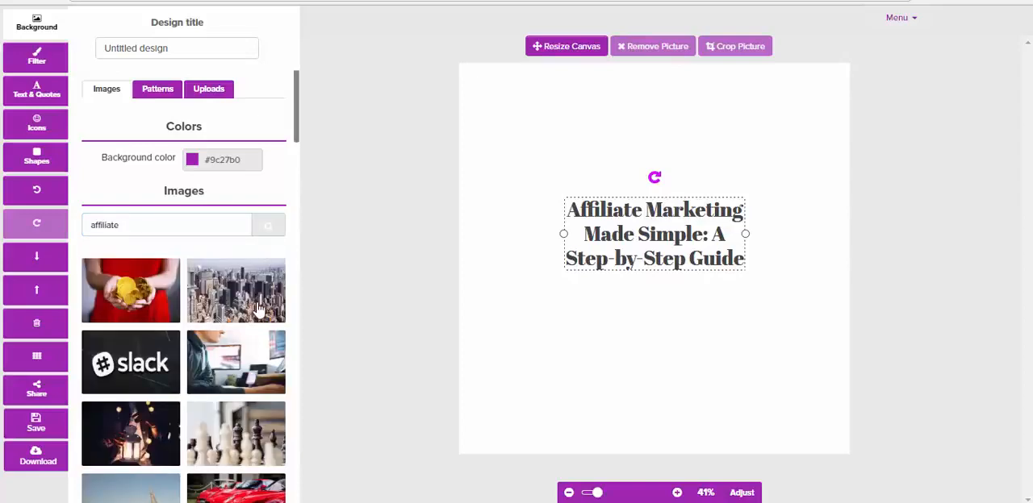
mouse_move(373, 368)
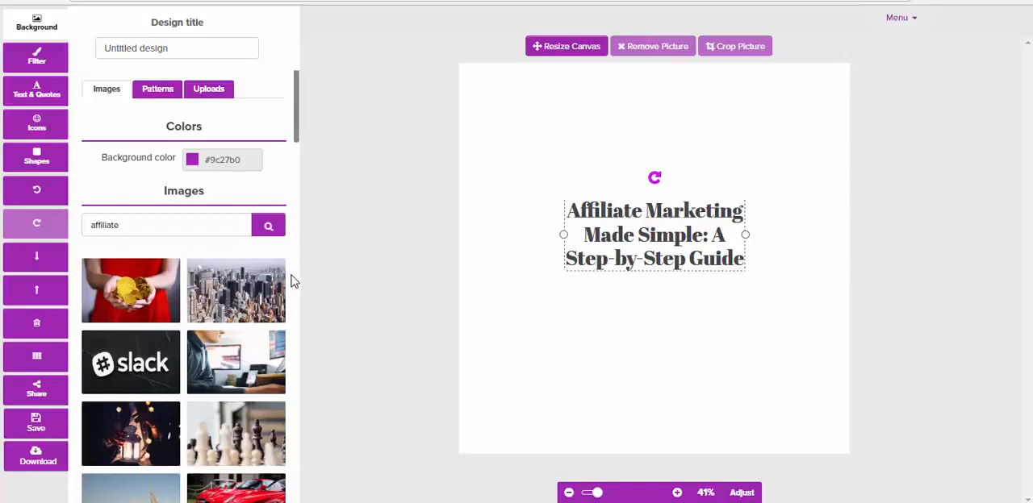
scroll(down, 3)
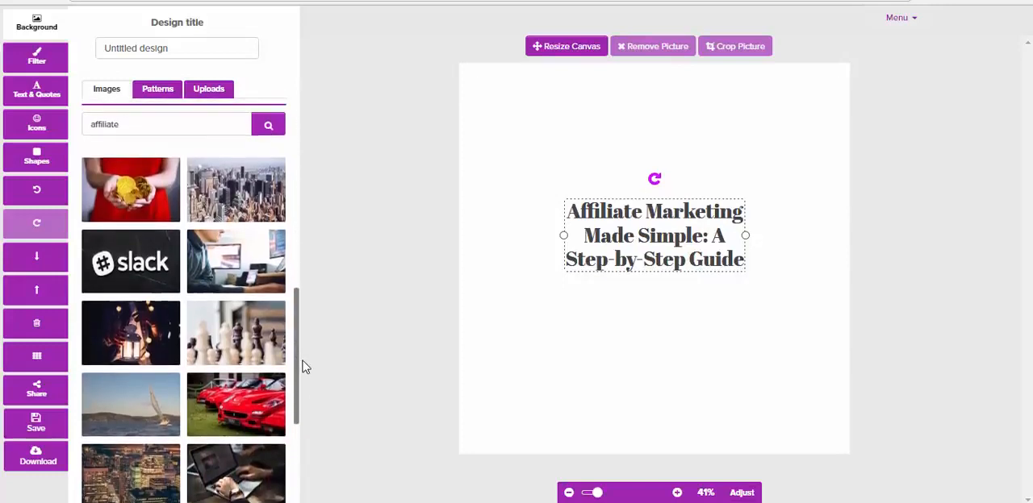
mouse_move(236, 261)
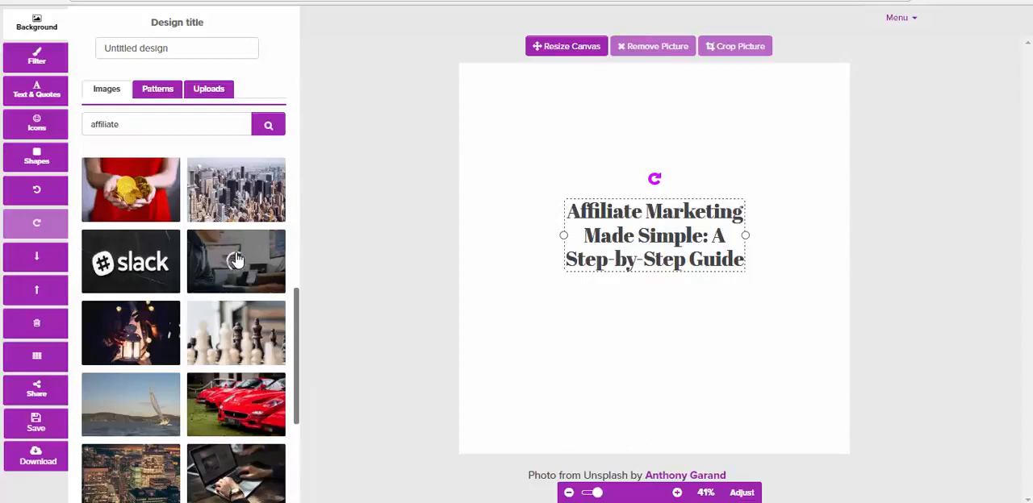
Use the man-at-computer photo as background, move the title over the monitor, and colour it red
click(235, 261)
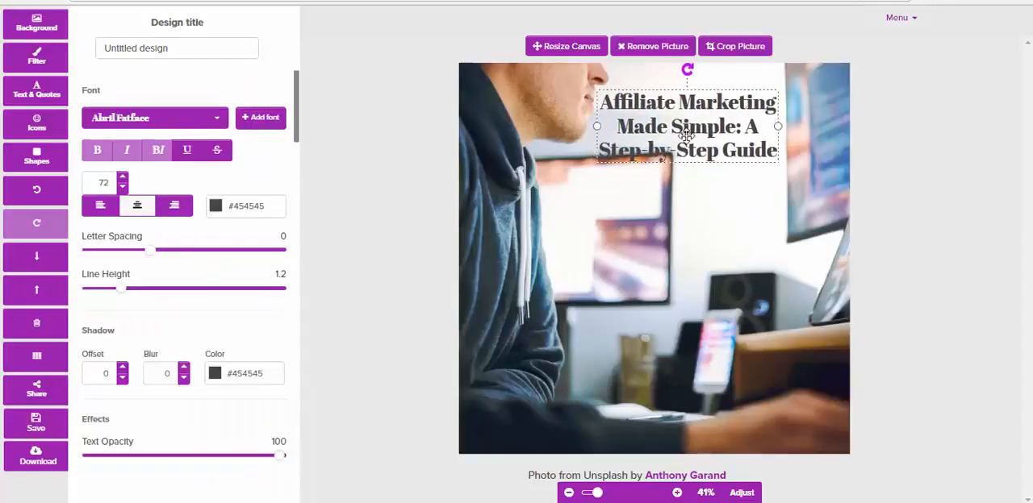
drag(686, 125, 634, 223)
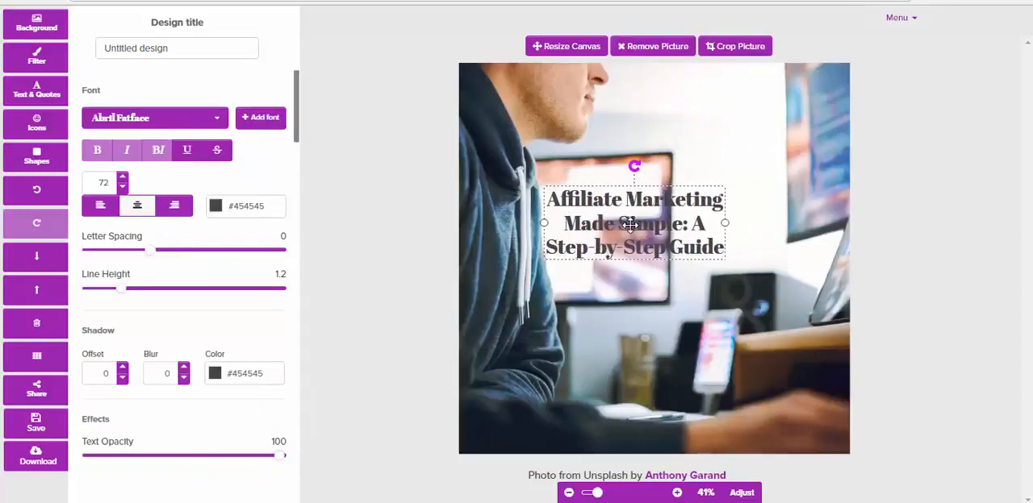
drag(633, 224, 664, 209)
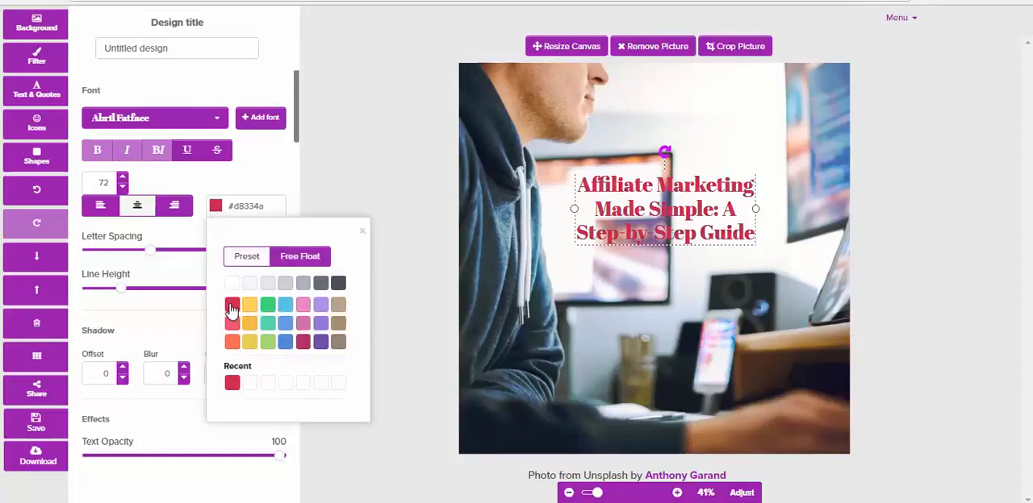
click(190, 165)
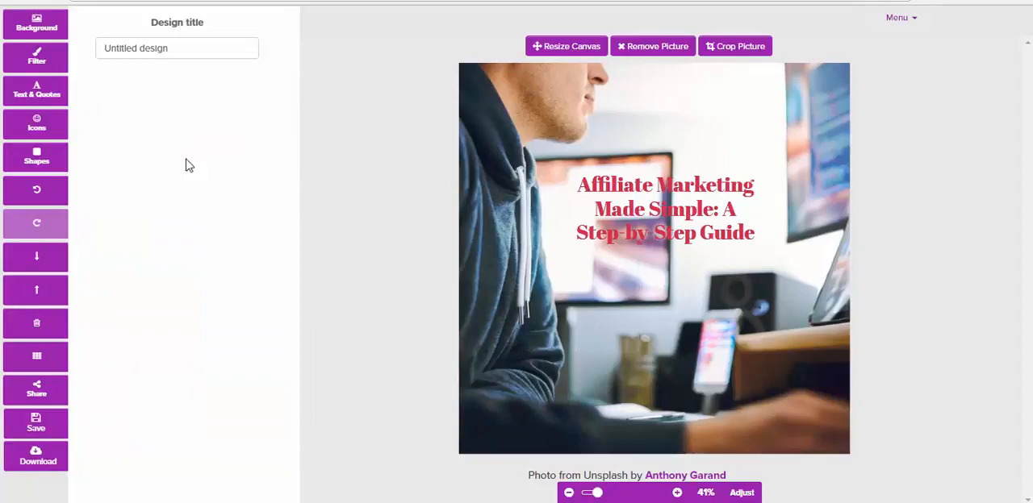
mouse_move(36, 58)
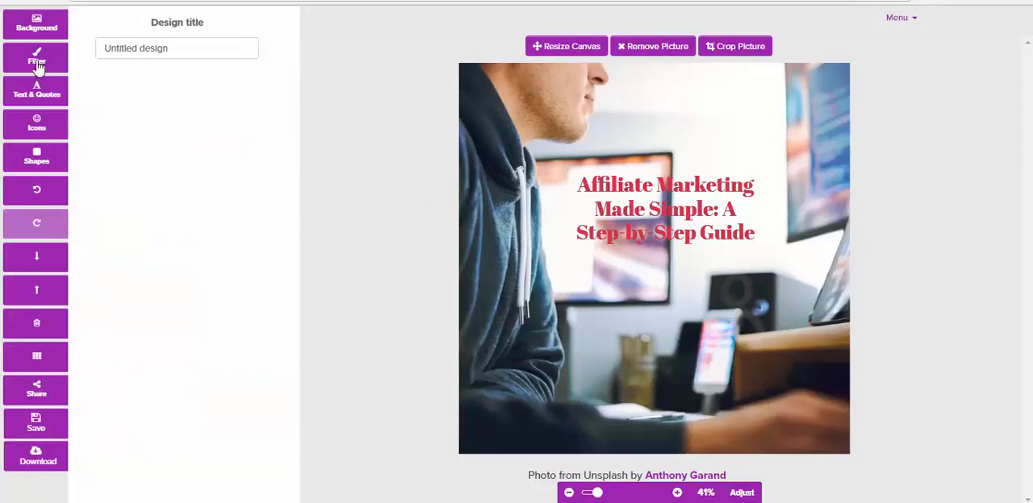
Add a black overlay, darkening and blur to the headline photo, then start a new design
click(36, 57)
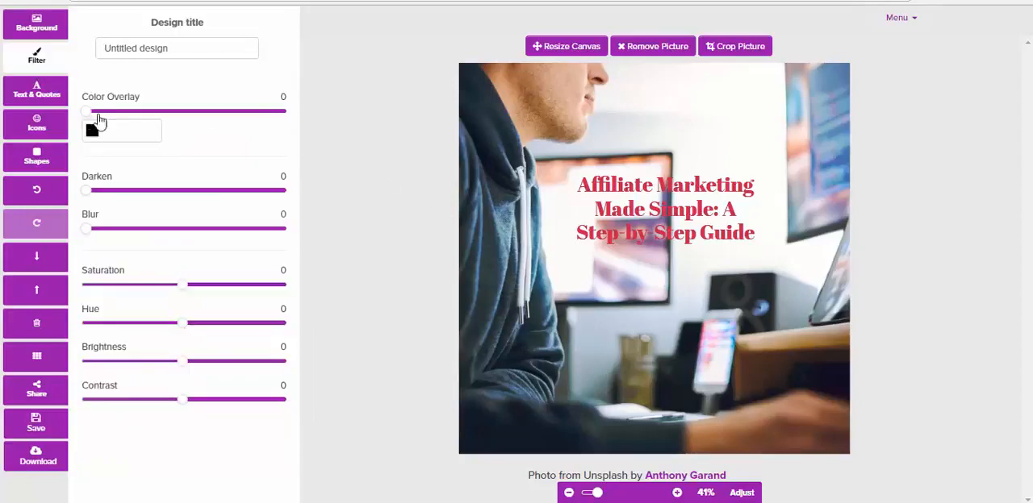
drag(86, 111, 124, 112)
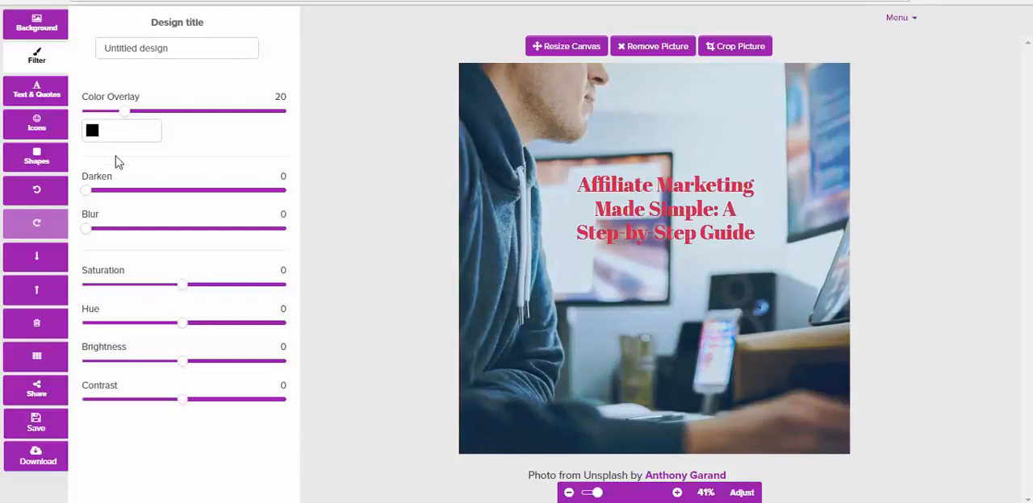
drag(85, 191, 131, 191)
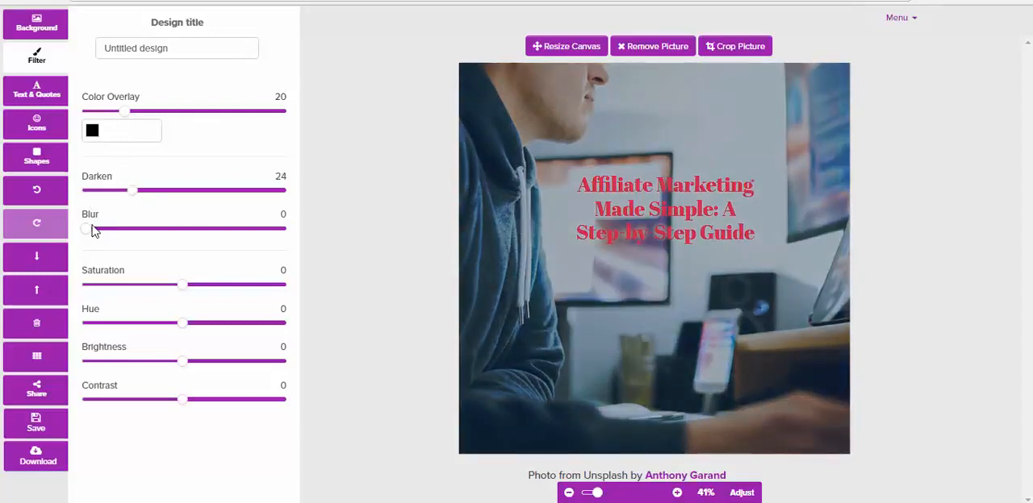
drag(86, 228, 117, 229)
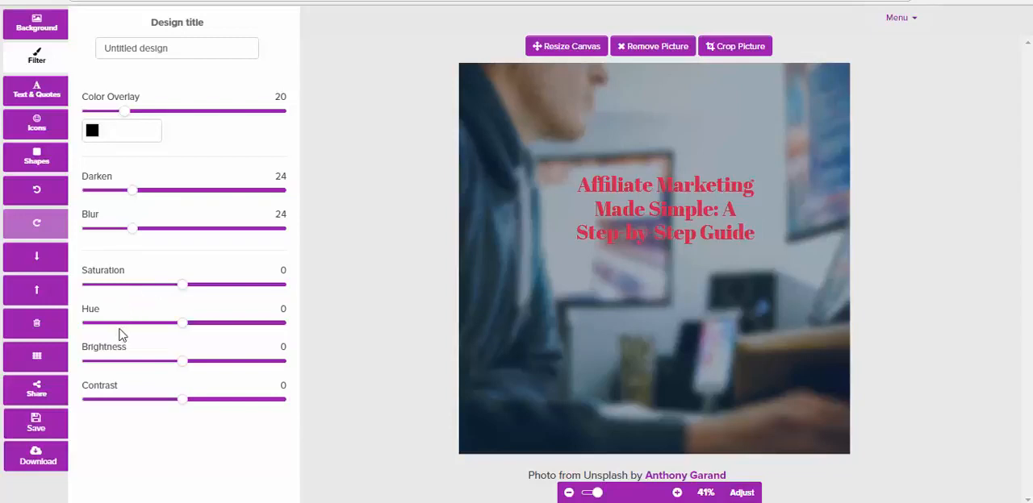
mouse_move(128, 414)
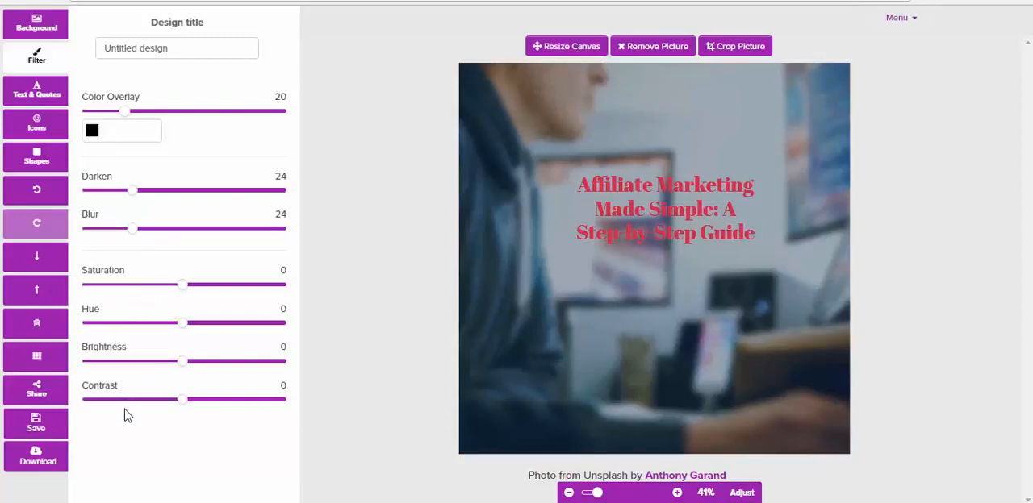
mouse_move(298, 398)
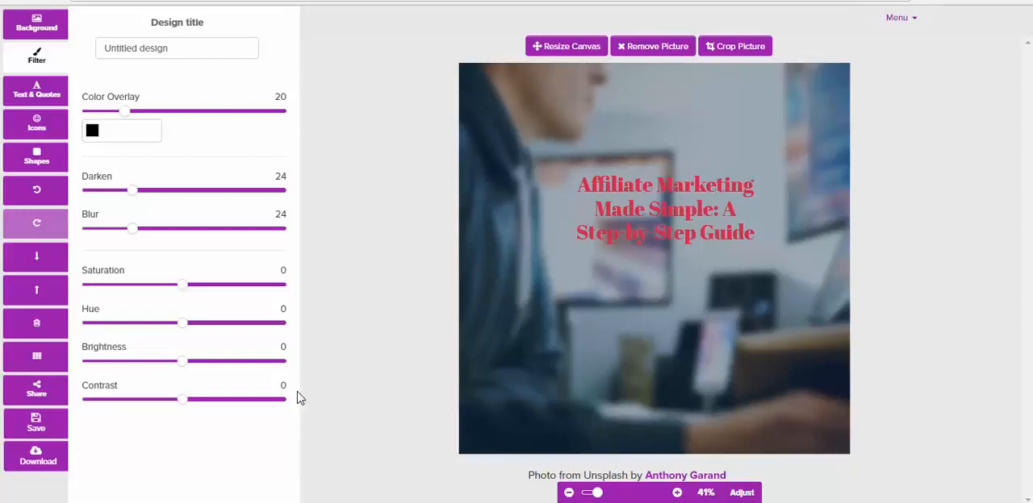
mouse_move(344, 201)
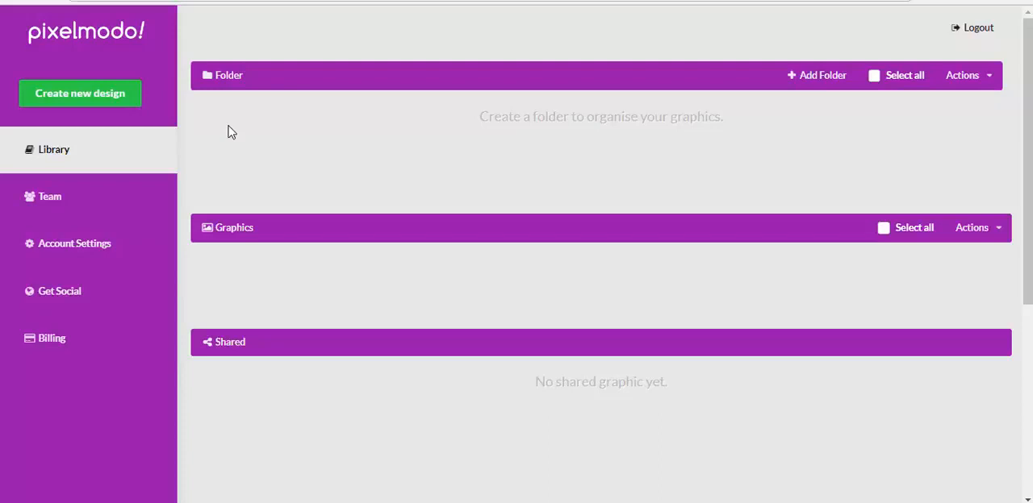
mouse_move(80, 92)
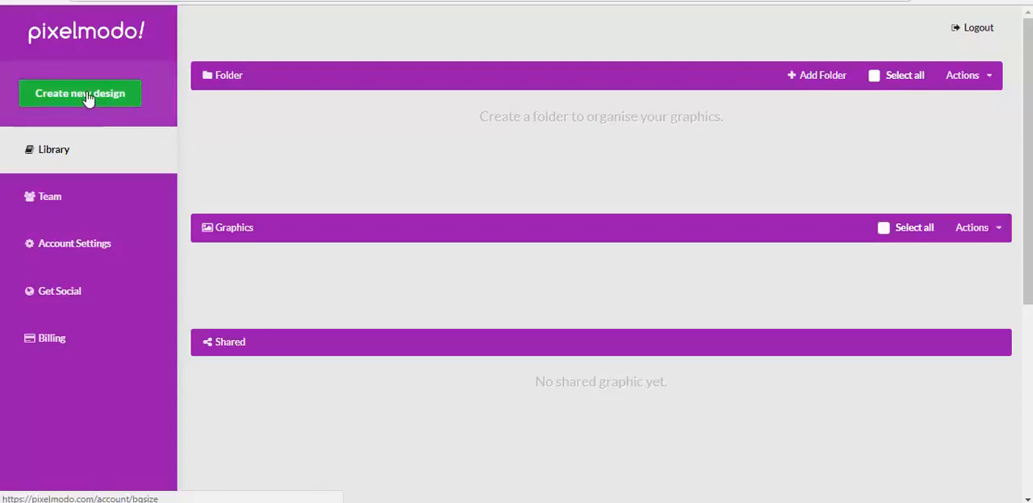
click(80, 93)
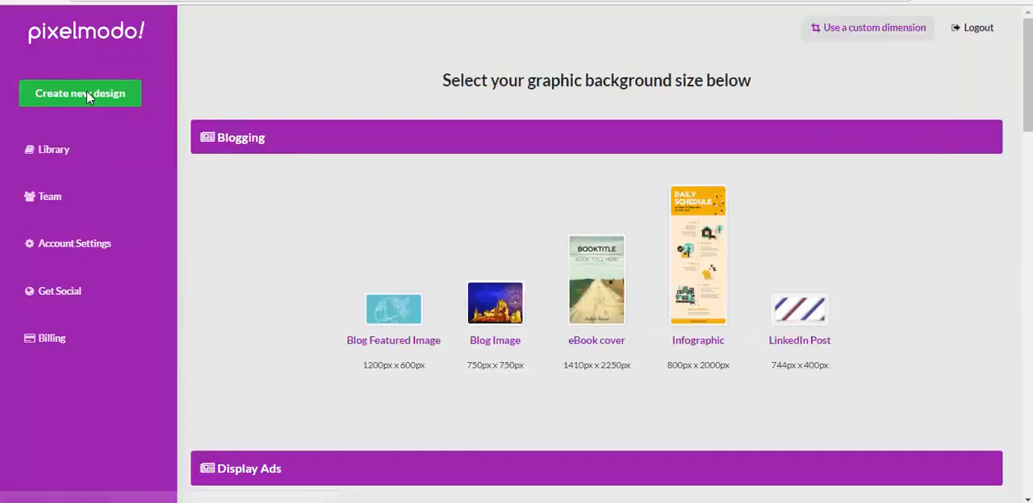
mouse_move(248, 227)
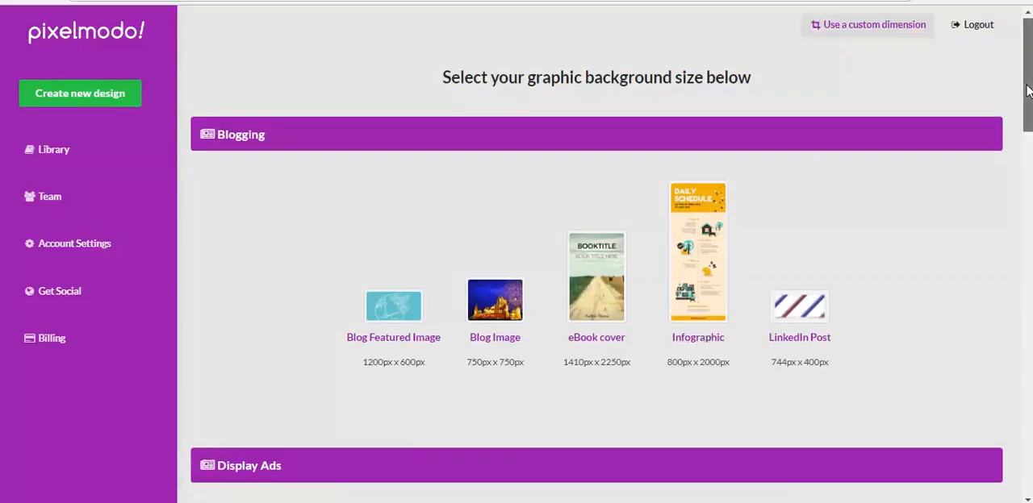
Choose the Facebook Post (1200 × 900 px) size under Social Media Post to show its templates
scroll(down, 3)
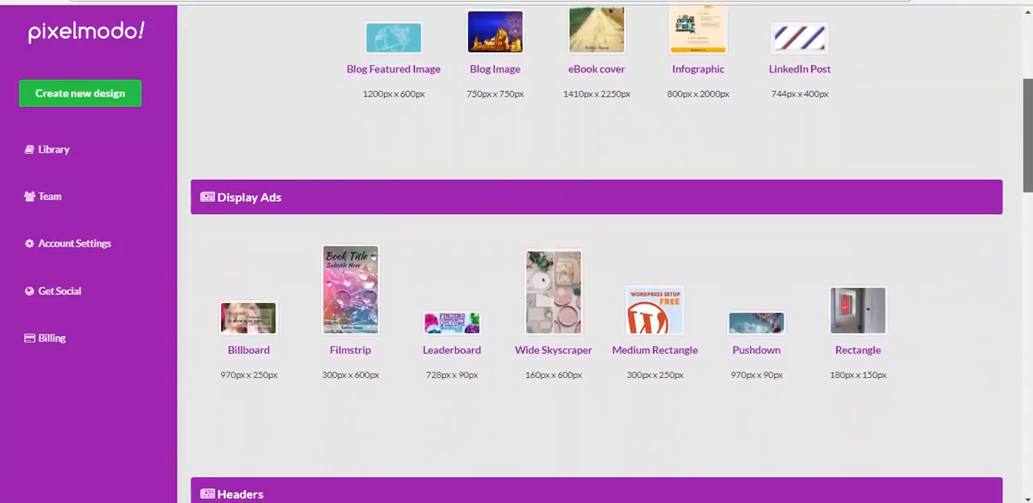
scroll(down, 3)
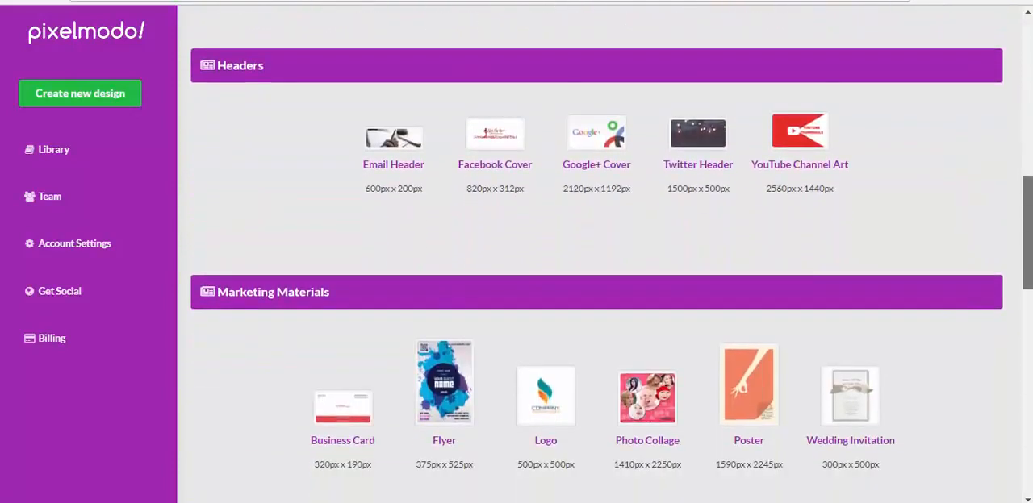
scroll(down, 3)
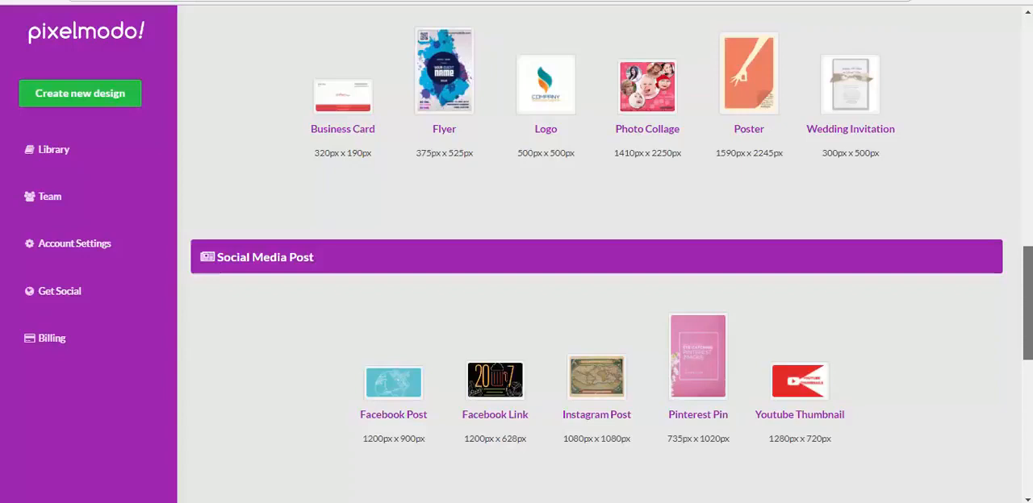
scroll(down, 3)
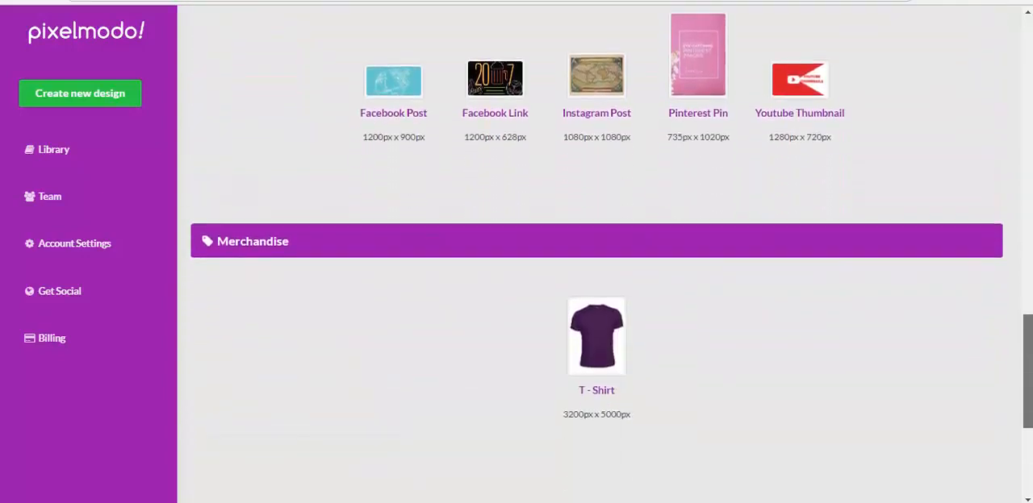
scroll(down, 3)
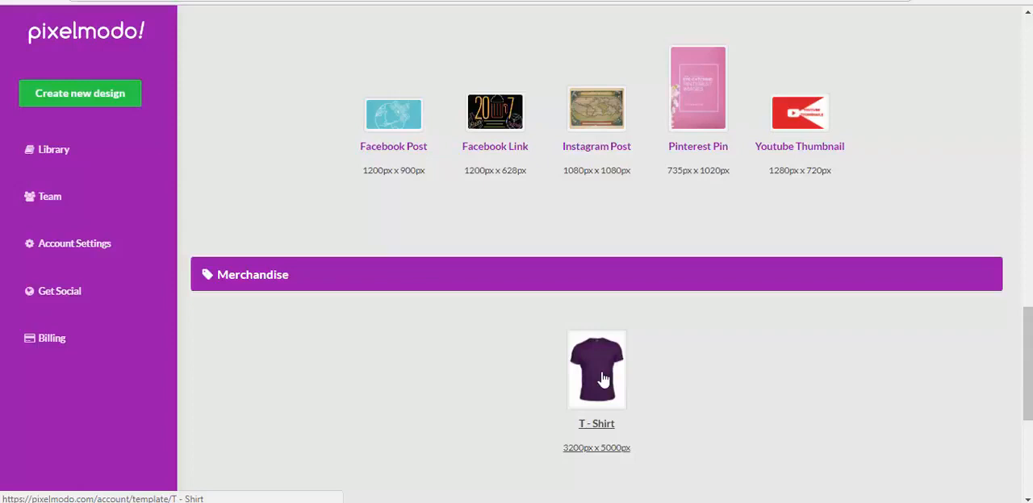
scroll(up, 3)
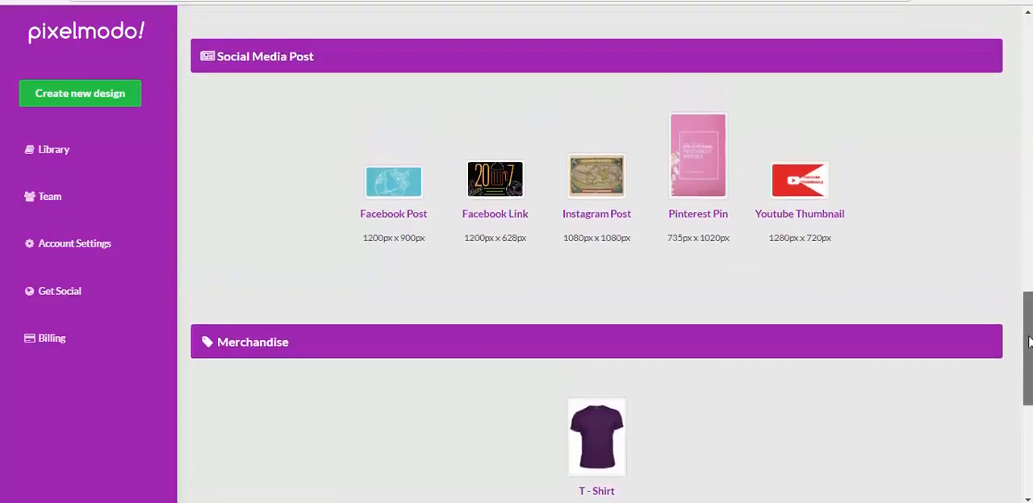
mouse_move(393, 187)
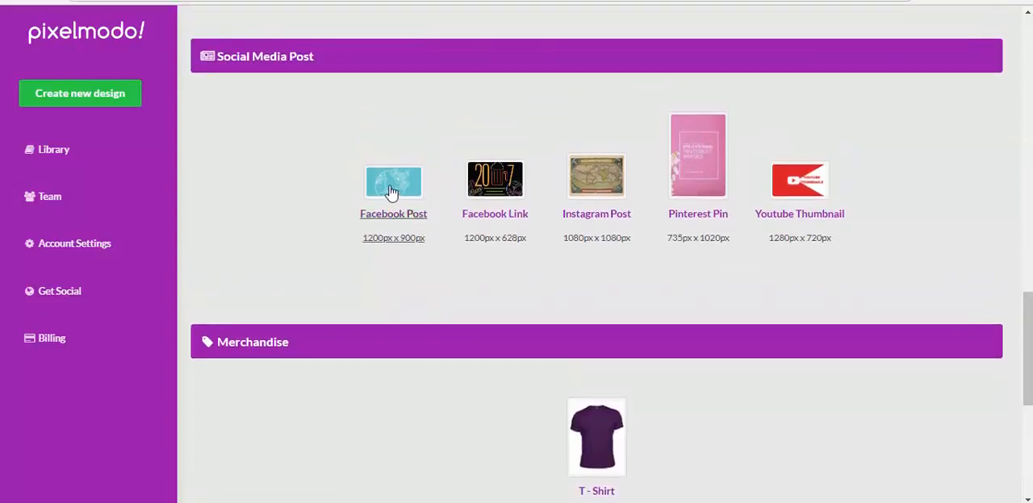
click(393, 180)
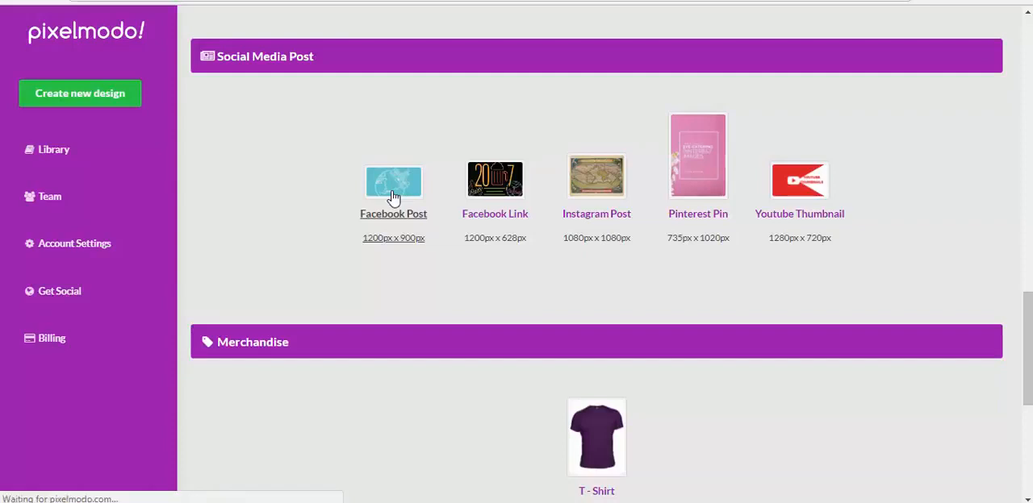
click(393, 180)
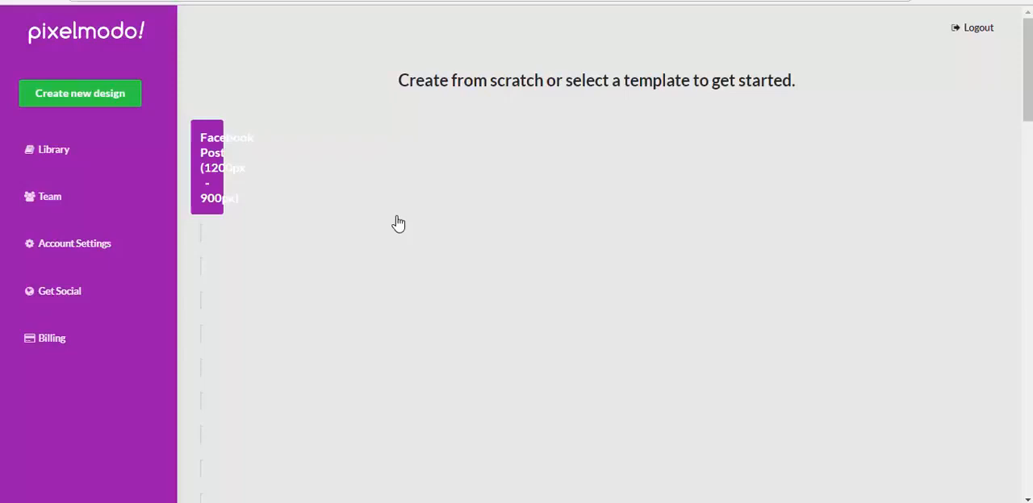
click(207, 167)
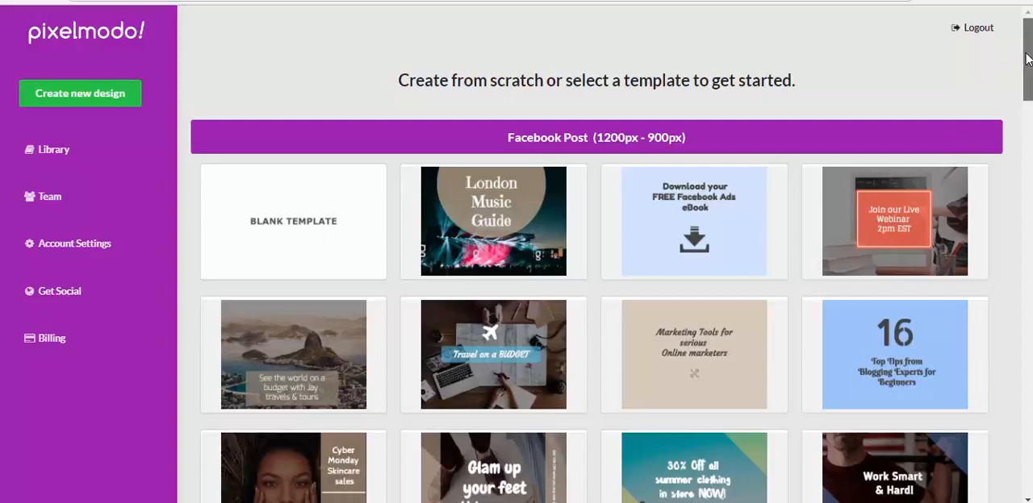
Scroll the Facebook Post templates to the Cyber Monday Skincare sales template
scroll(down, 3)
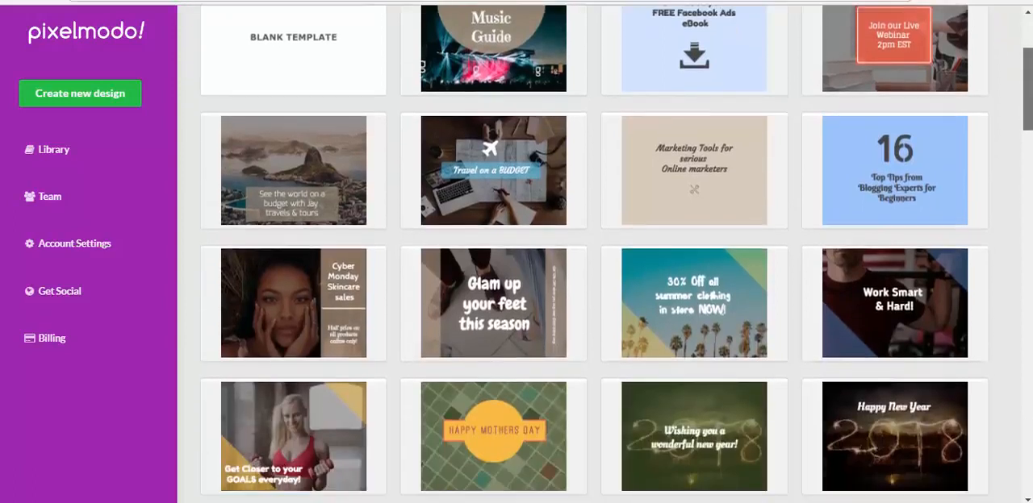
scroll(down, 3)
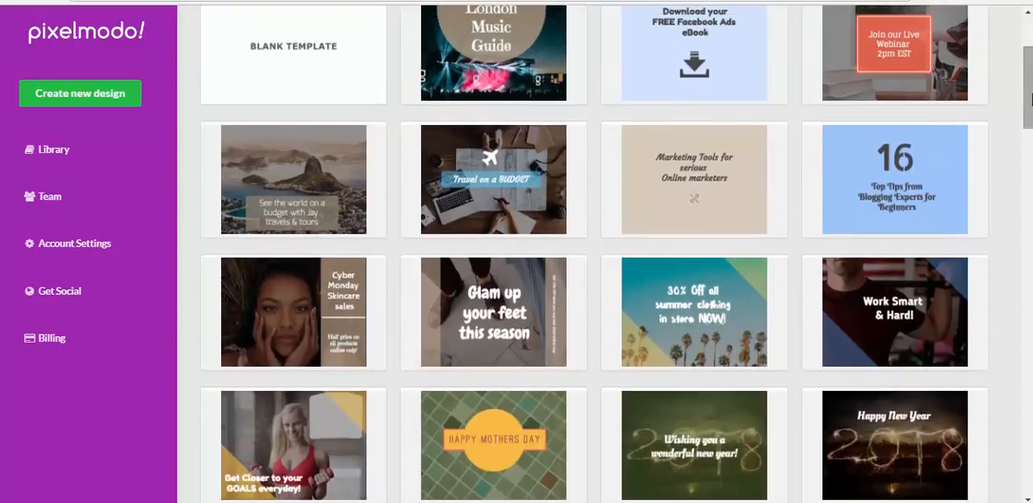
mouse_move(346, 317)
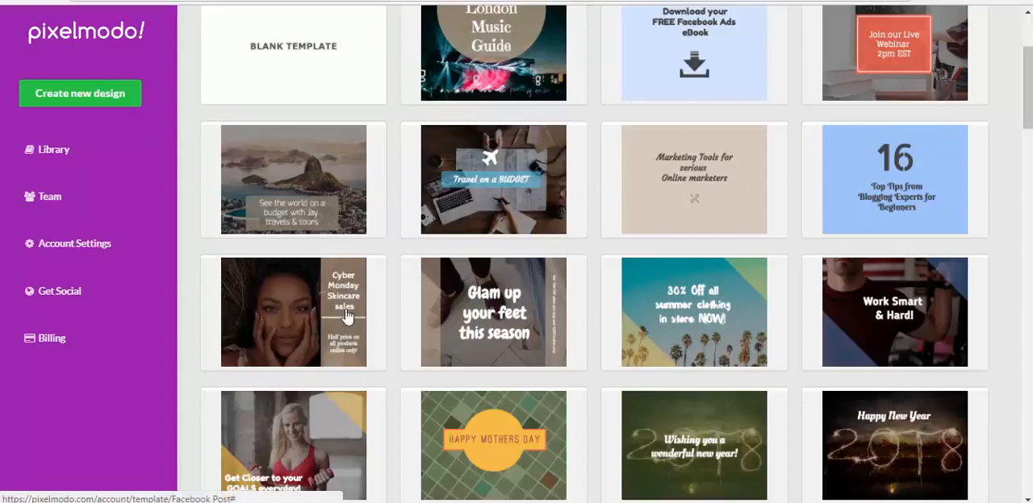
scroll(up, 3)
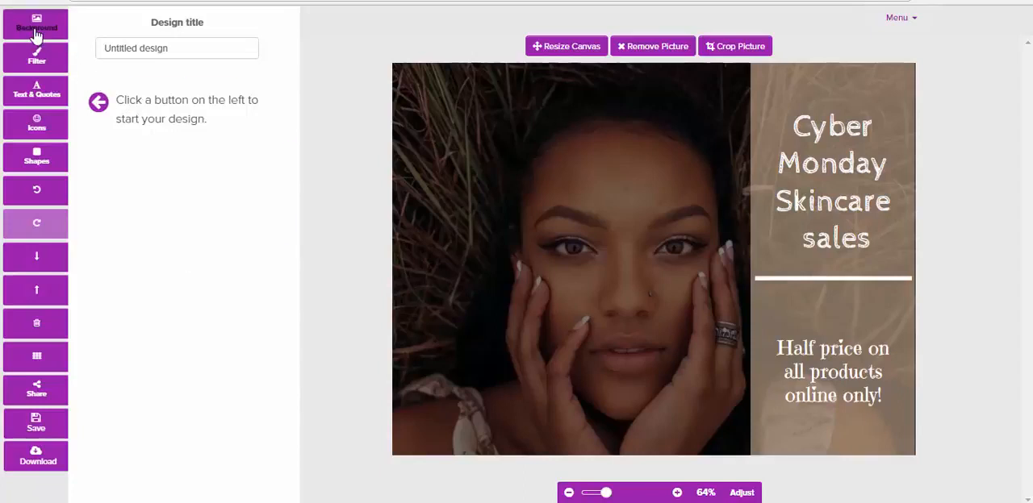
Add the J. Limbu quote 'But life was something more…' and set its text to preset white
click(35, 23)
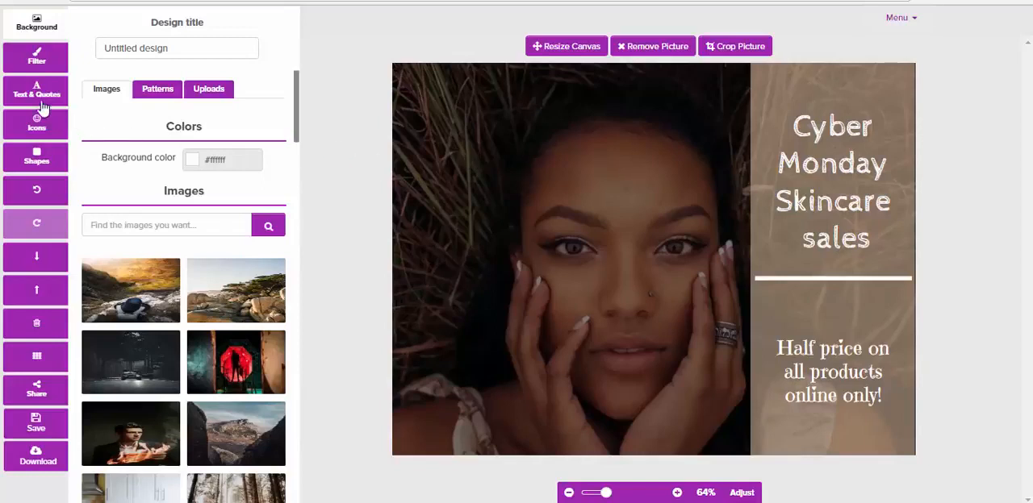
click(36, 88)
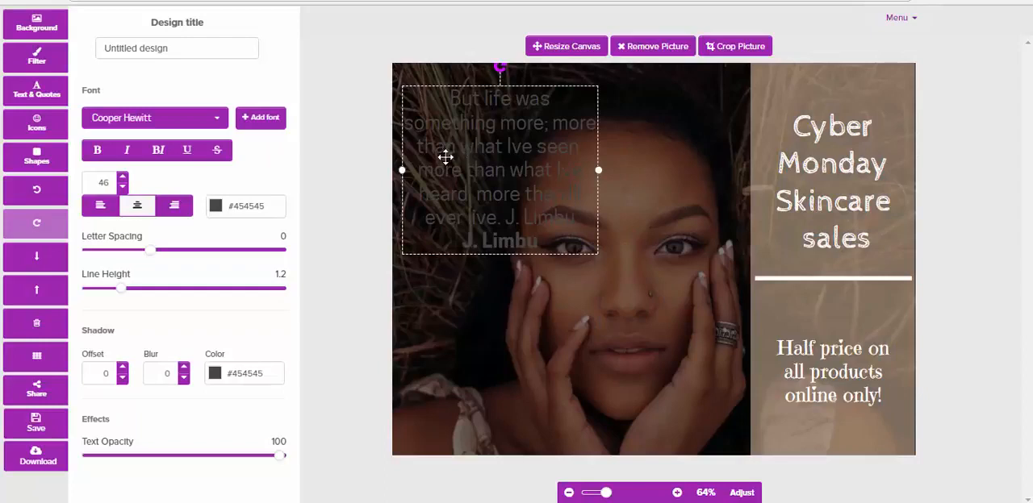
click(244, 205)
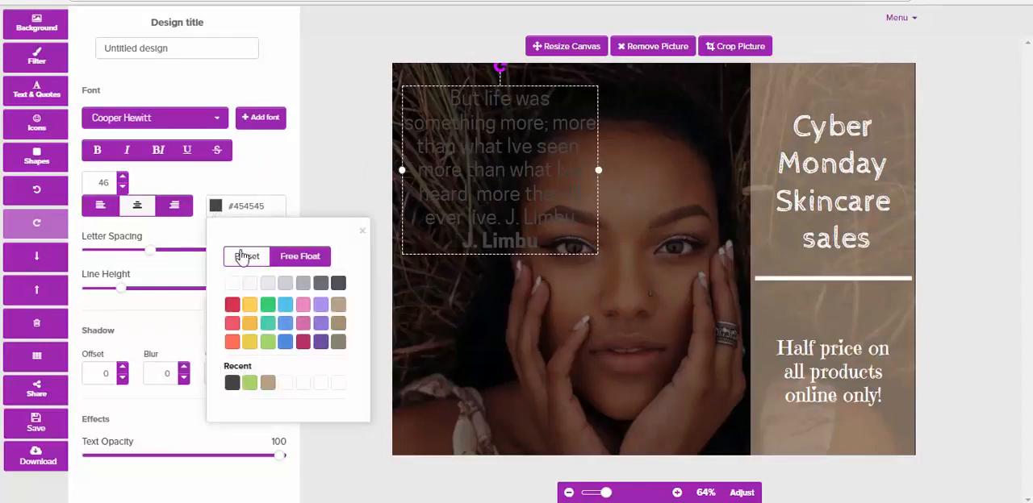
click(246, 255)
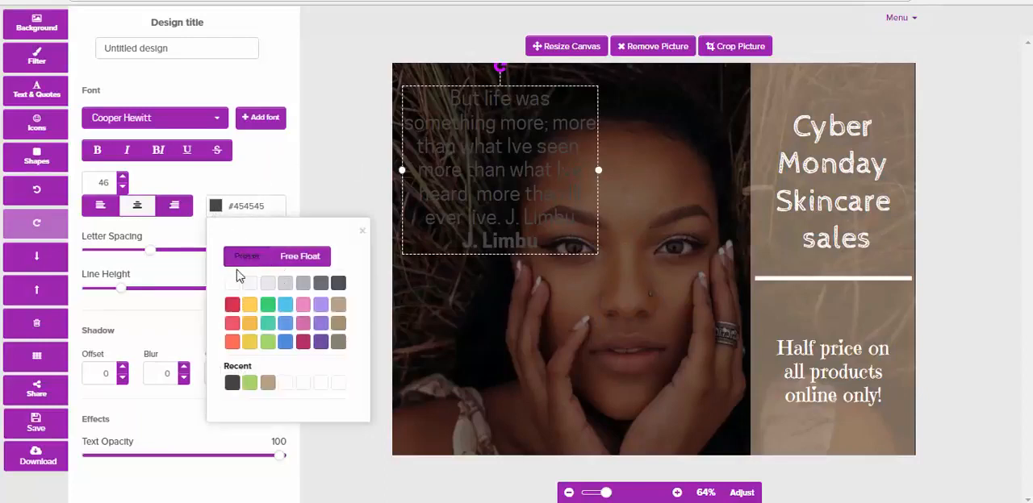
click(232, 283)
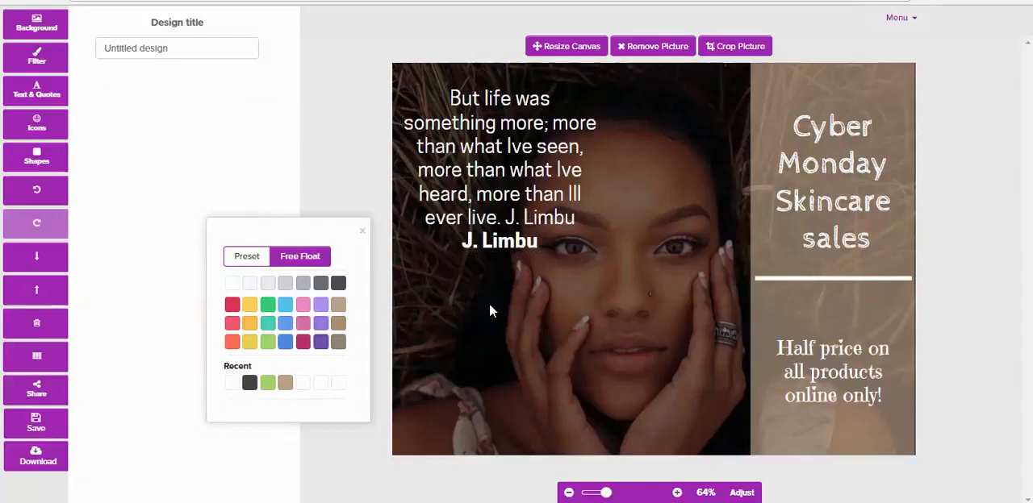
click(361, 231)
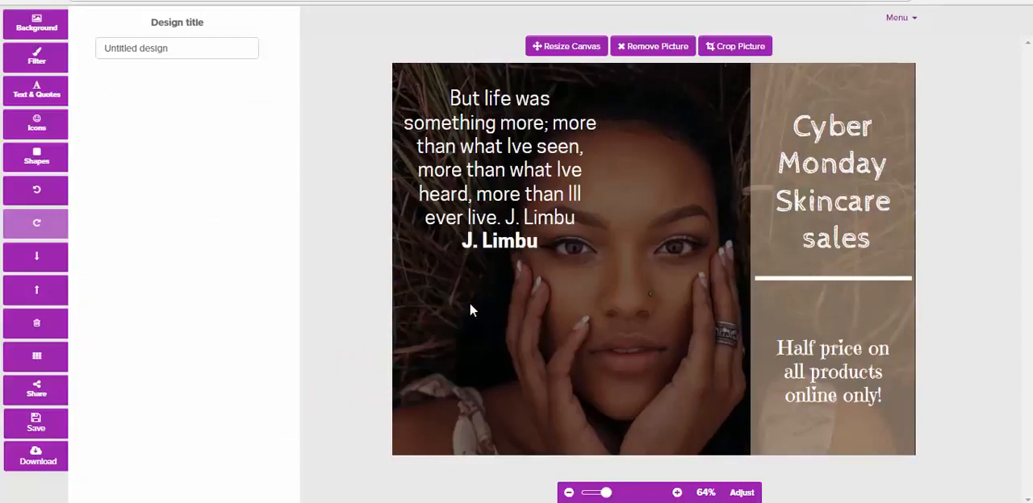
mouse_move(36, 73)
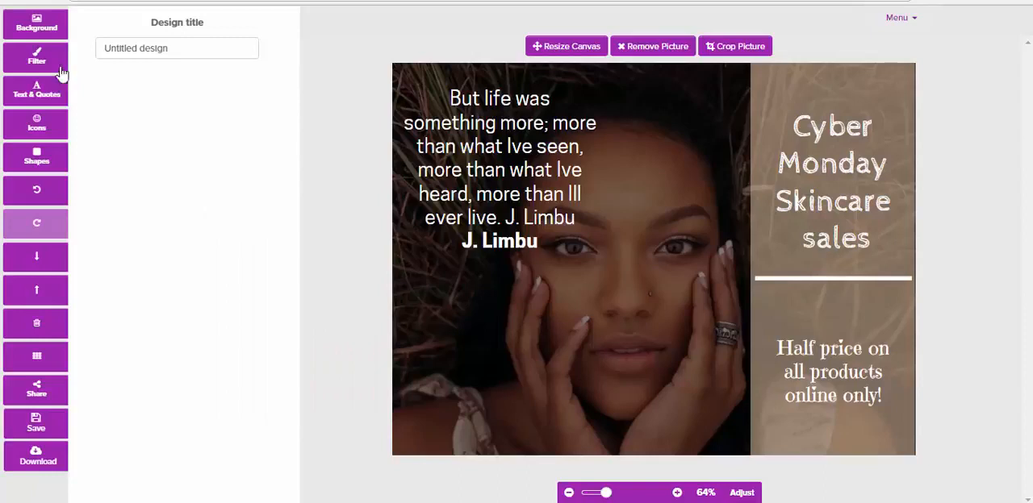
Add a yellow colour overlay to the photo and set Darken to 30
click(35, 57)
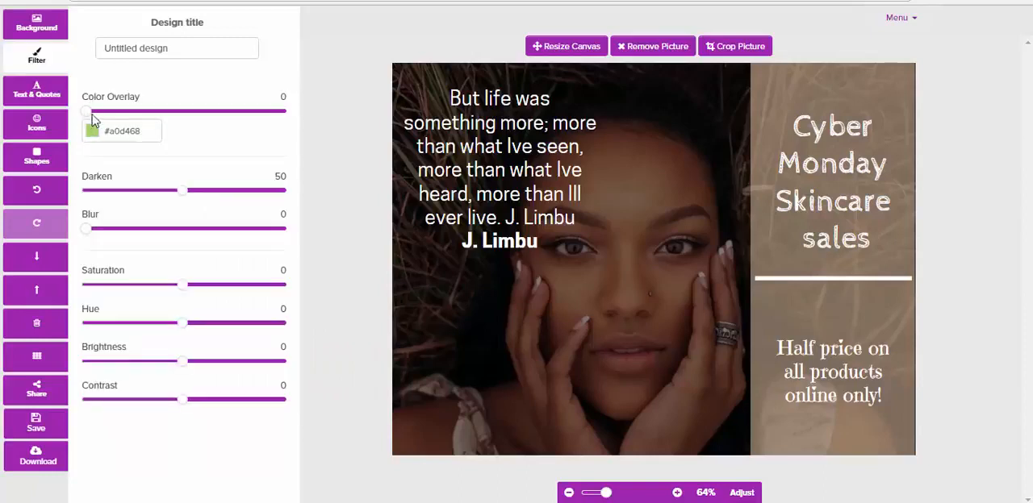
drag(86, 111, 144, 110)
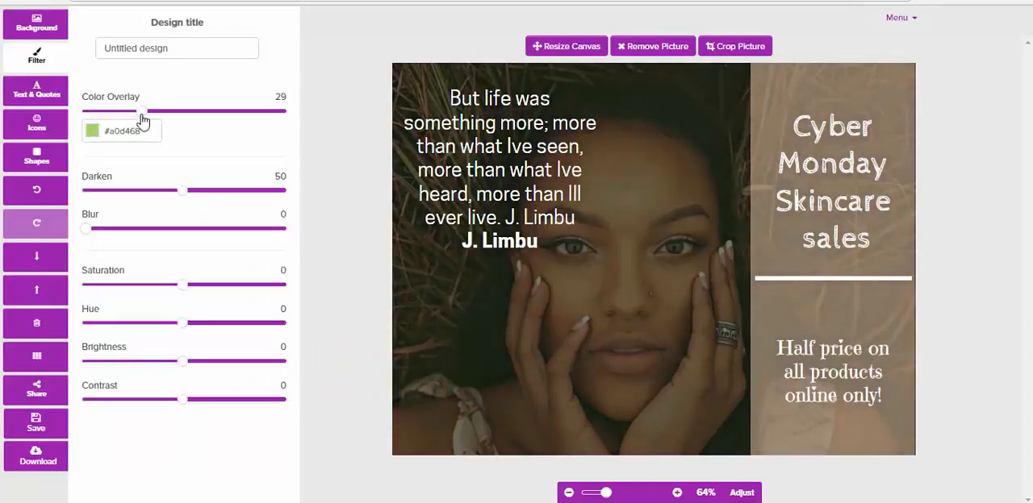
click(92, 130)
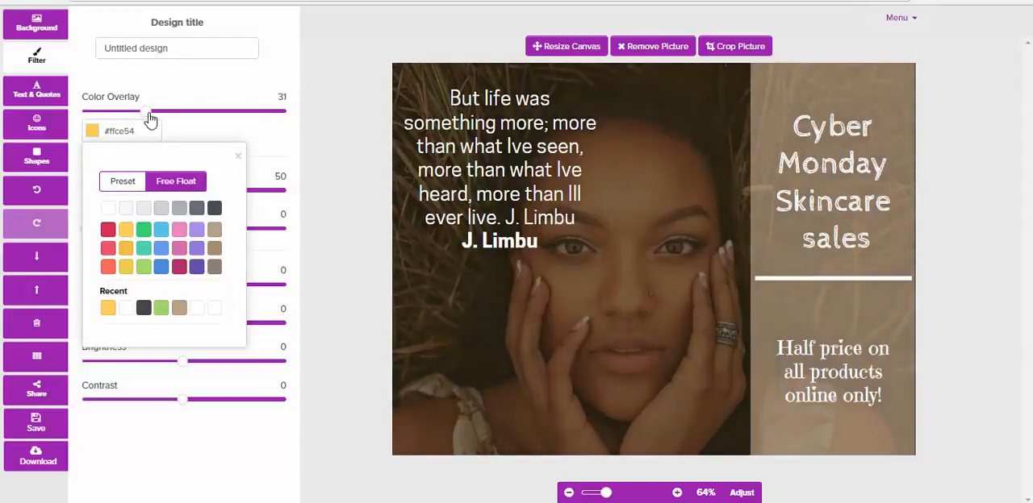
click(238, 155)
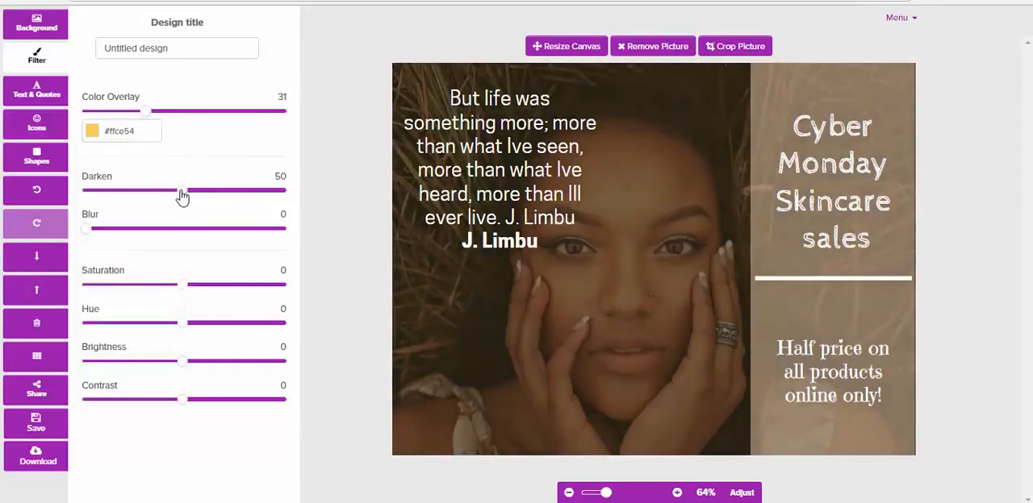
drag(190, 190, 147, 189)
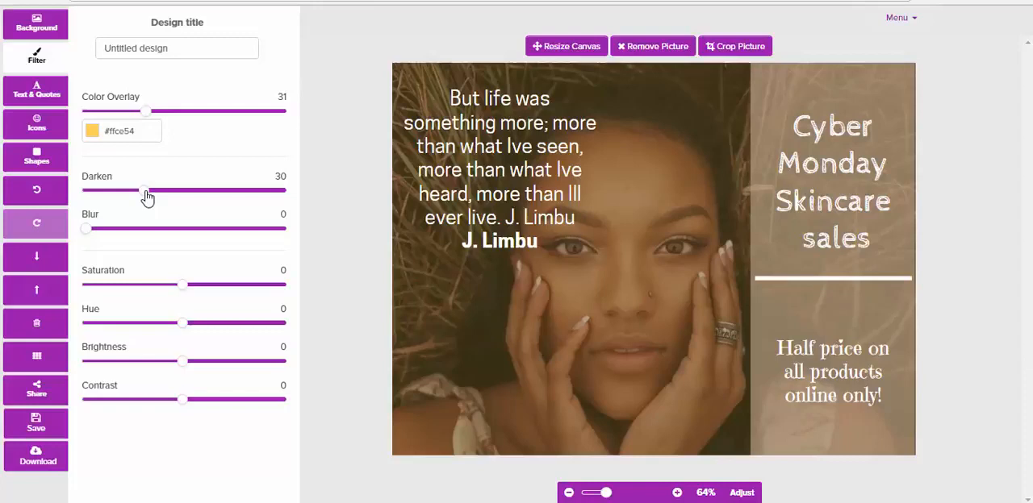
Set the photo's Blur to 10, Saturation -44, Hue -4, Brightness -16 and Contrast -23
drag(86, 228, 96, 229)
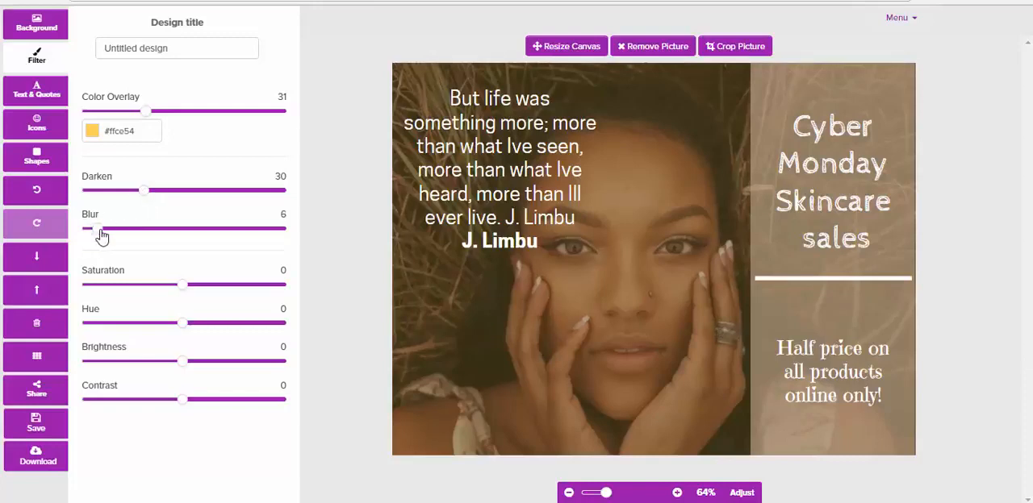
drag(98, 228, 113, 229)
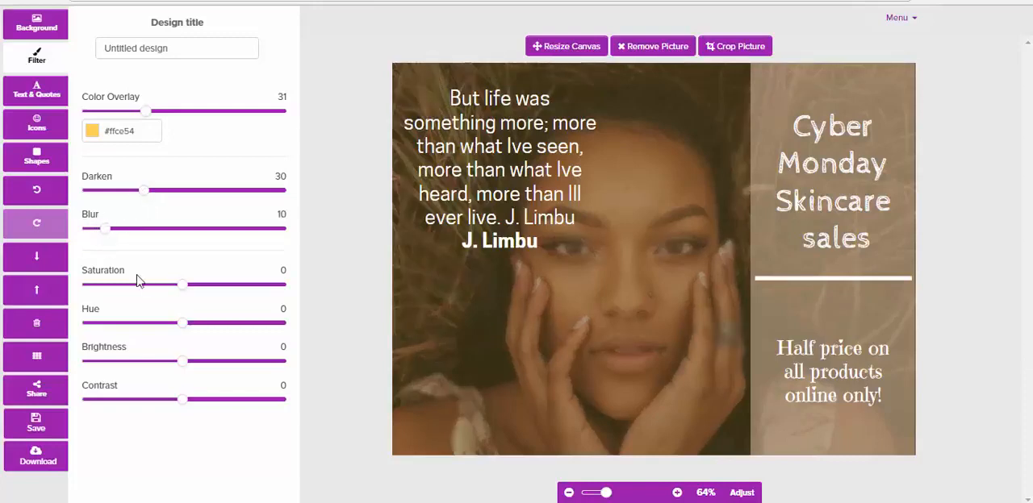
drag(181, 285, 143, 285)
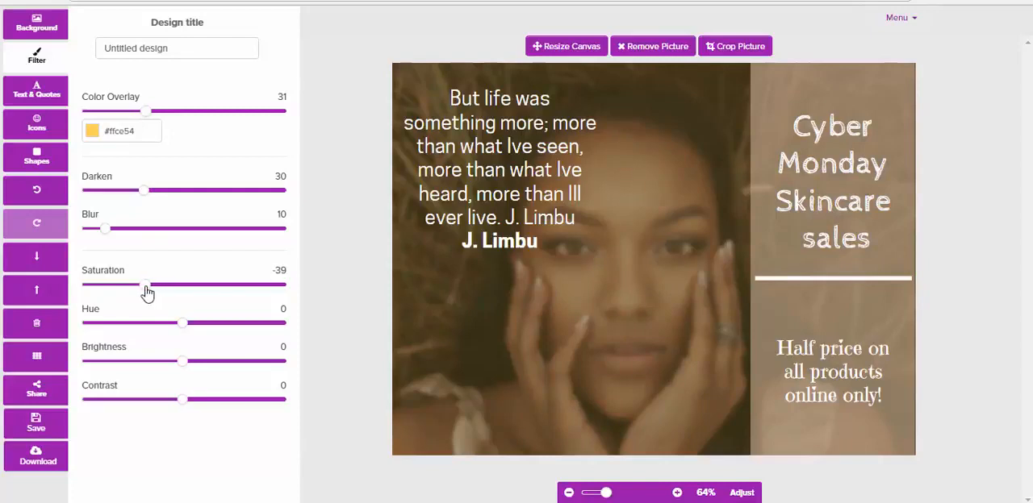
drag(182, 324, 179, 323)
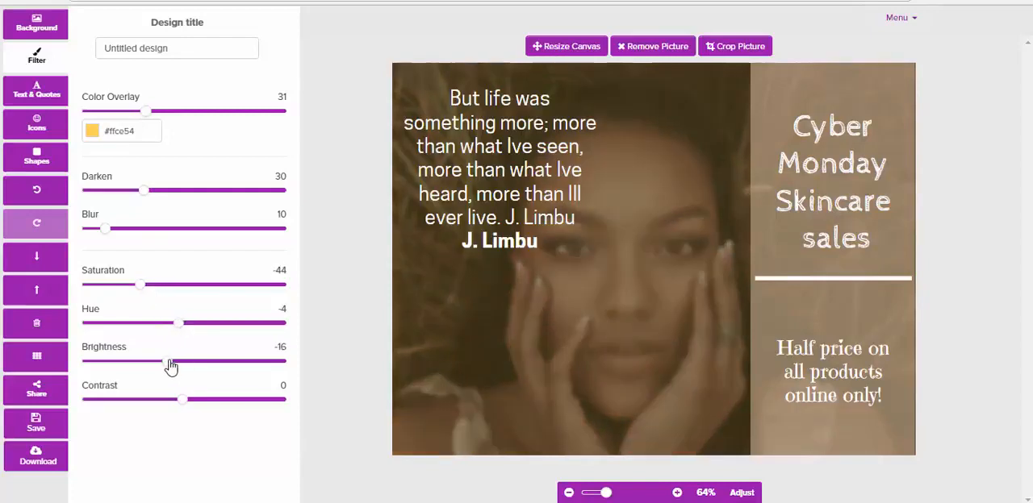
drag(182, 400, 165, 399)
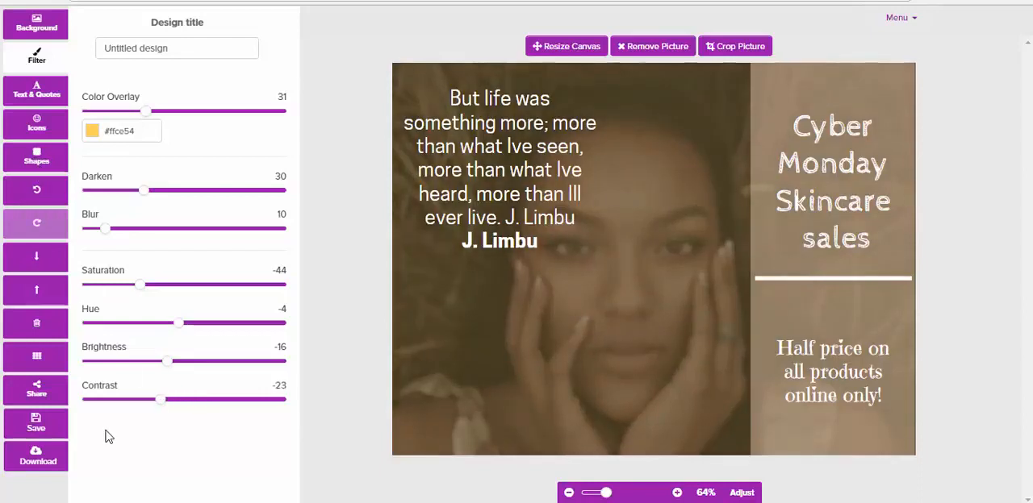
Add a Pinterest icon, shrink it, and move it to the top-right corner
click(35, 124)
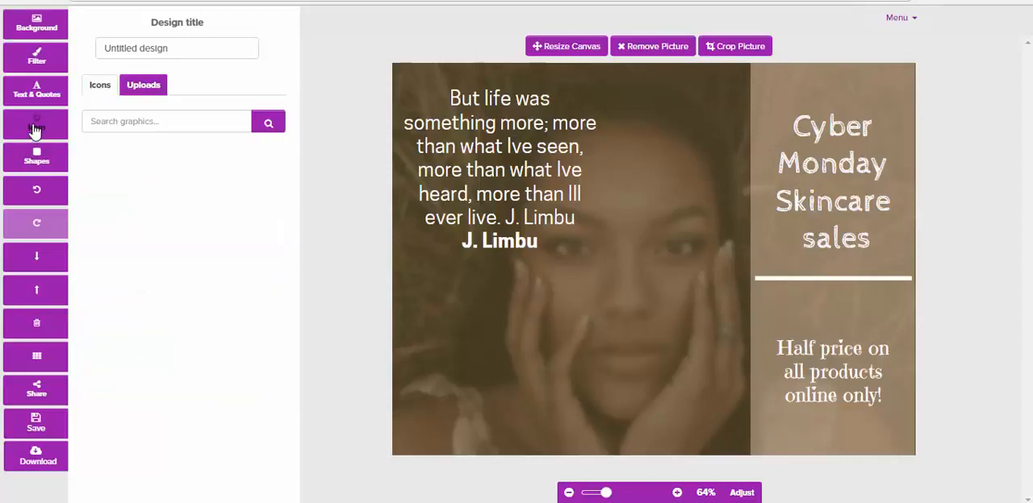
click(35, 125)
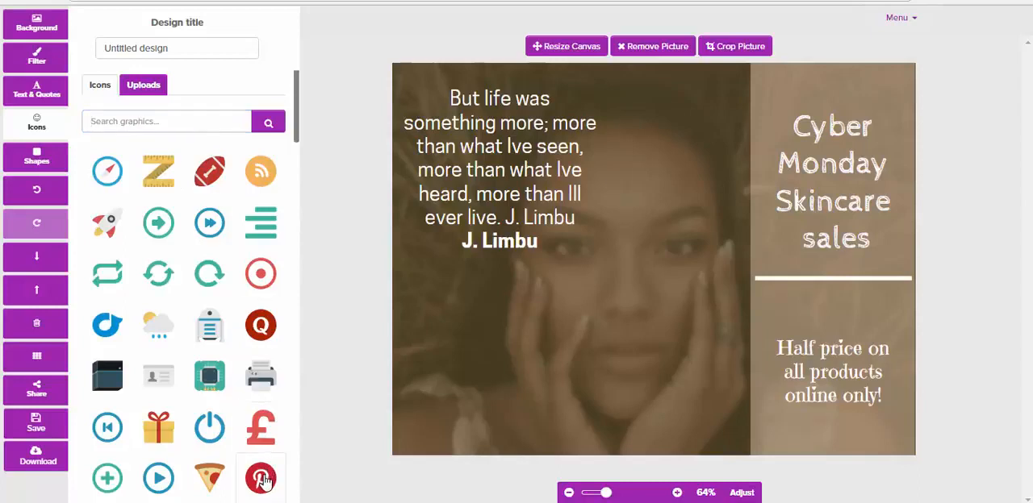
click(261, 478)
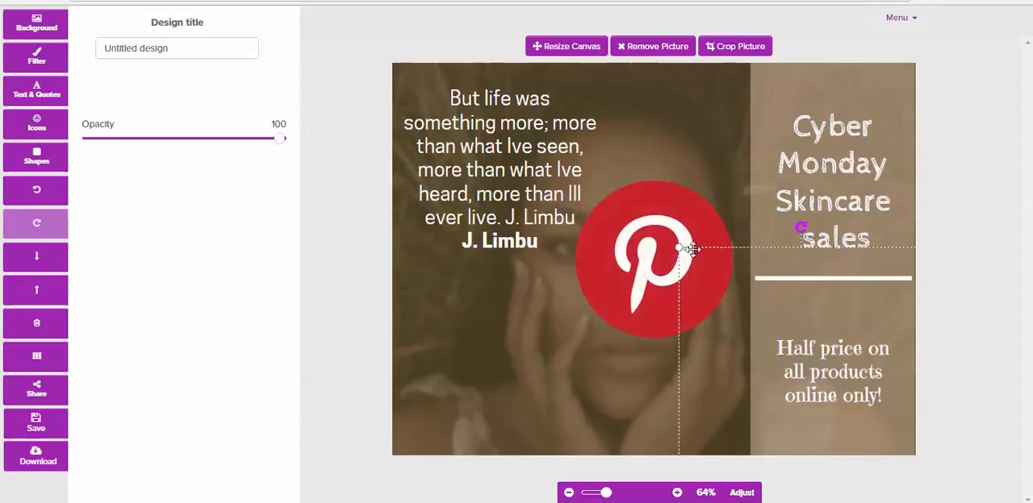
drag(653, 258, 714, 238)
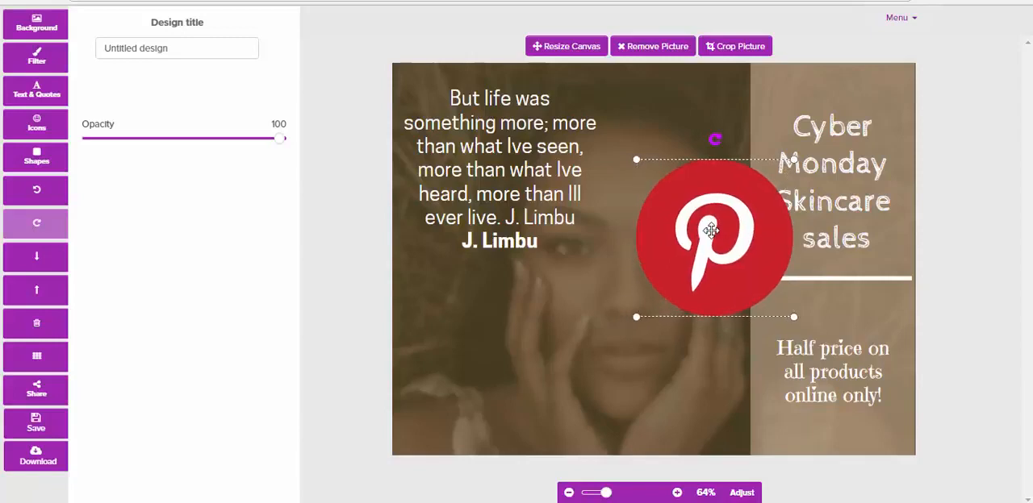
drag(714, 238, 686, 266)
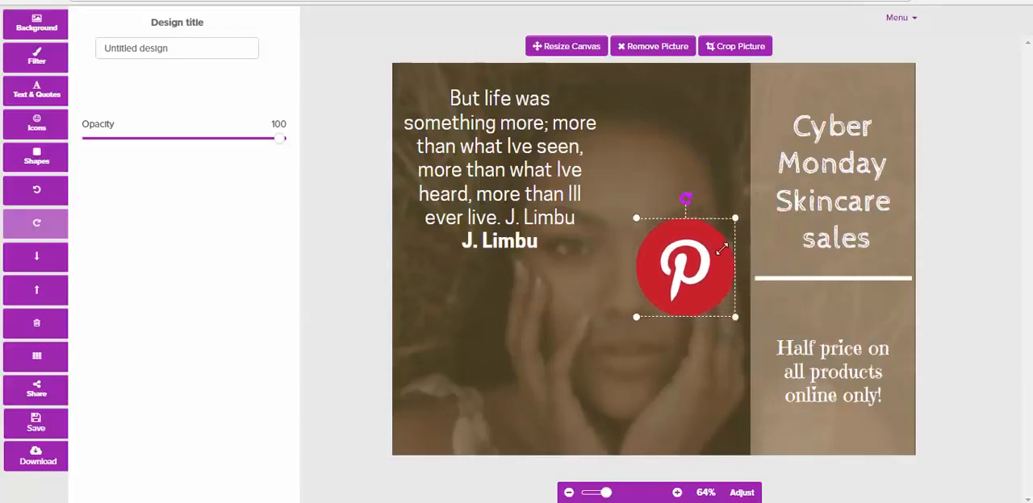
drag(686, 266, 665, 288)
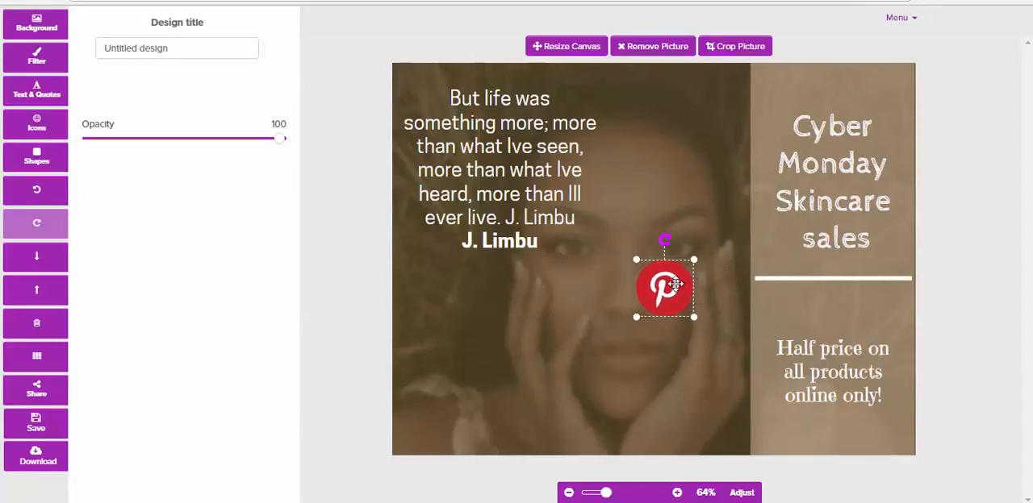
drag(664, 289, 877, 91)
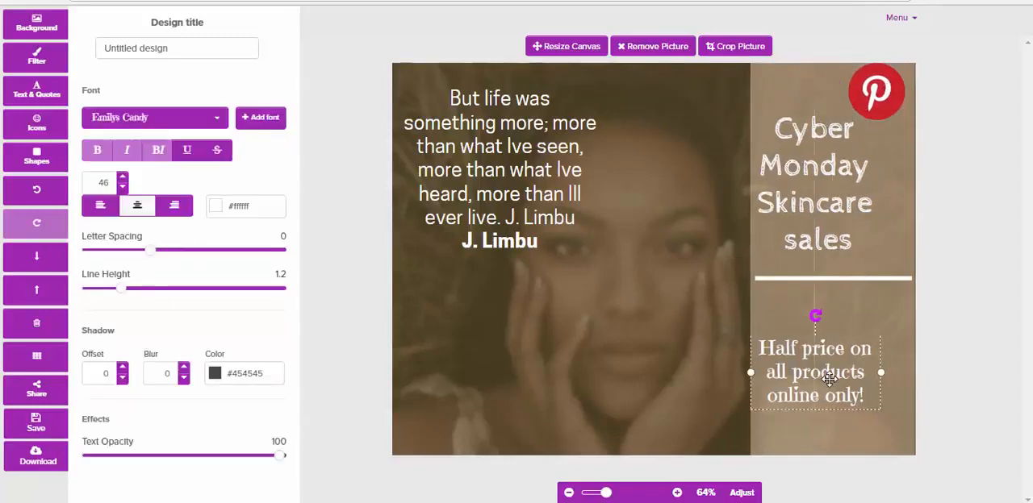
Nudge the Cyber Monday headline down and finalise the Pinterest icon's position
click(813, 185)
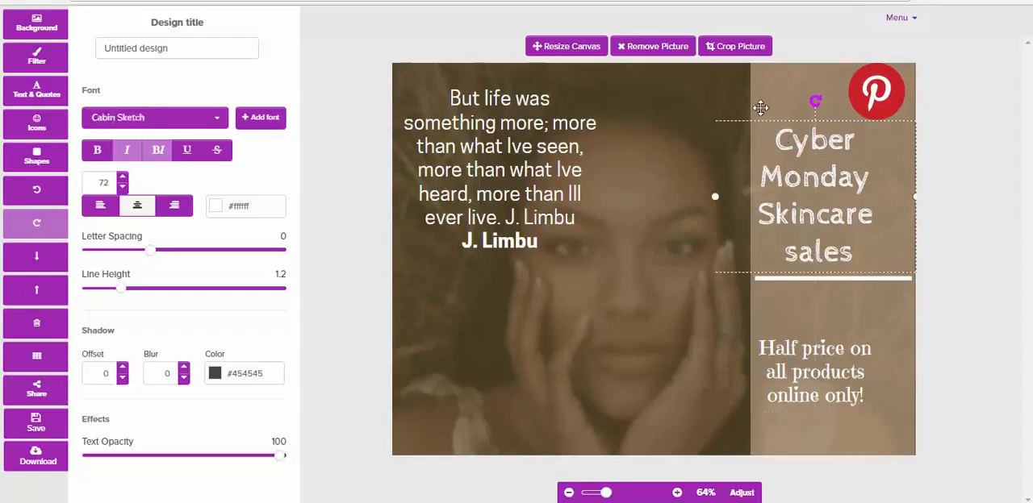
click(876, 91)
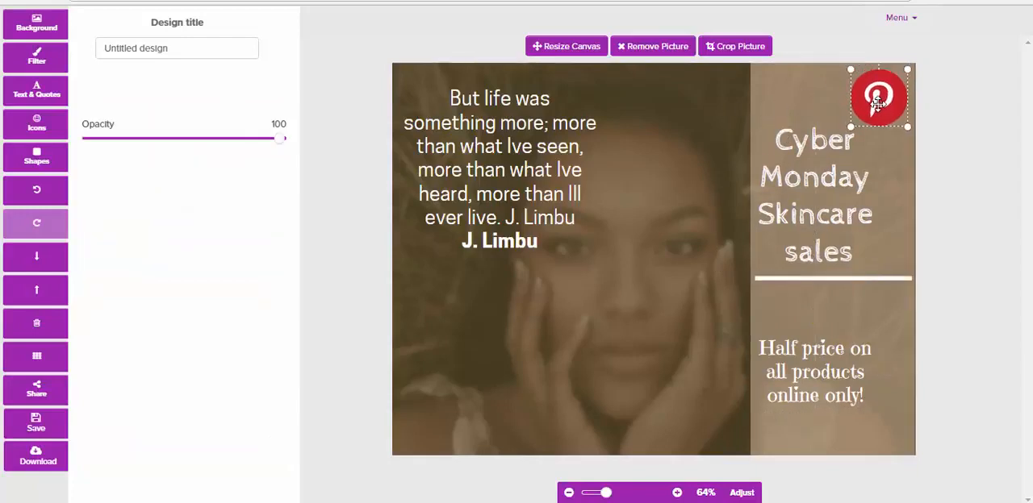
click(501, 161)
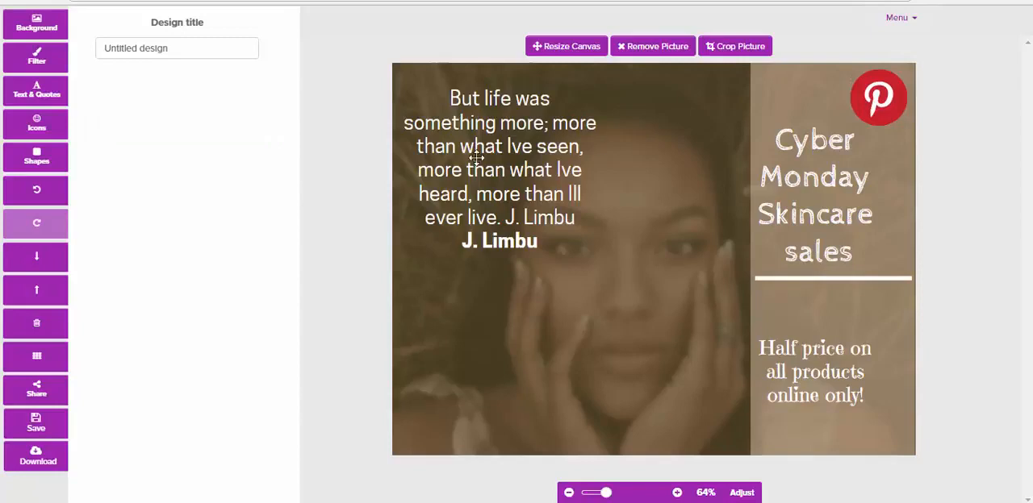
click(36, 123)
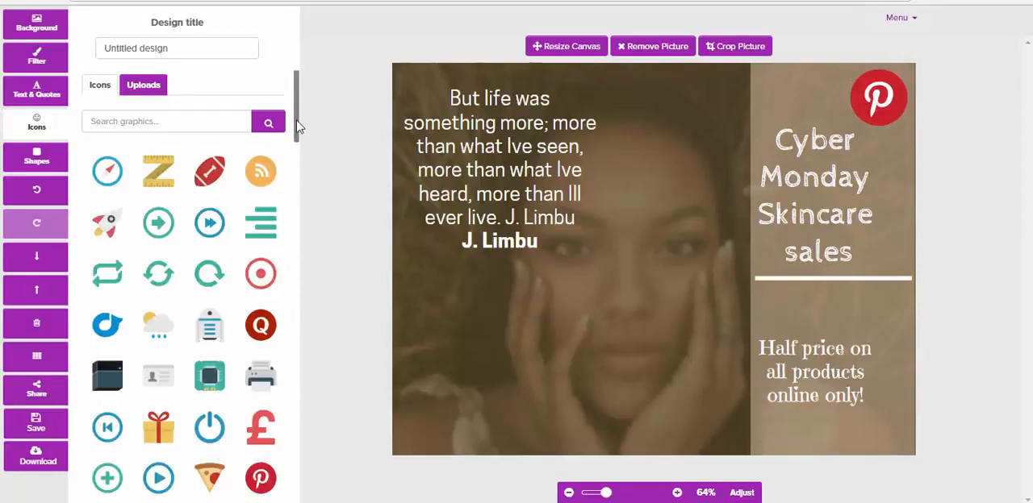
Scroll the icon panel, then switch to the Shapes library
scroll(down, 3)
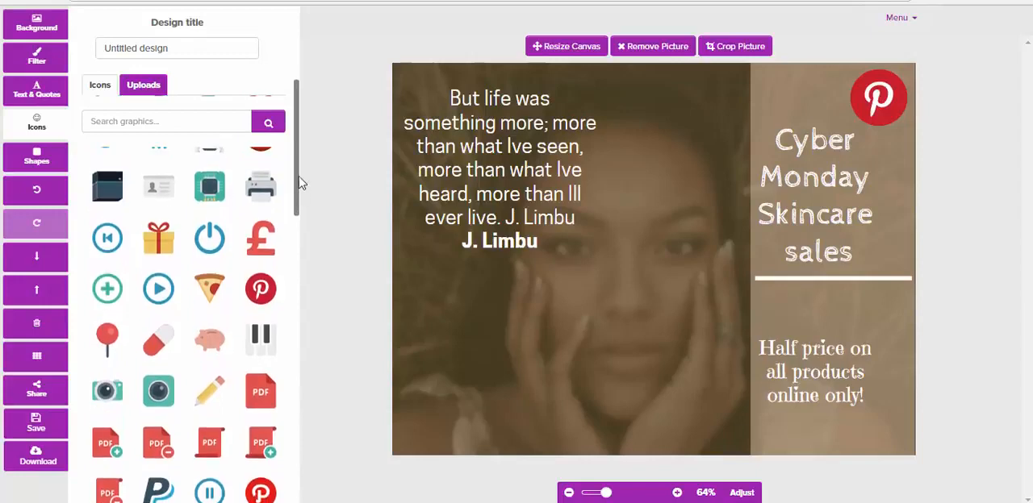
click(35, 157)
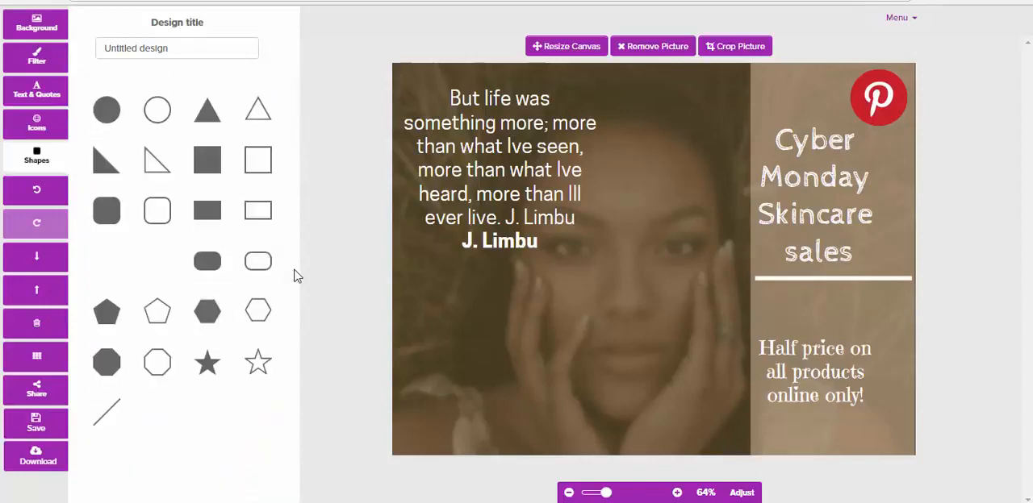
mouse_move(35, 191)
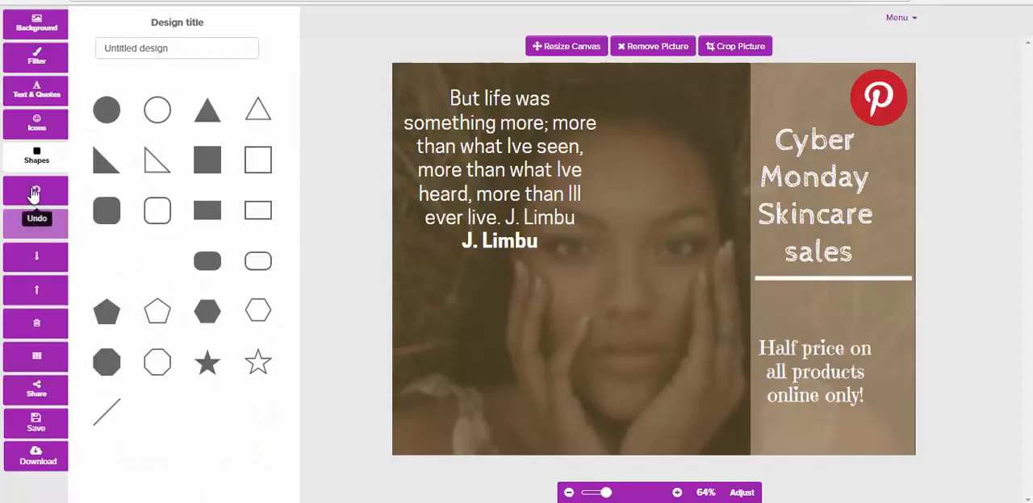
mouse_move(36, 321)
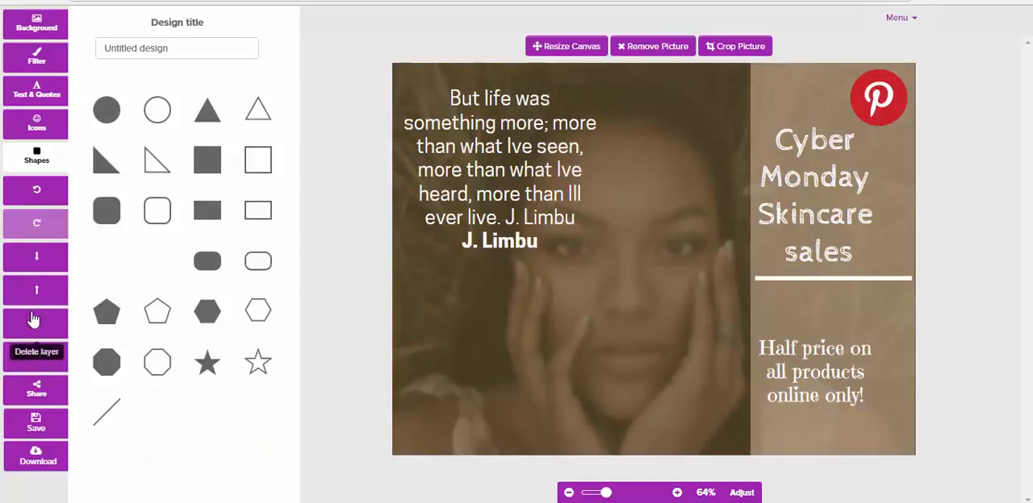
mouse_move(35, 258)
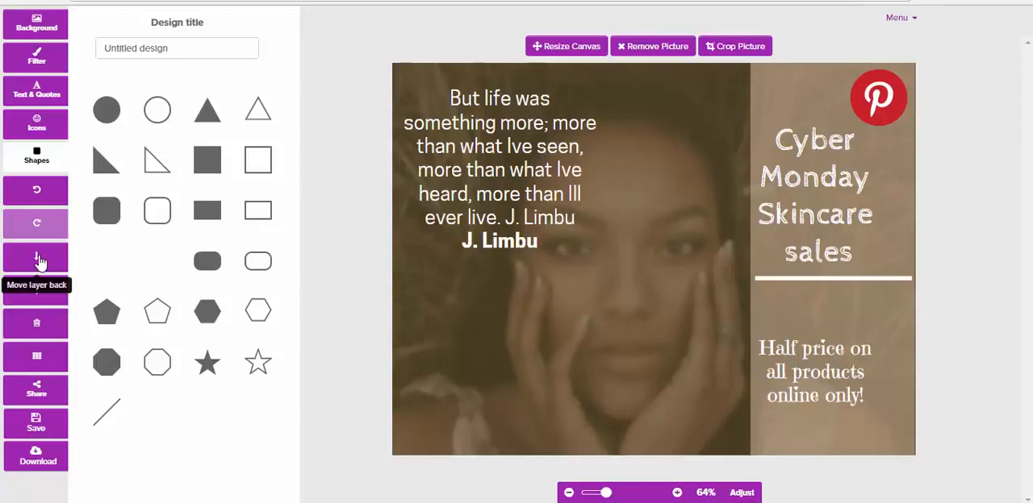
mouse_move(36, 298)
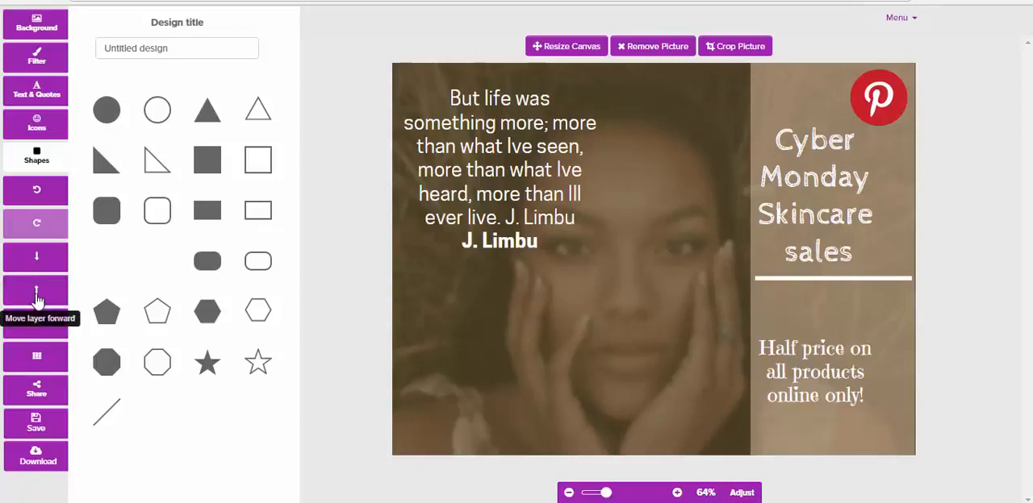
mouse_move(36, 395)
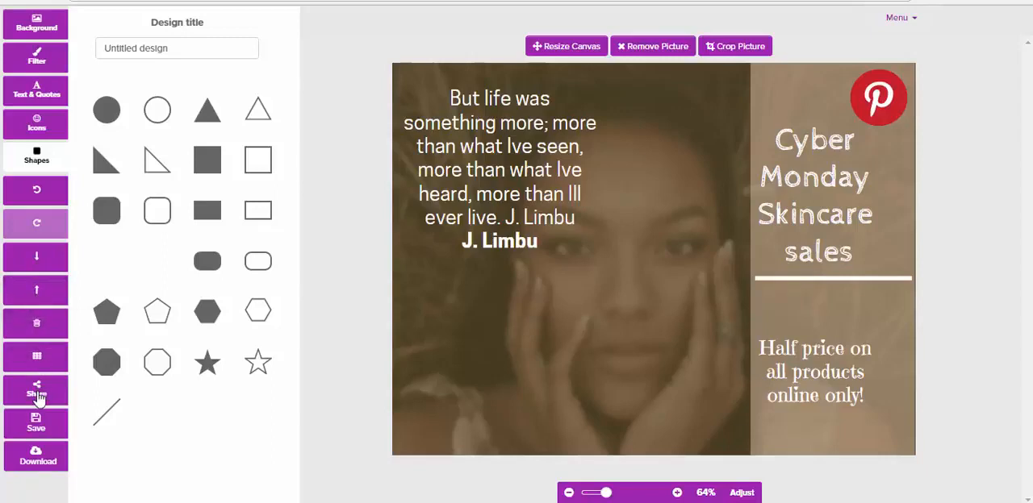
mouse_move(391, 346)
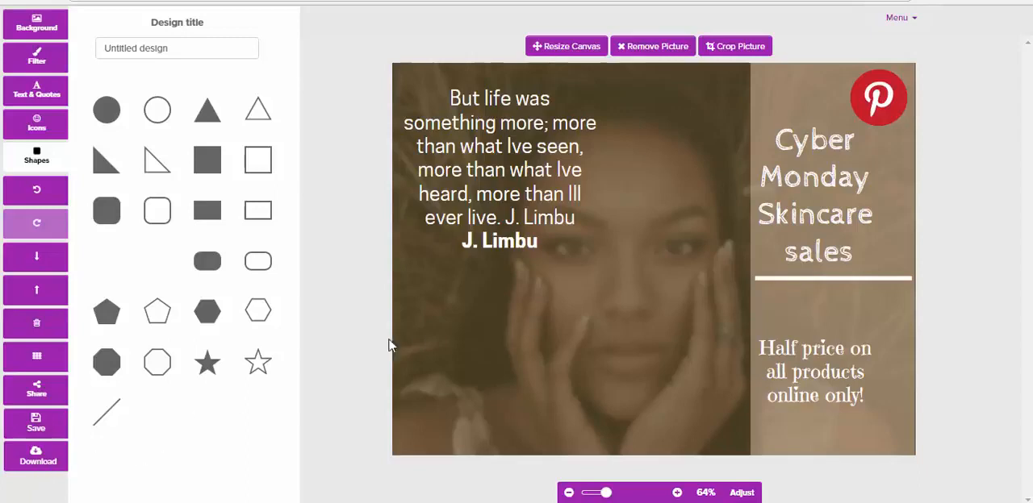
mouse_move(350, 287)
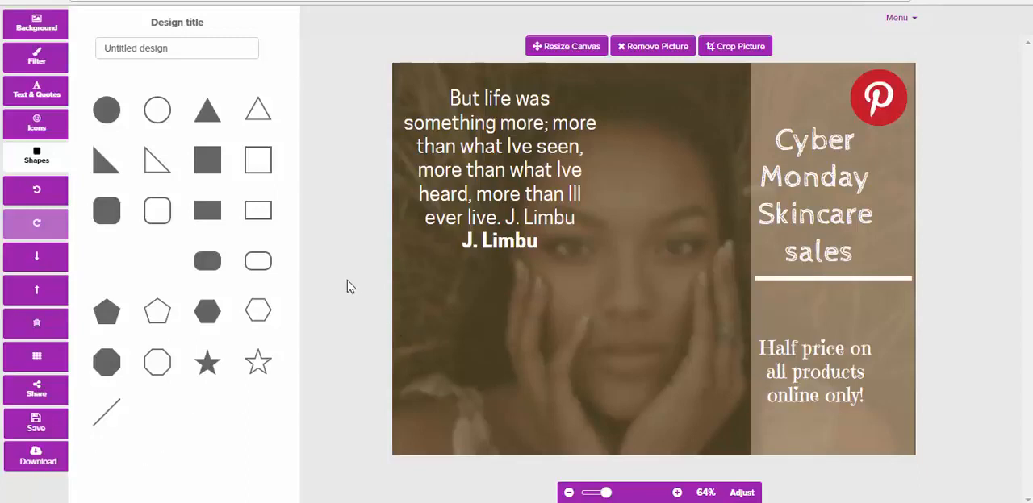